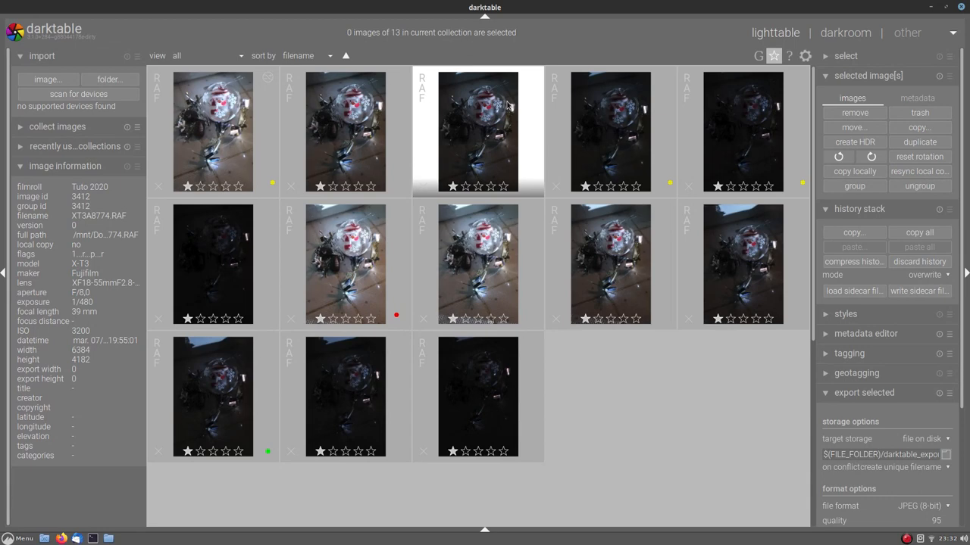
pyautogui.moveTo(483, 103)
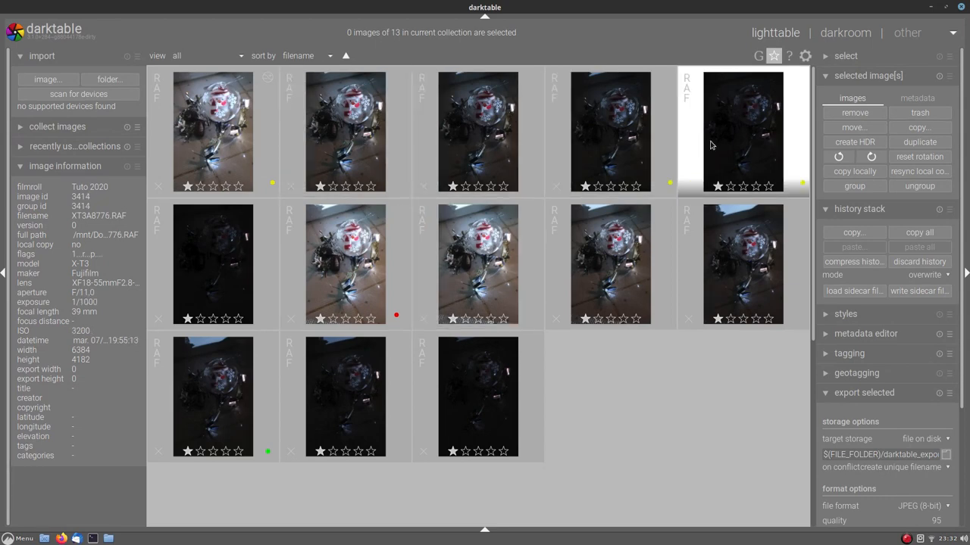
# Select the first thumbnail of the 13-image RAW collection in lighttable
pyautogui.click(212, 131)
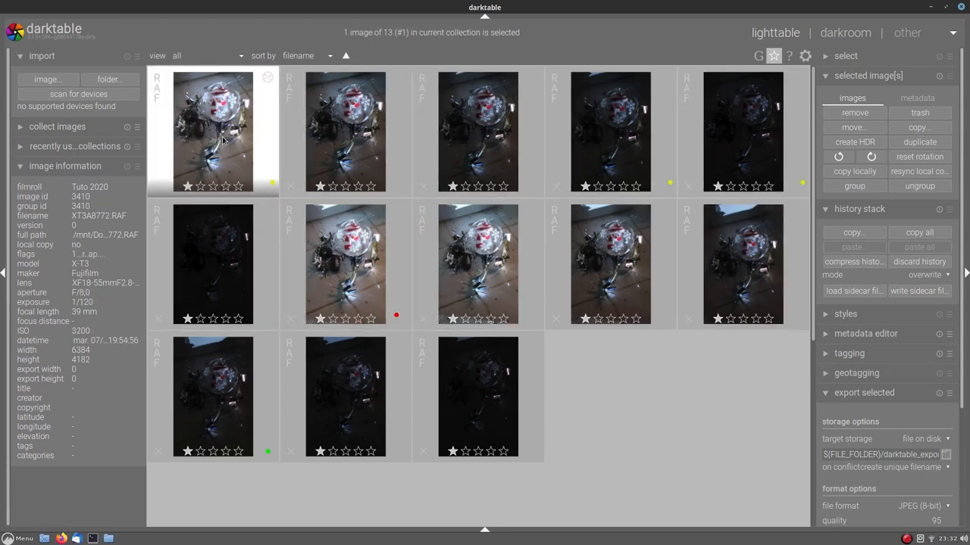
# Open the first snowman image in darkroom and expand its exposure module
pyautogui.doubleClick(212, 130)
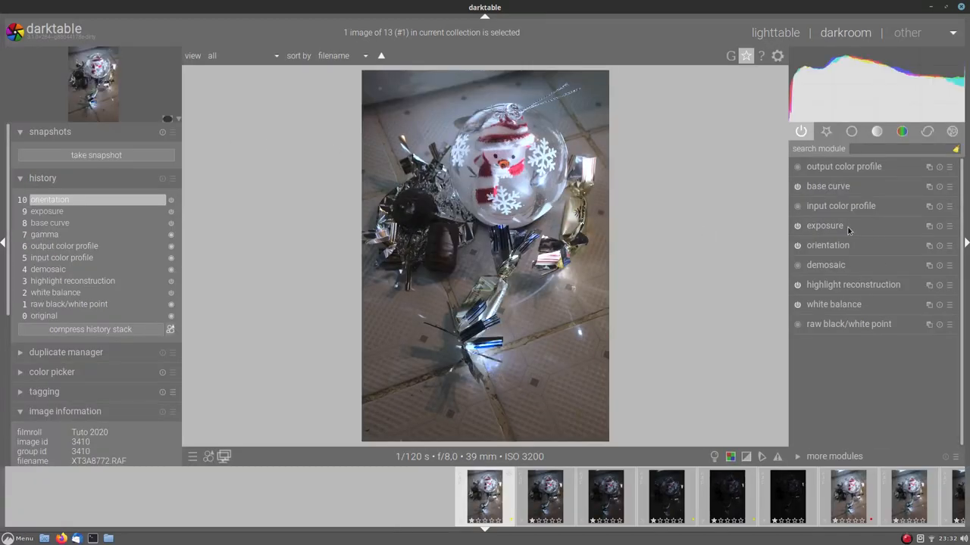
pyautogui.click(824, 224)
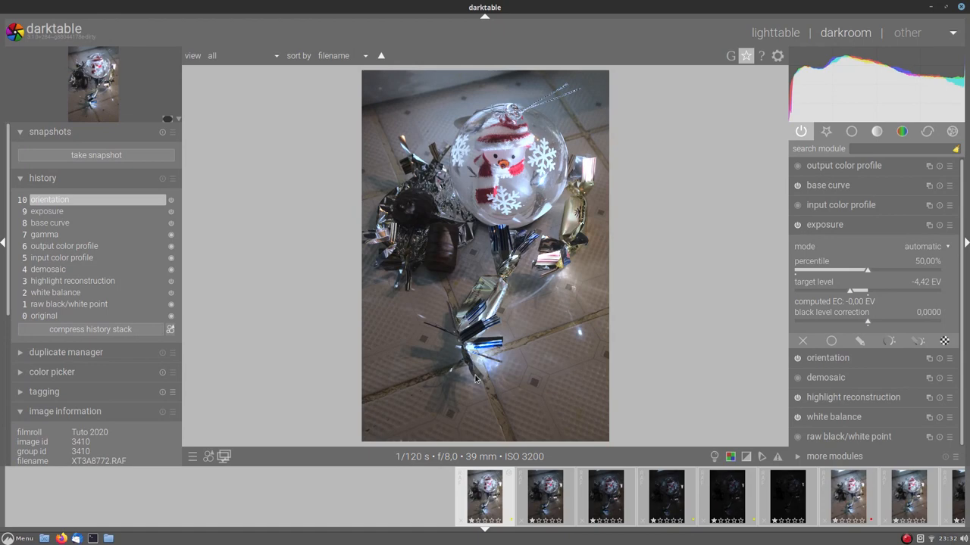
pyautogui.moveTo(413, 200)
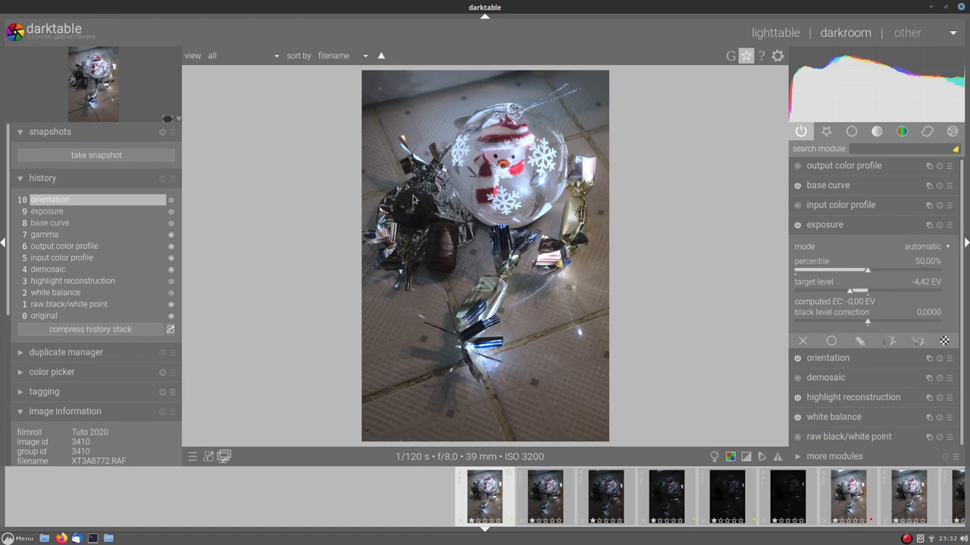
pyautogui.moveTo(841, 239)
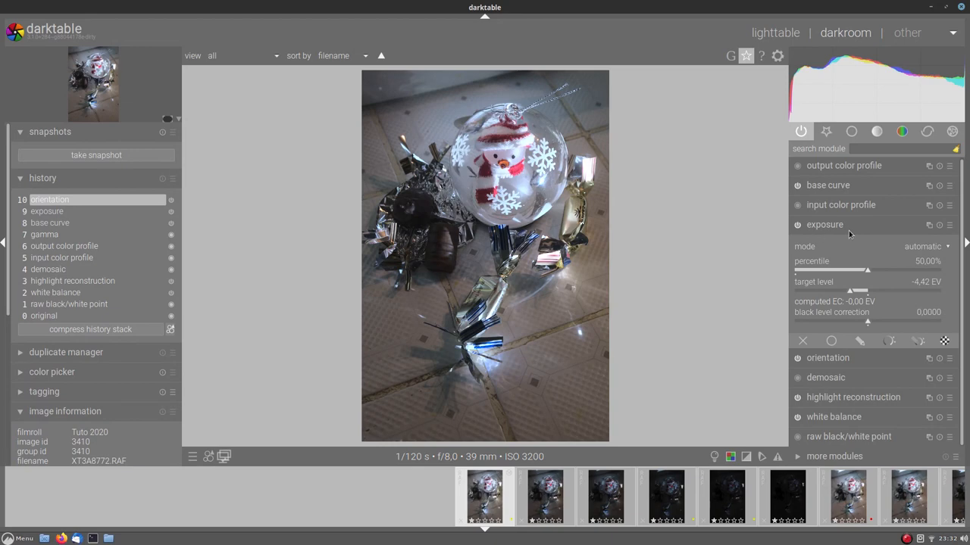
pyautogui.moveTo(879, 332)
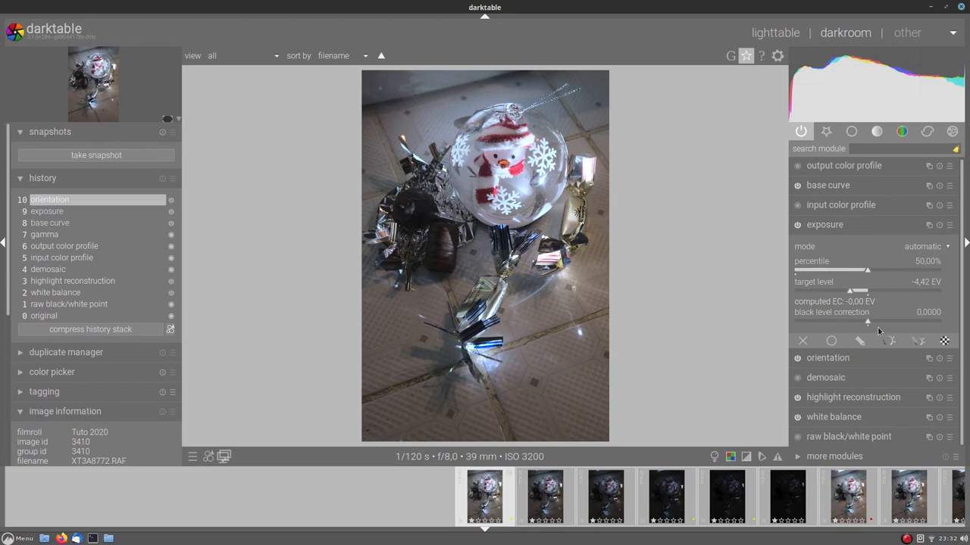
pyautogui.moveTo(833, 309)
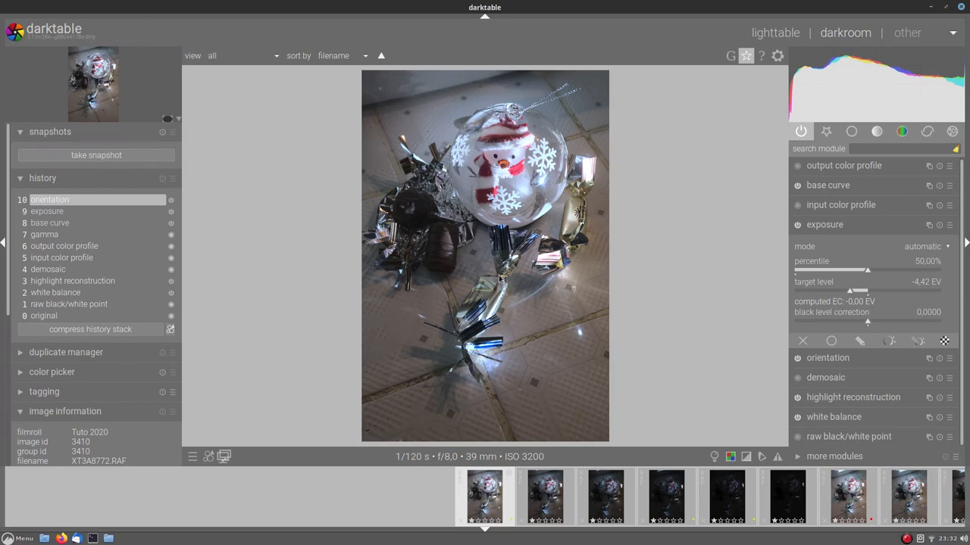
# Copy the first image's full history stack and paste it onto all 13 images
pyautogui.click(775, 32)
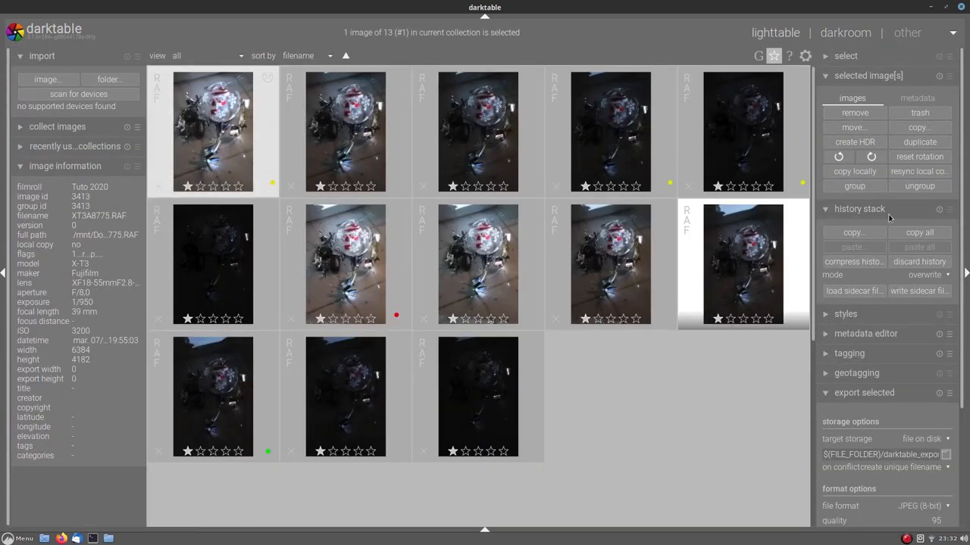
pyautogui.click(854, 234)
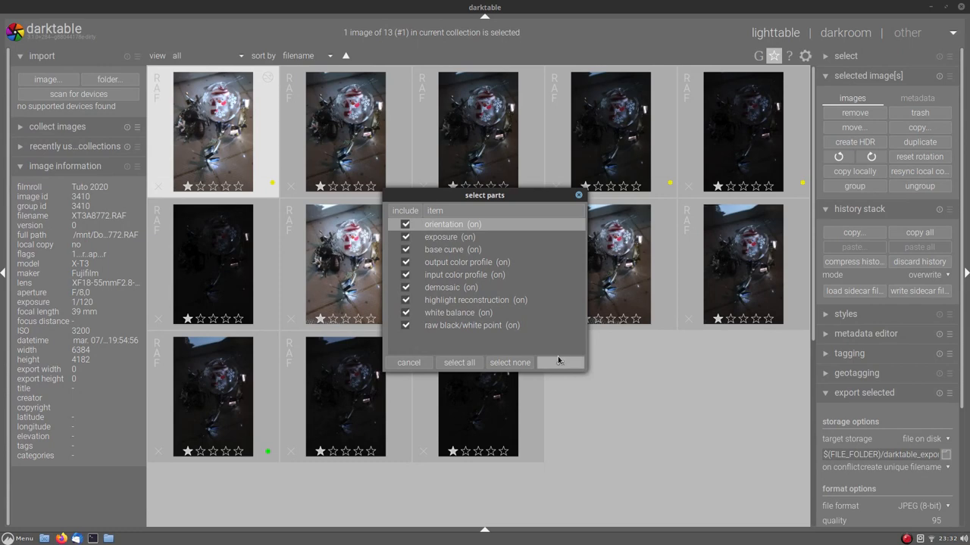
pyautogui.click(560, 362)
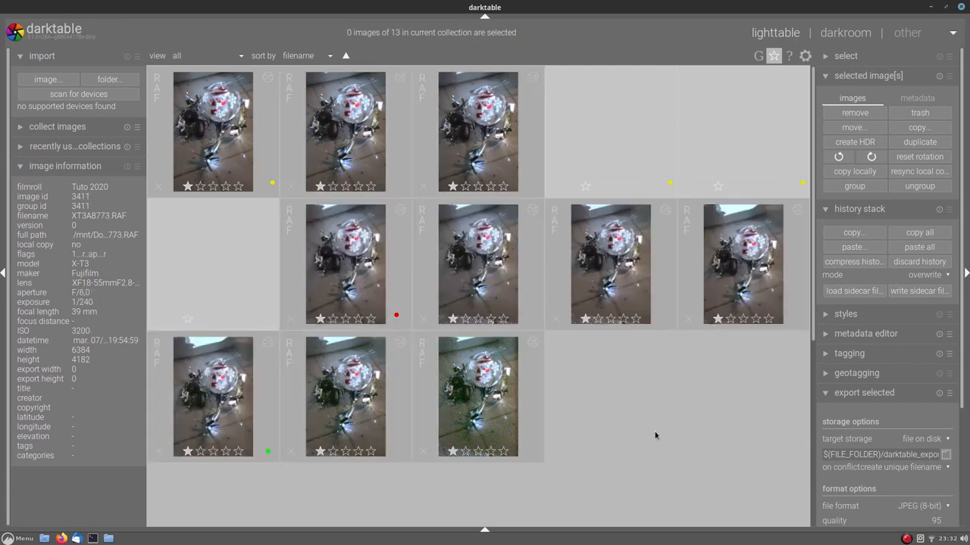
pyautogui.click(212, 133)
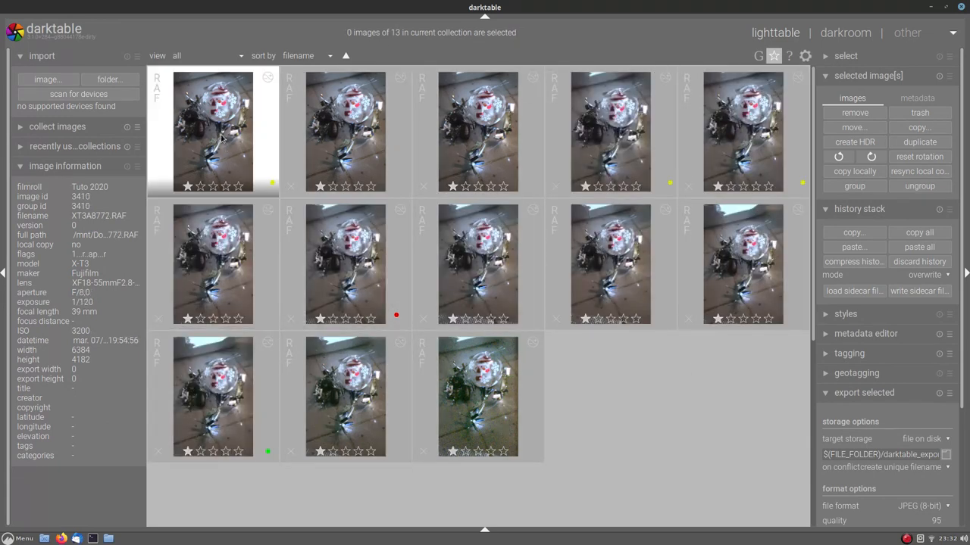
# Reopen the first ISO 3200 photo in darkroom and scroll to the denoise (profiled) module
pyautogui.doubleClick(212, 133)
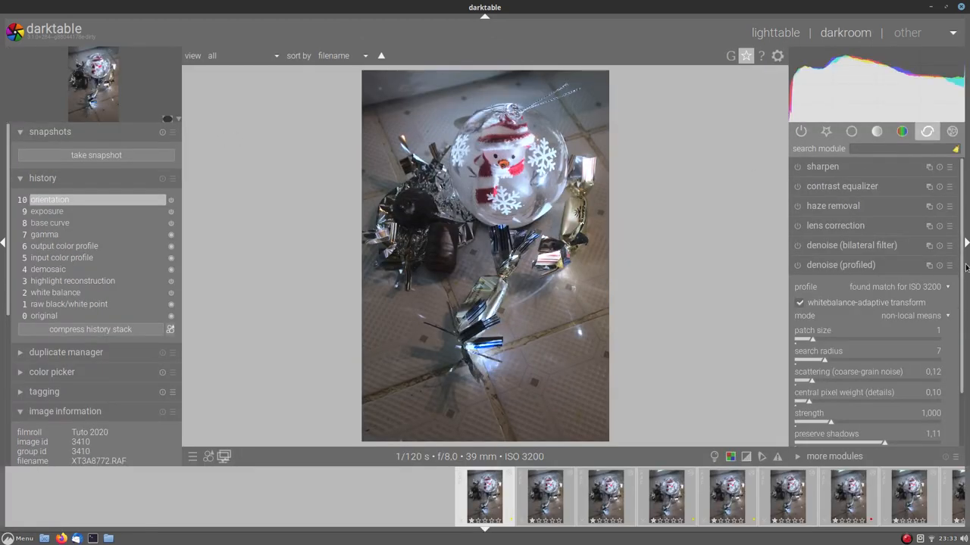
pyautogui.scroll(-3)
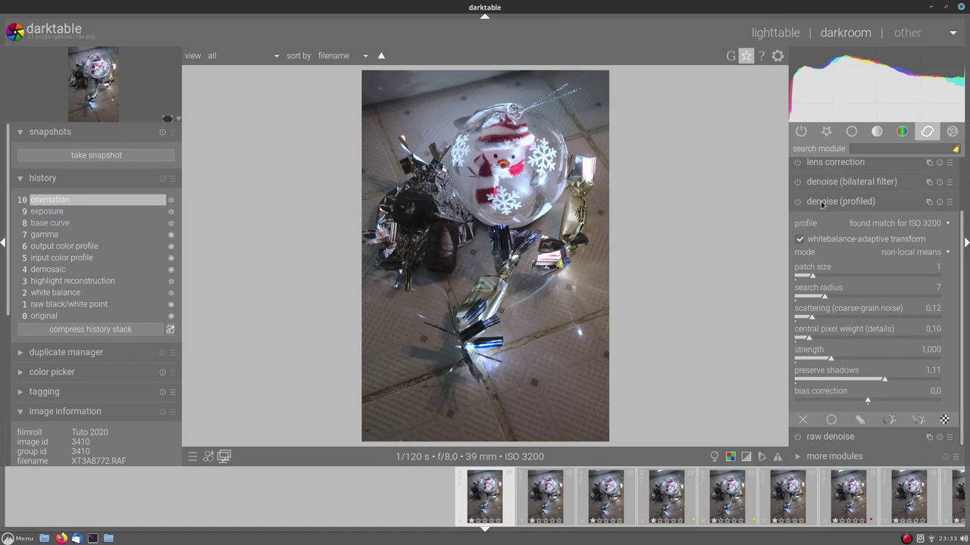
pyautogui.moveTo(929, 285)
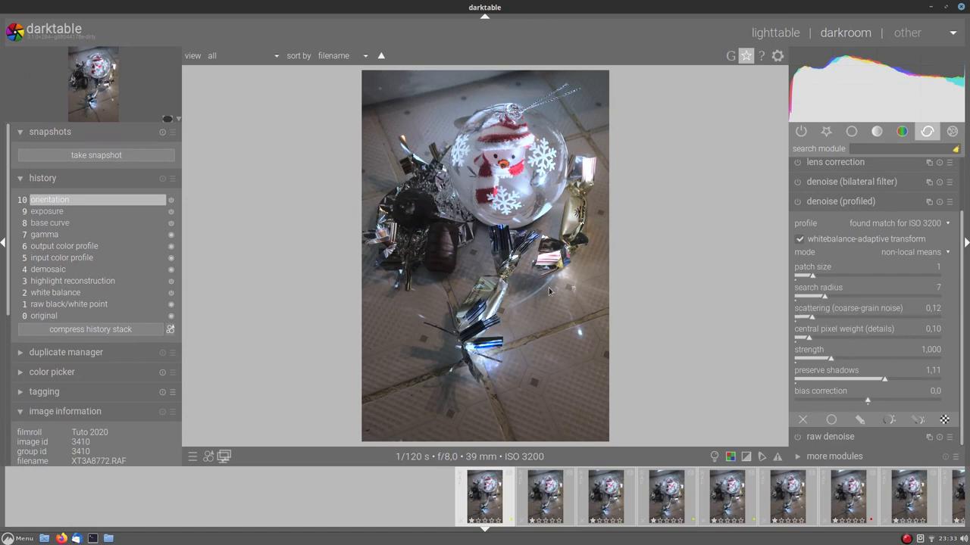
pyautogui.moveTo(652, 259)
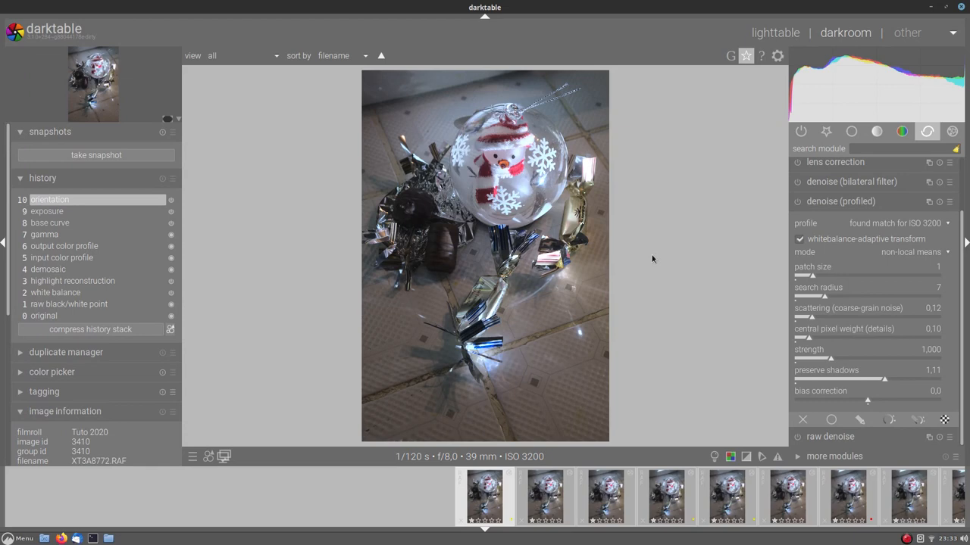
pyautogui.moveTo(657, 262)
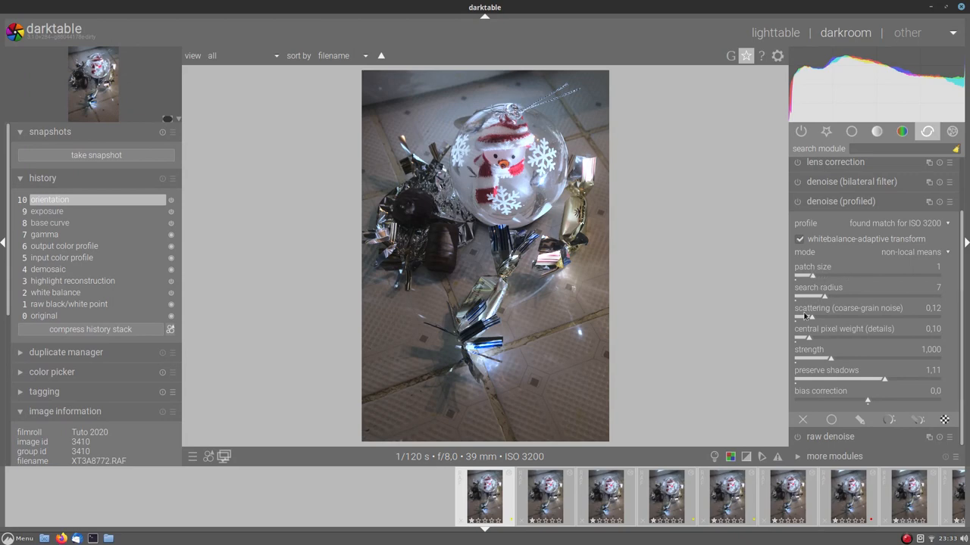
pyautogui.moveTo(653, 352)
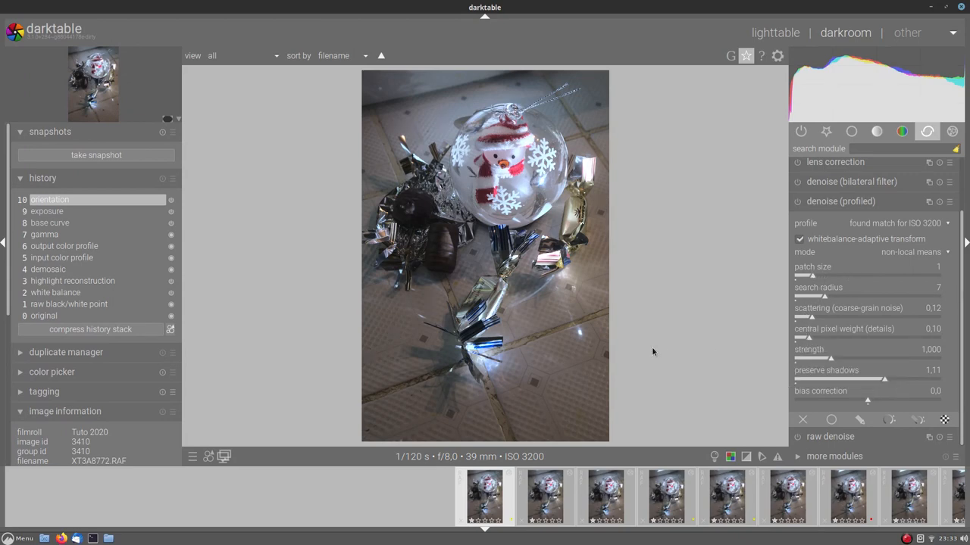
pyautogui.moveTo(784, 263)
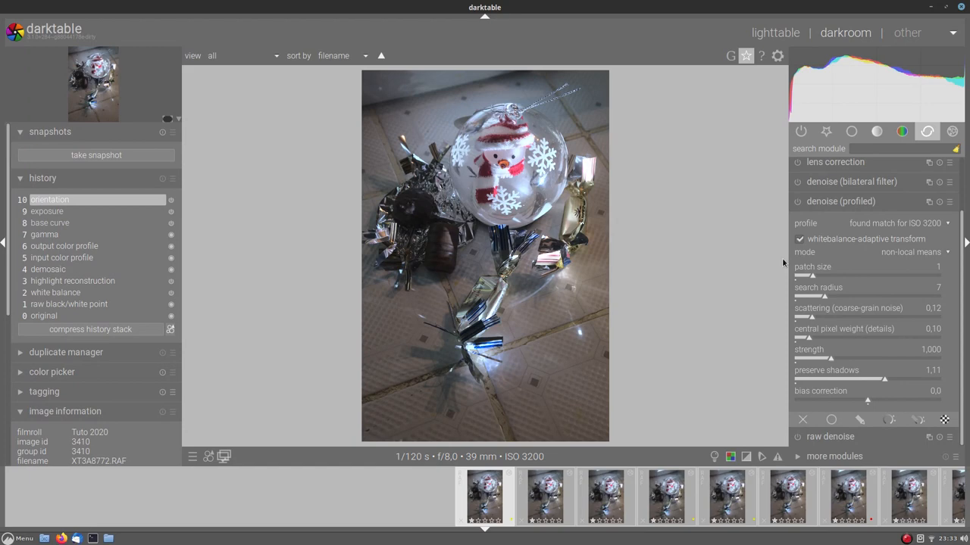
pyautogui.moveTo(458, 245)
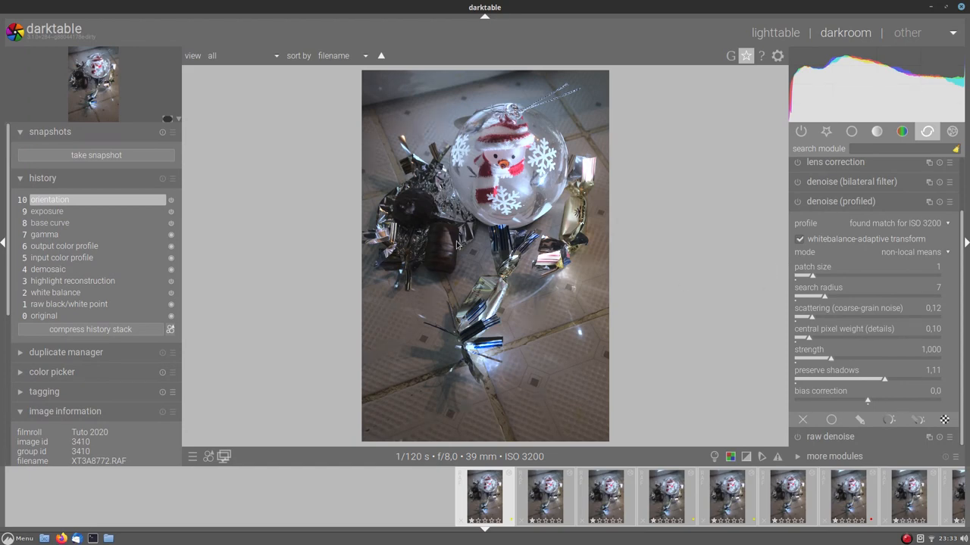
pyautogui.moveTo(712, 348)
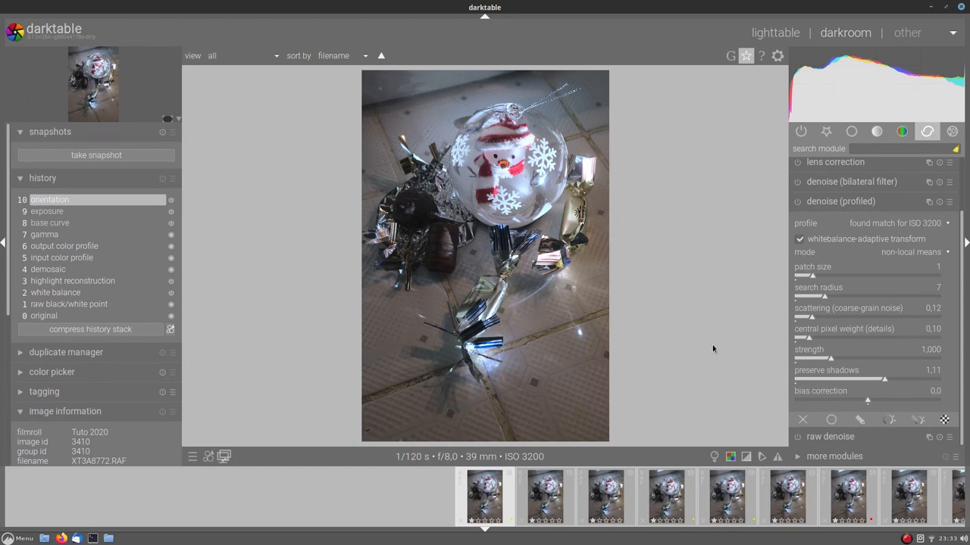
pyautogui.moveTo(758, 363)
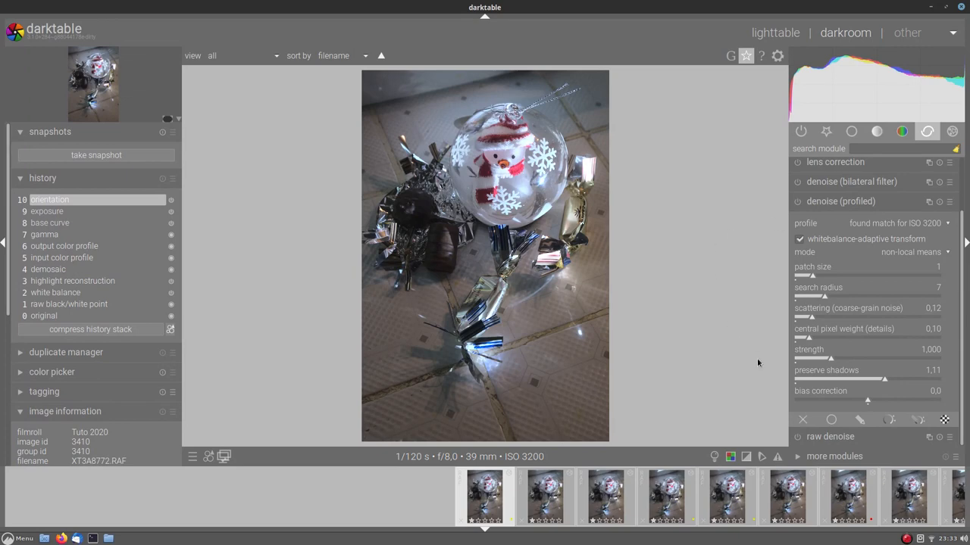
pyautogui.moveTo(599, 356)
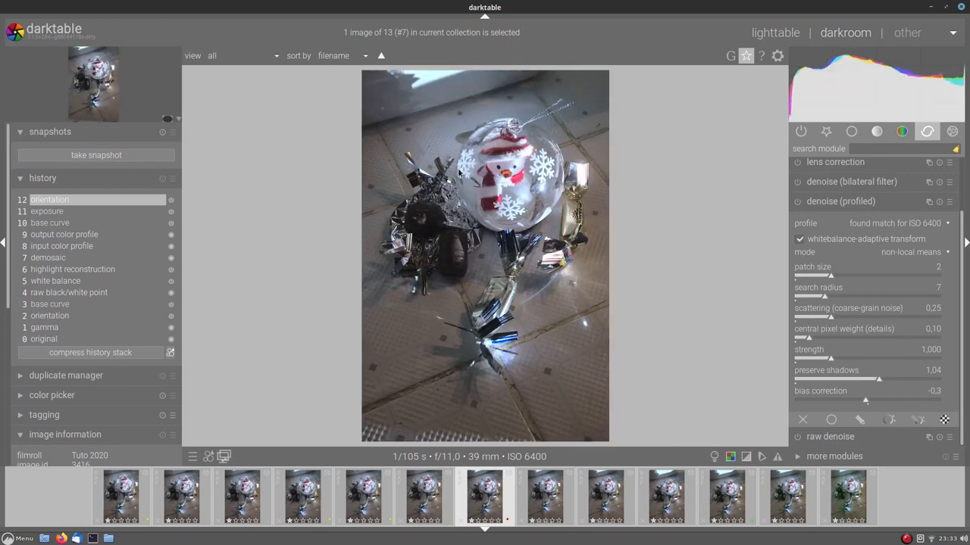
pyautogui.moveTo(962, 271)
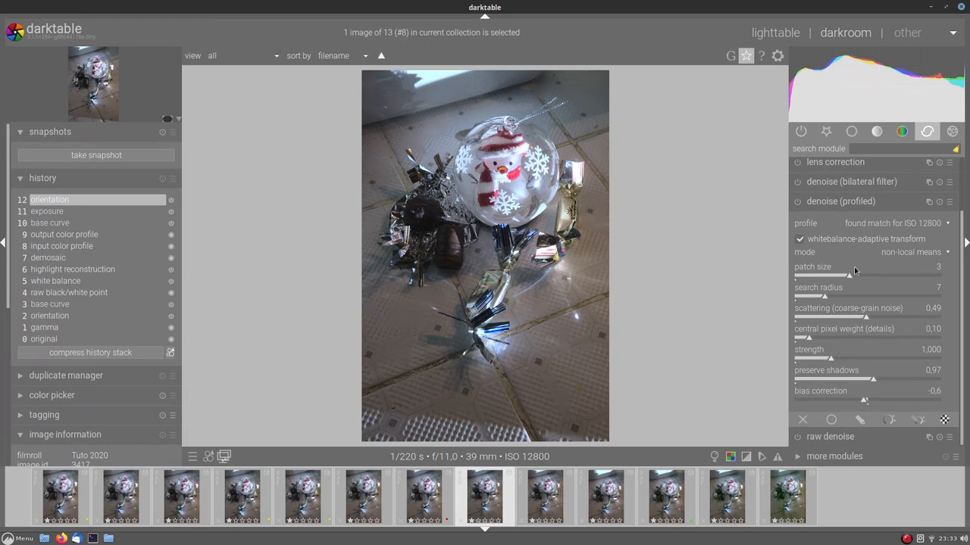
pyautogui.moveTo(767, 334)
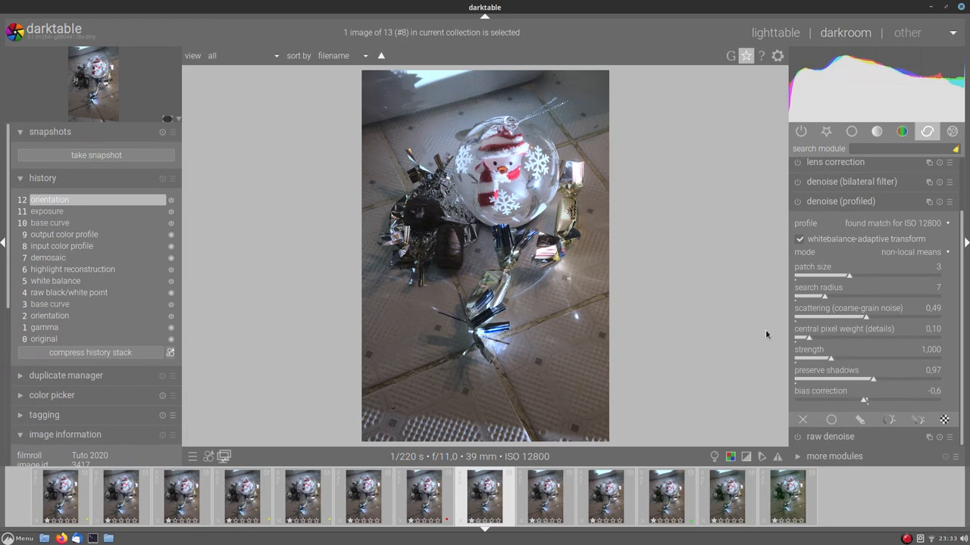
pyautogui.moveTo(560, 286)
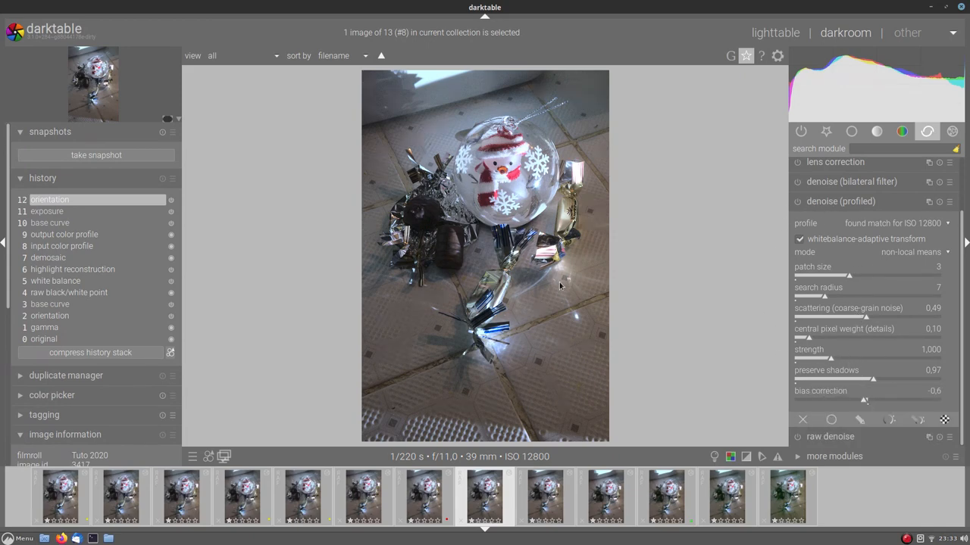
pyautogui.moveTo(588, 286)
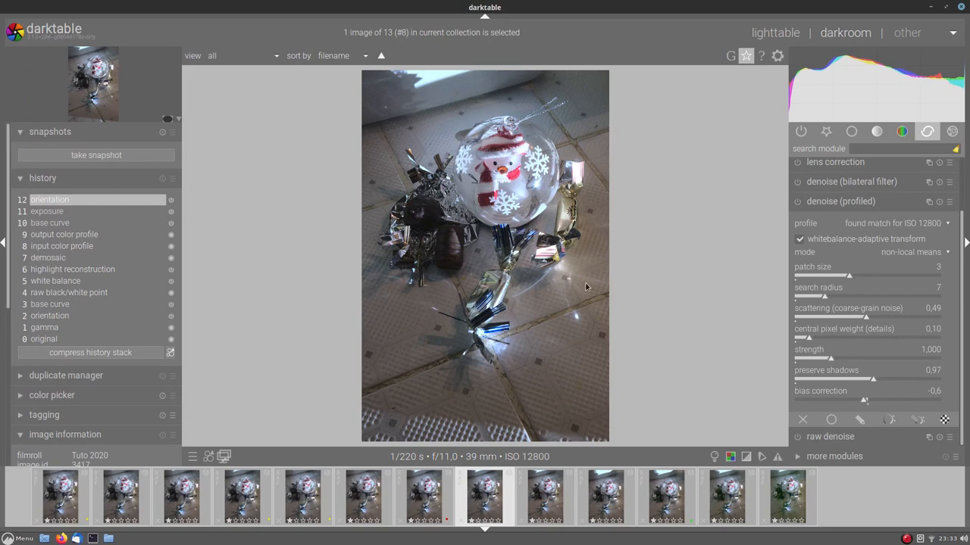
pyautogui.moveTo(818, 285)
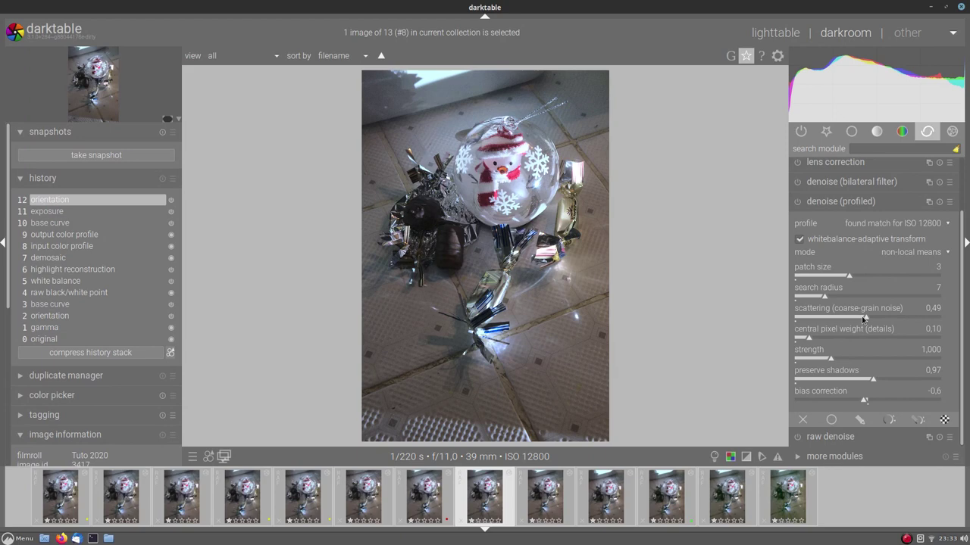
pyautogui.moveTo(912, 227)
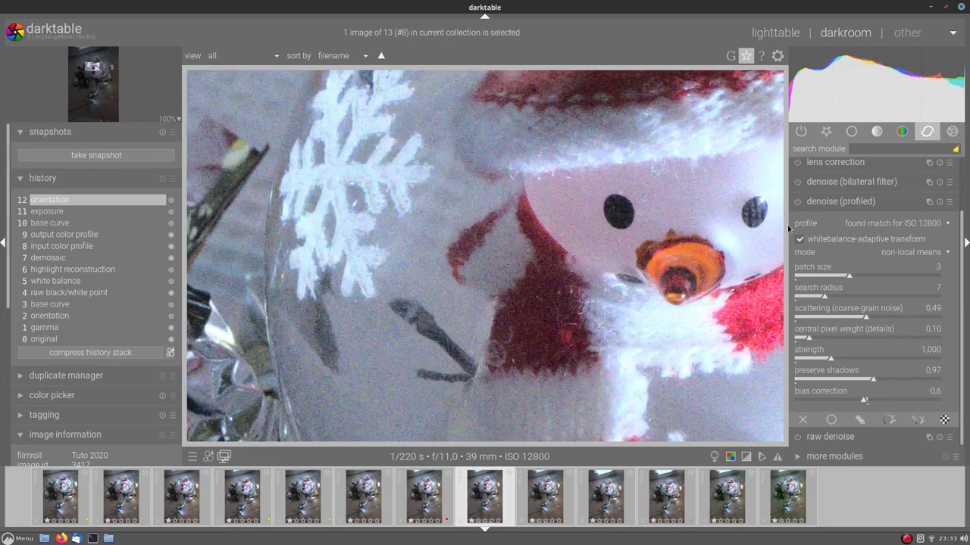
# Enable denoise (profiled) and set its mode to non-local means
pyautogui.click(797, 200)
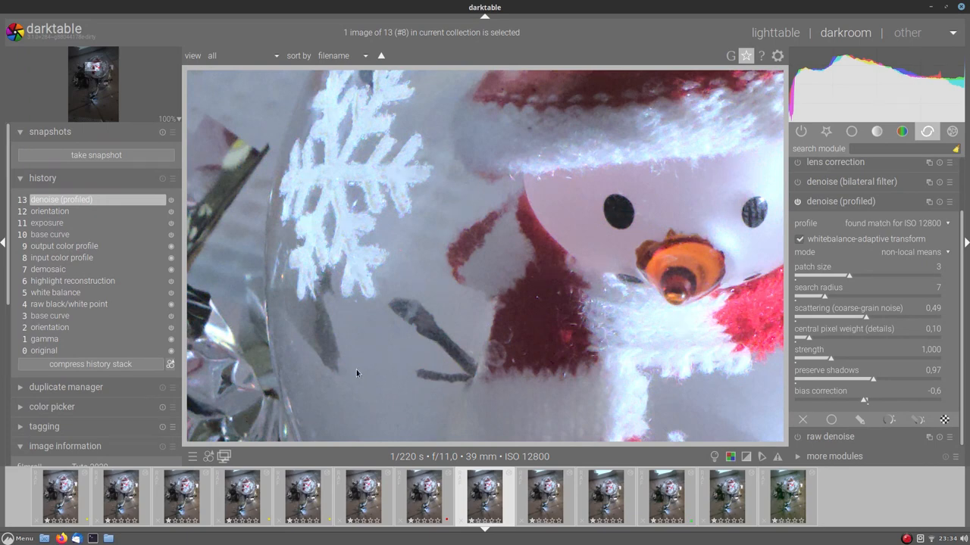
pyautogui.moveTo(245, 128)
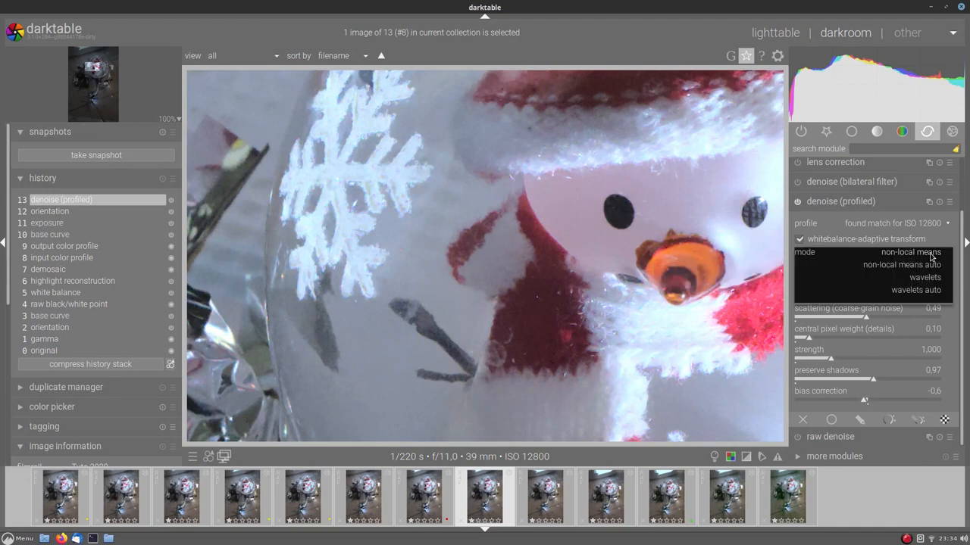
pyautogui.moveTo(886, 269)
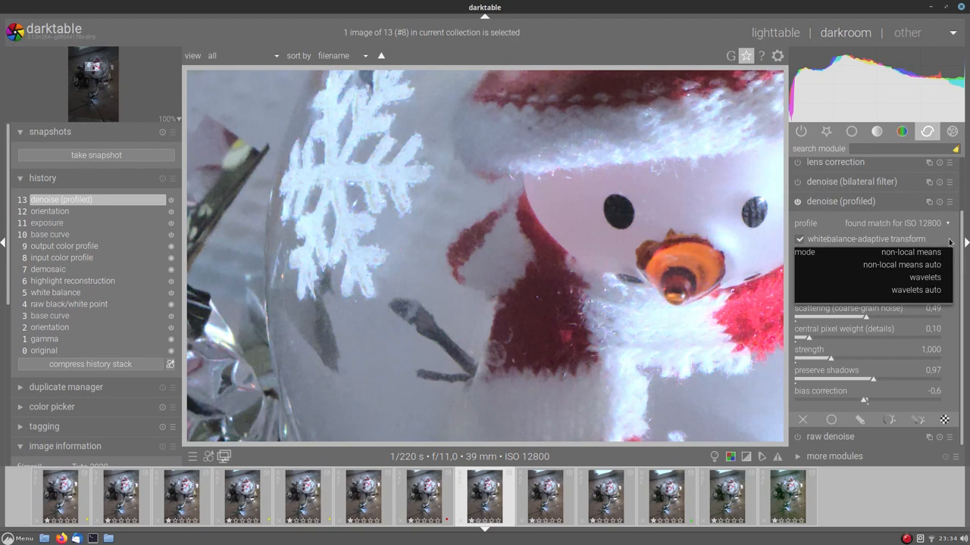
pyautogui.click(909, 251)
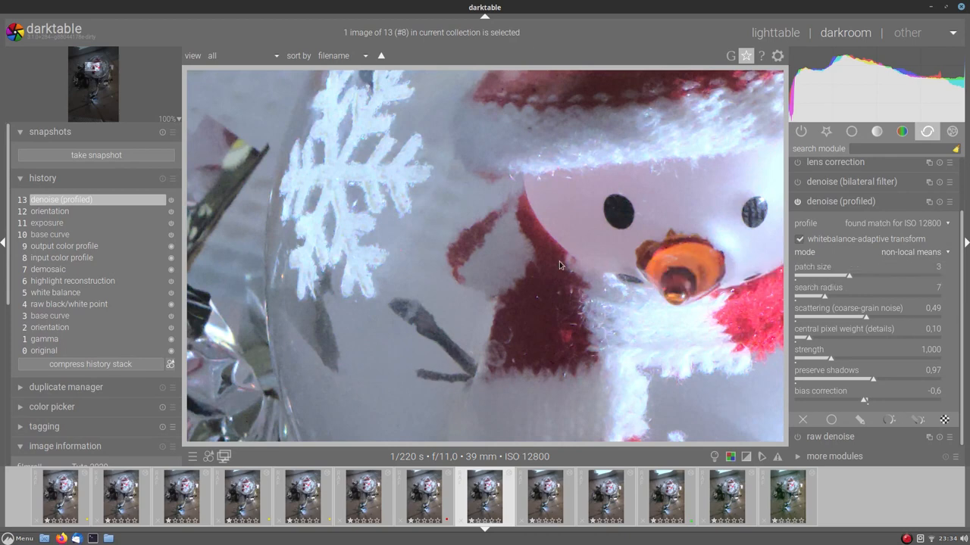
pyautogui.moveTo(771, 336)
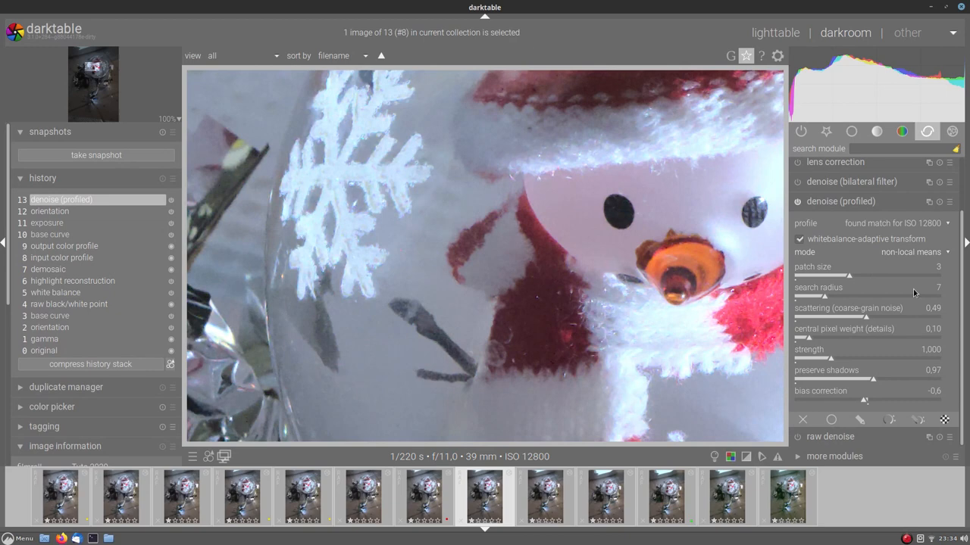
pyautogui.moveTo(797, 391)
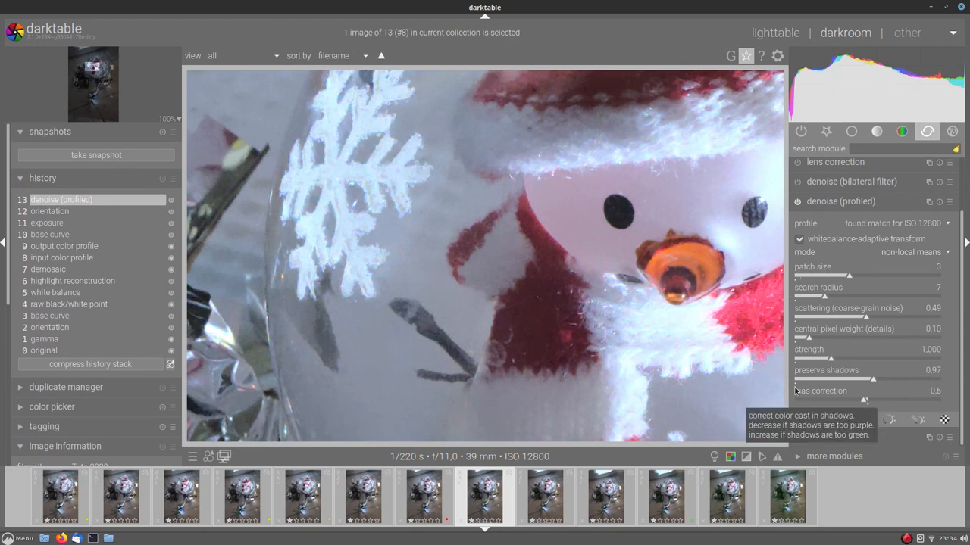
pyautogui.moveTo(682, 379)
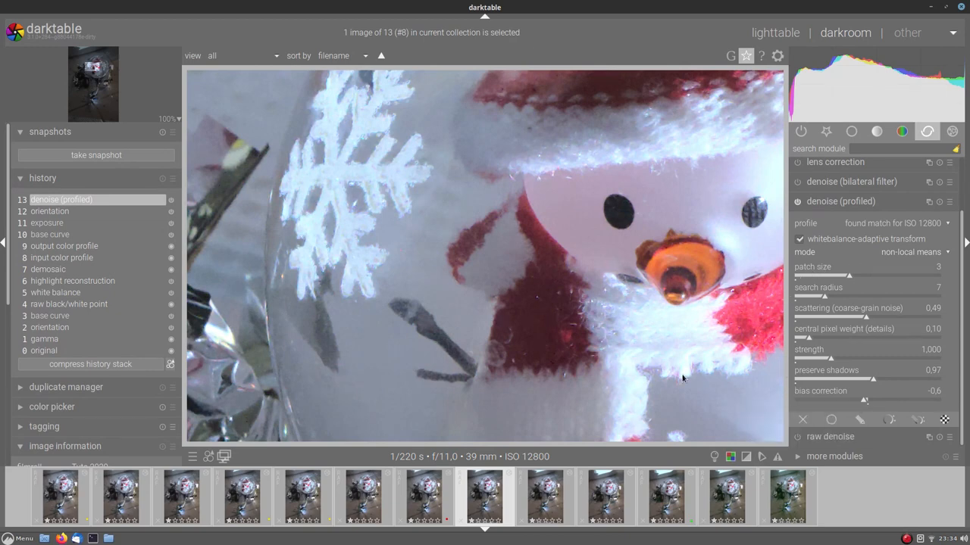
pyautogui.moveTo(664, 354)
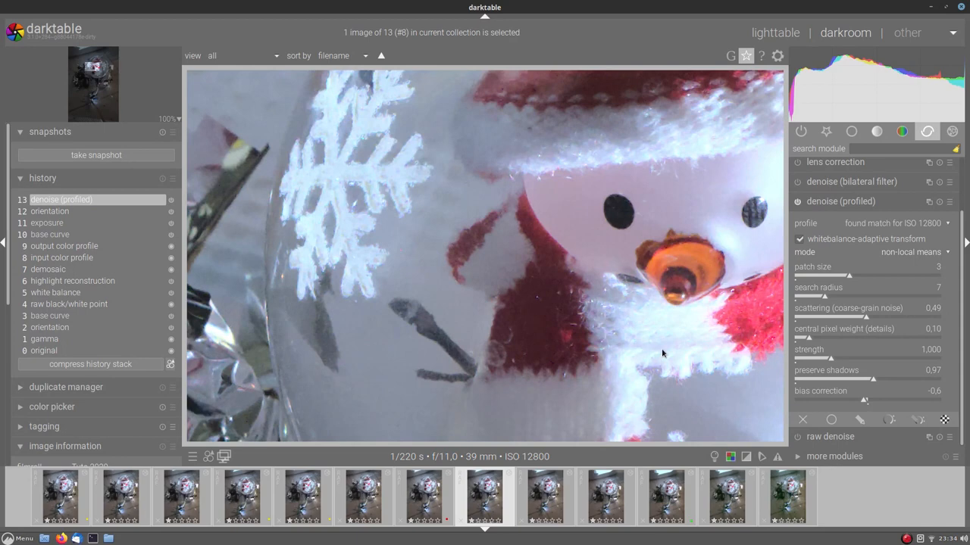
# Switch the denoise mode to non-local means auto and lower strength to 0.700
pyautogui.click(909, 251)
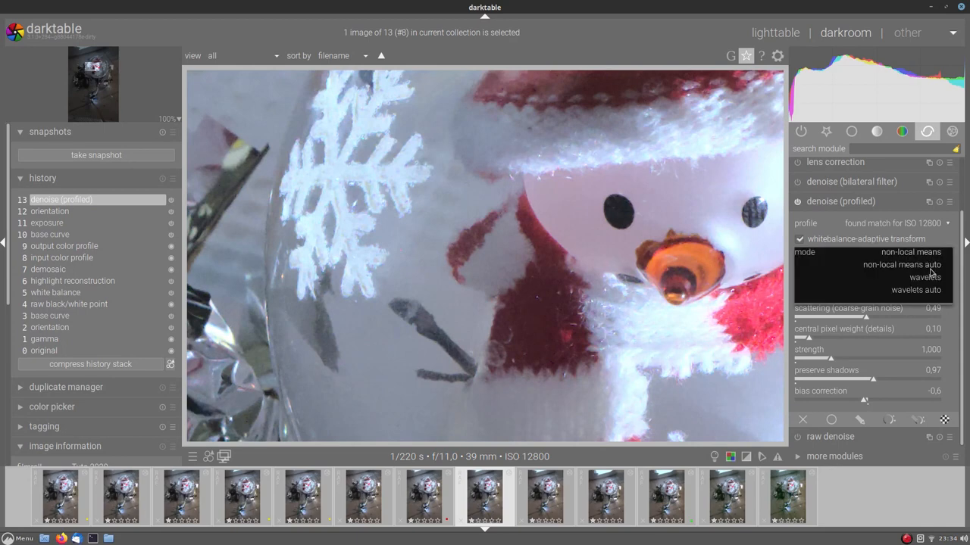
pyautogui.click(900, 264)
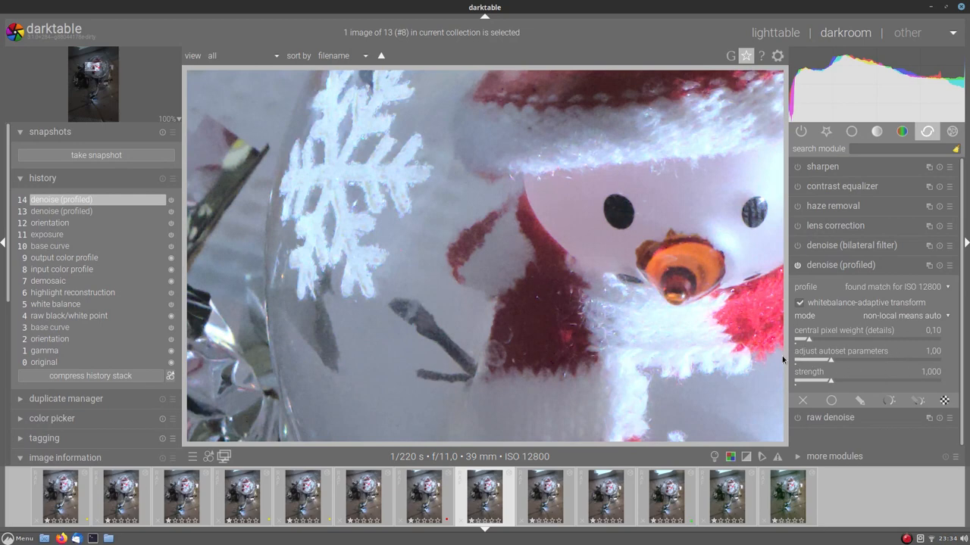
pyautogui.moveTo(884, 360)
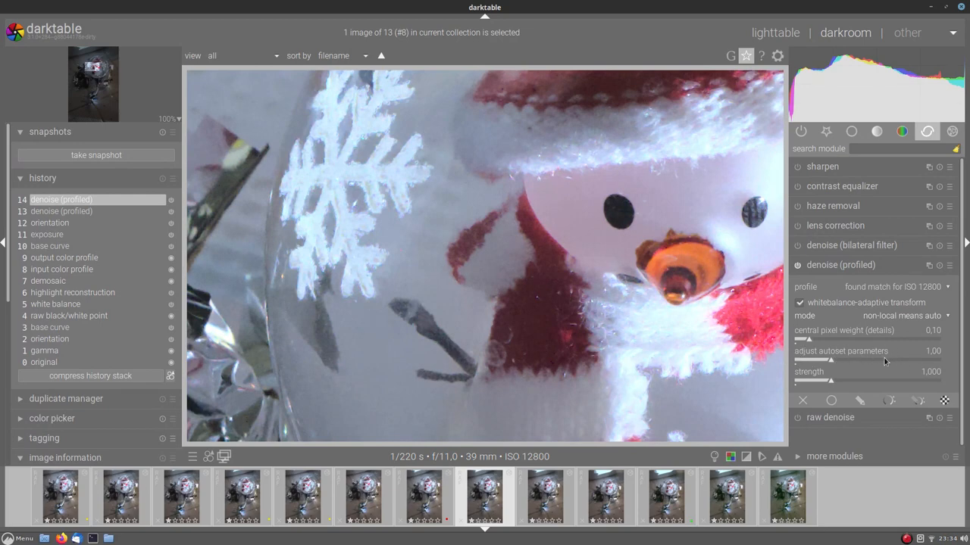
pyautogui.moveTo(897, 357)
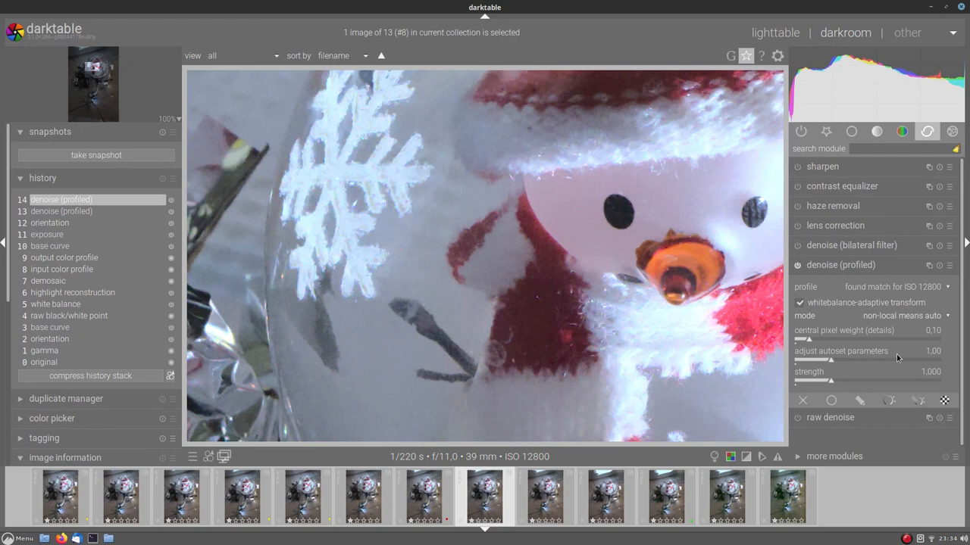
pyautogui.moveTo(892, 349)
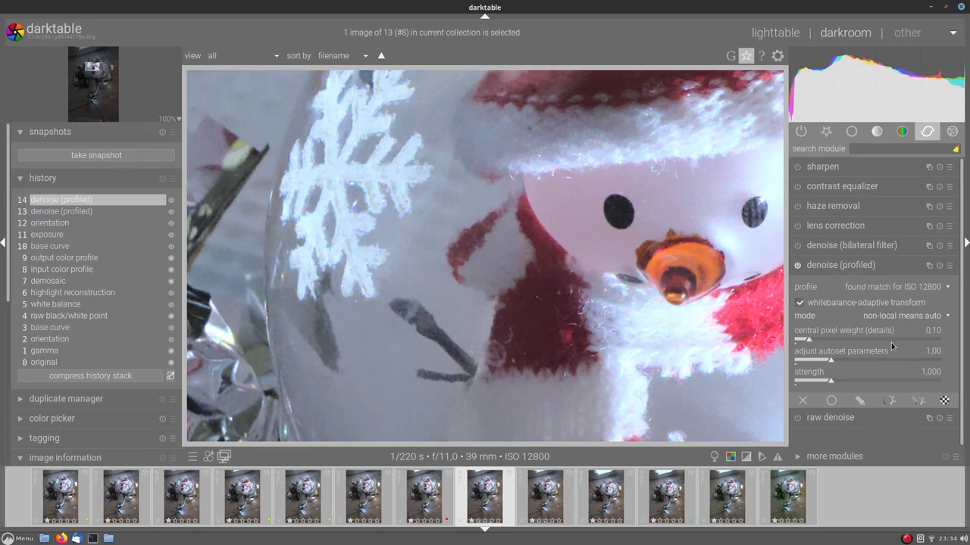
pyautogui.moveTo(892, 345)
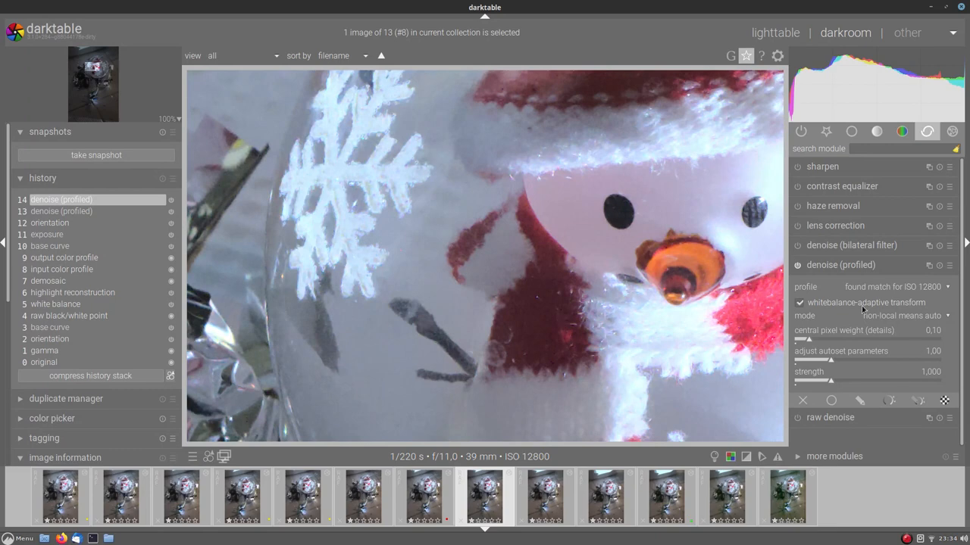
pyautogui.moveTo(818, 338)
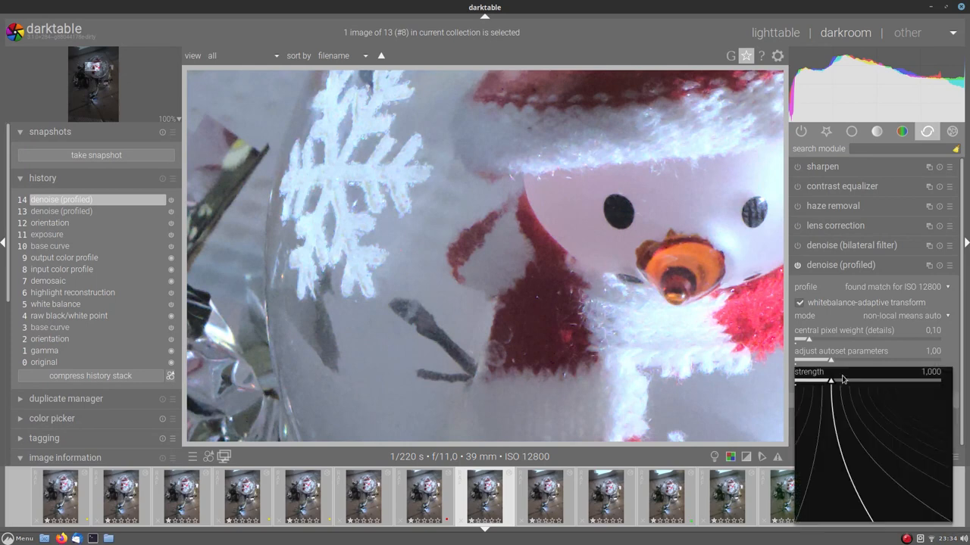
pyautogui.moveTo(852, 379); pyautogui.dragTo(831, 378)
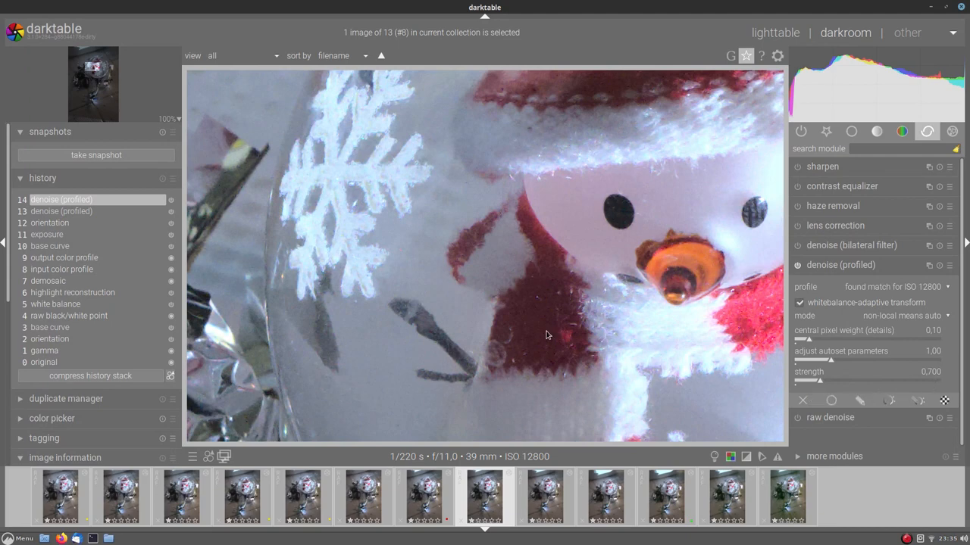
pyautogui.moveTo(367, 266)
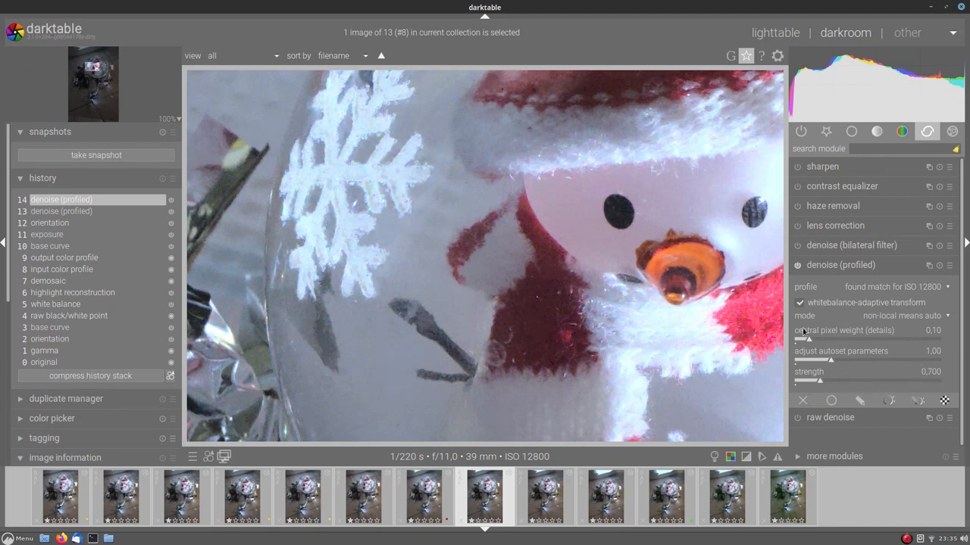
pyautogui.moveTo(806, 339)
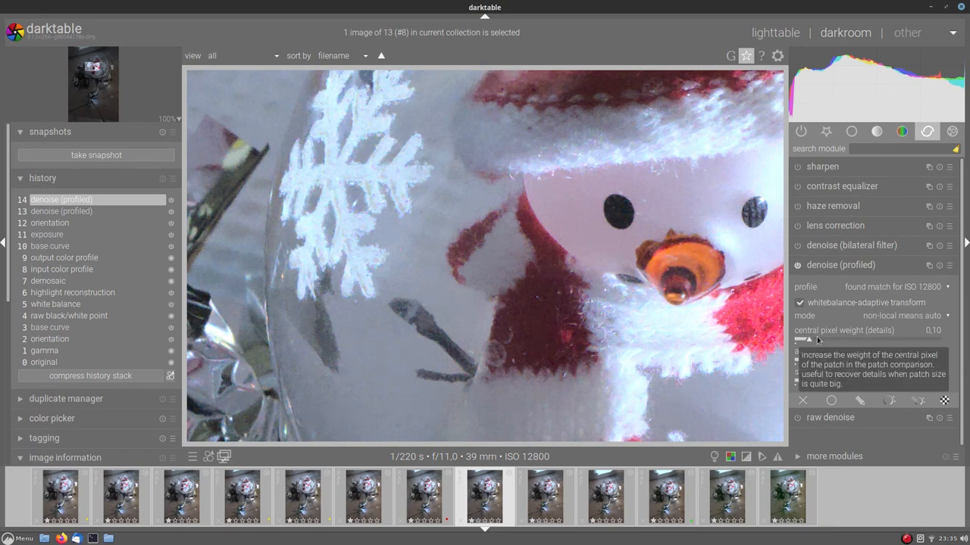
pyautogui.moveTo(609, 253)
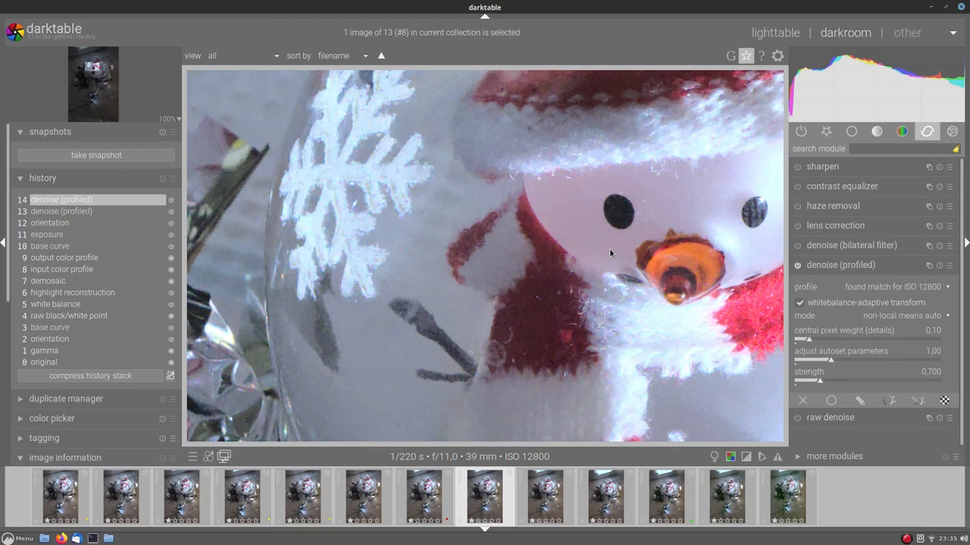
pyautogui.moveTo(563, 228)
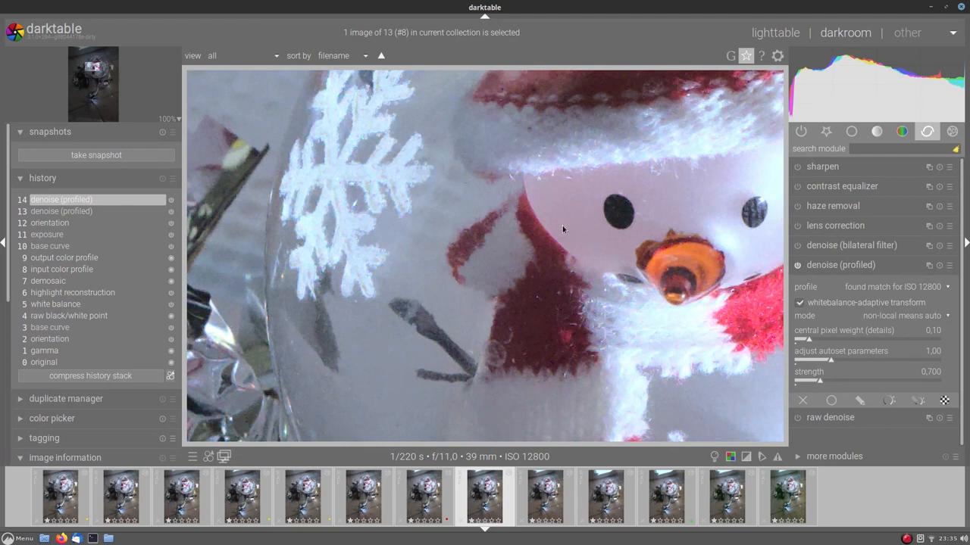
pyautogui.moveTo(445, 261)
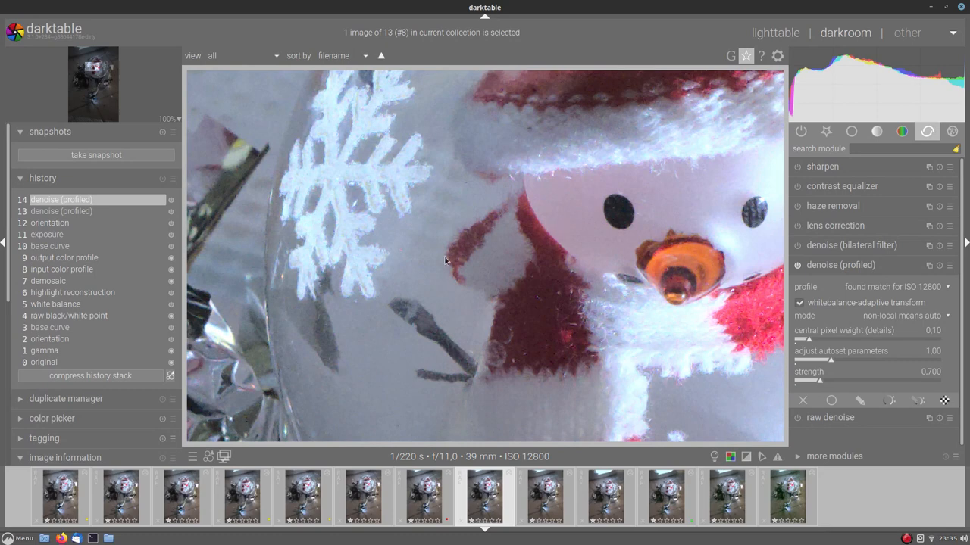
pyautogui.moveTo(466, 270)
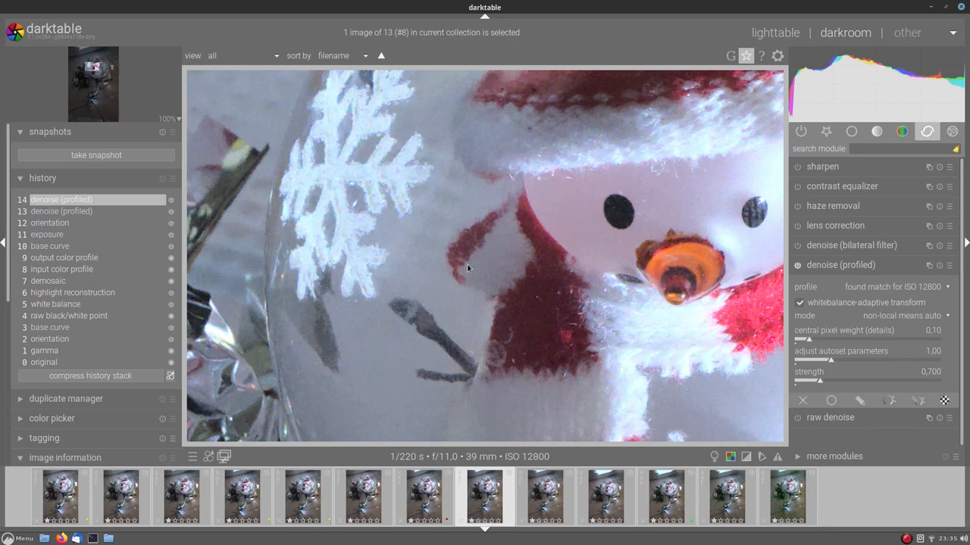
pyautogui.moveTo(716, 194)
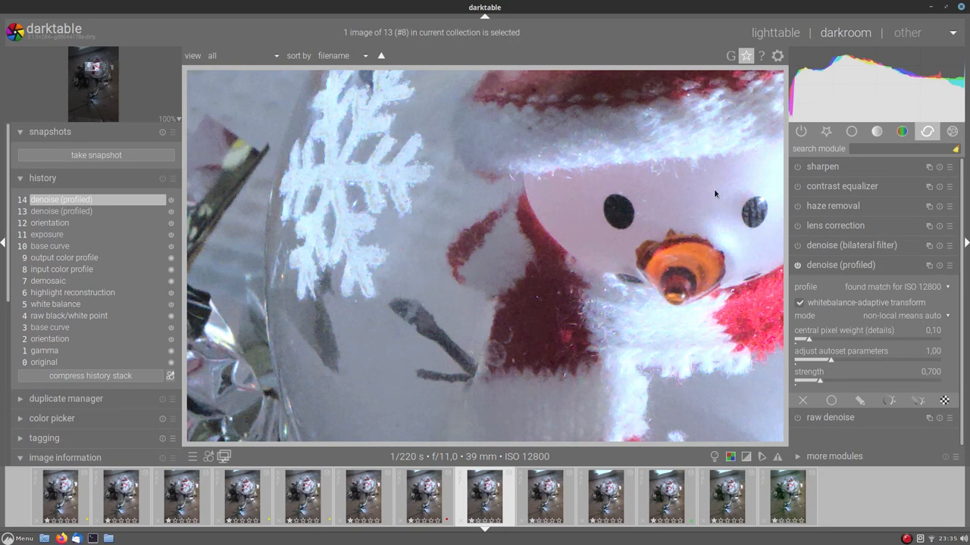
pyautogui.moveTo(421, 221)
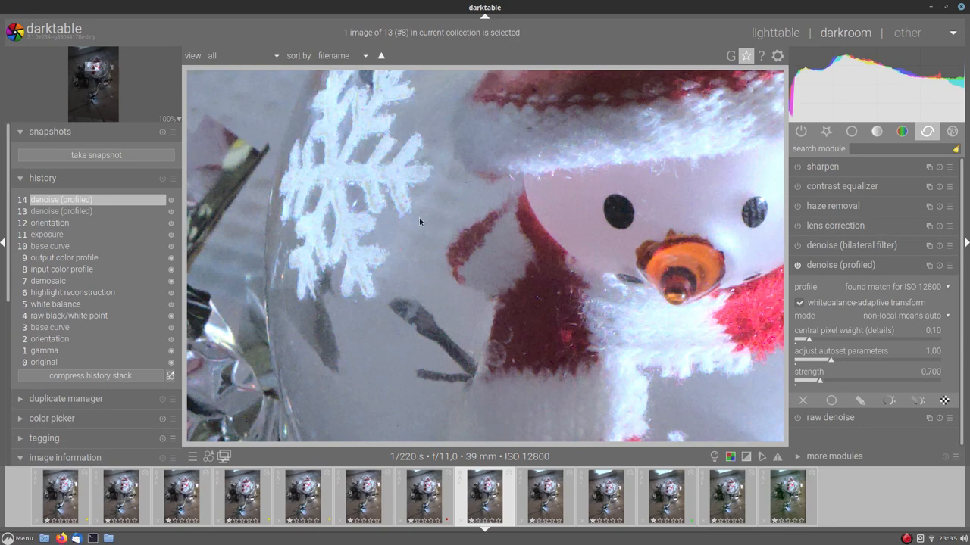
pyautogui.moveTo(336, 311)
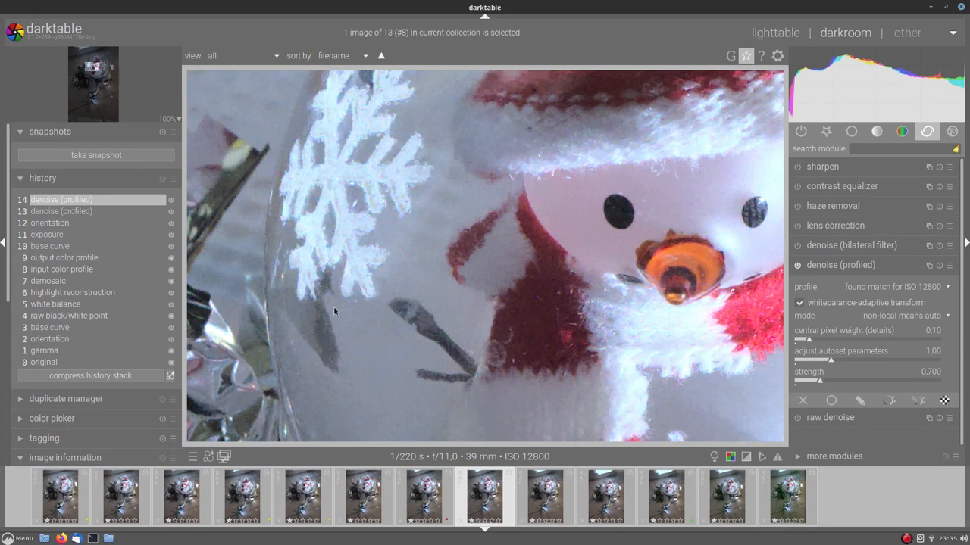
pyautogui.moveTo(358, 346)
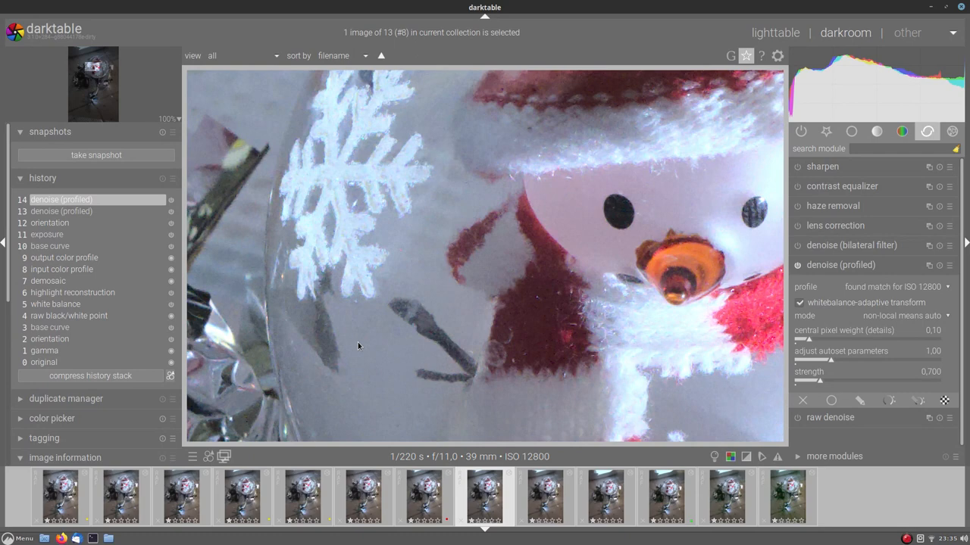
pyautogui.moveTo(451, 211)
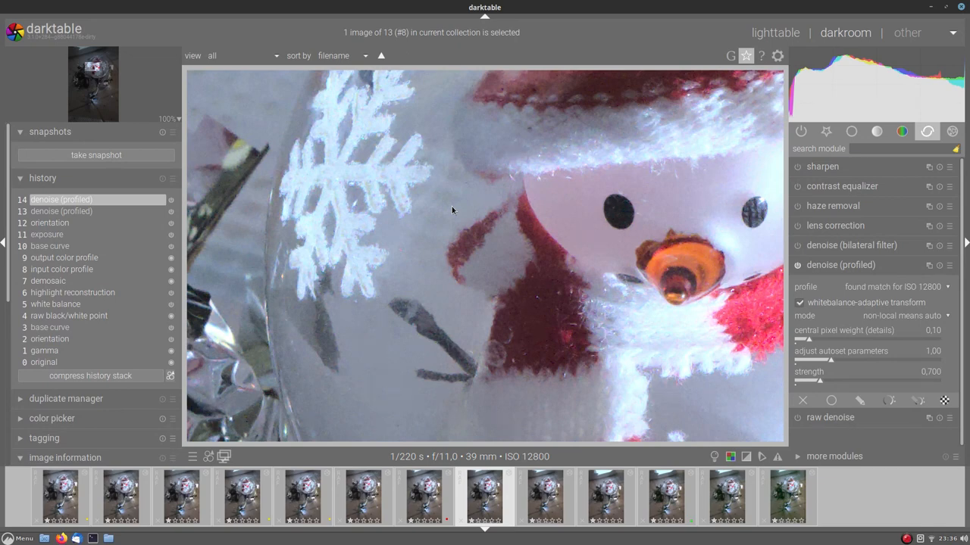
pyautogui.moveTo(336, 201)
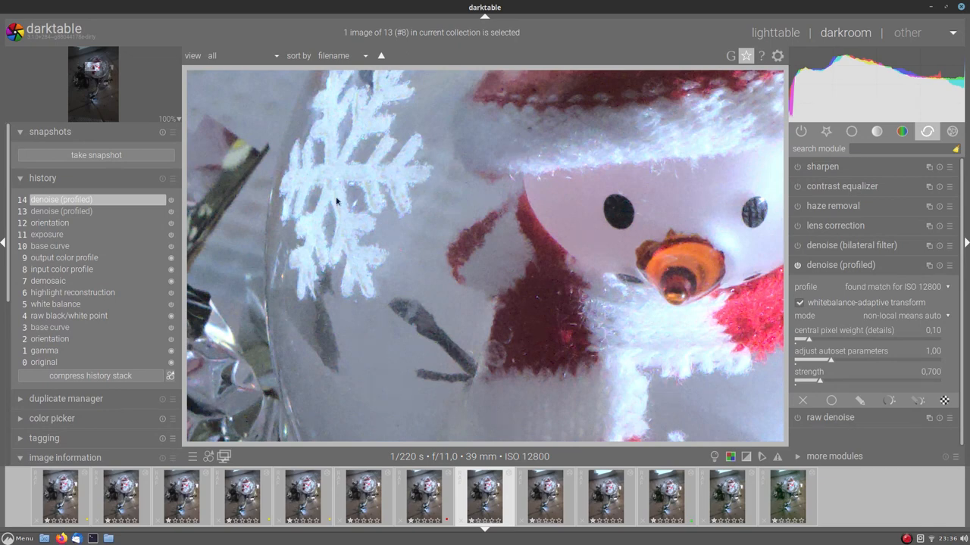
pyautogui.moveTo(806, 339)
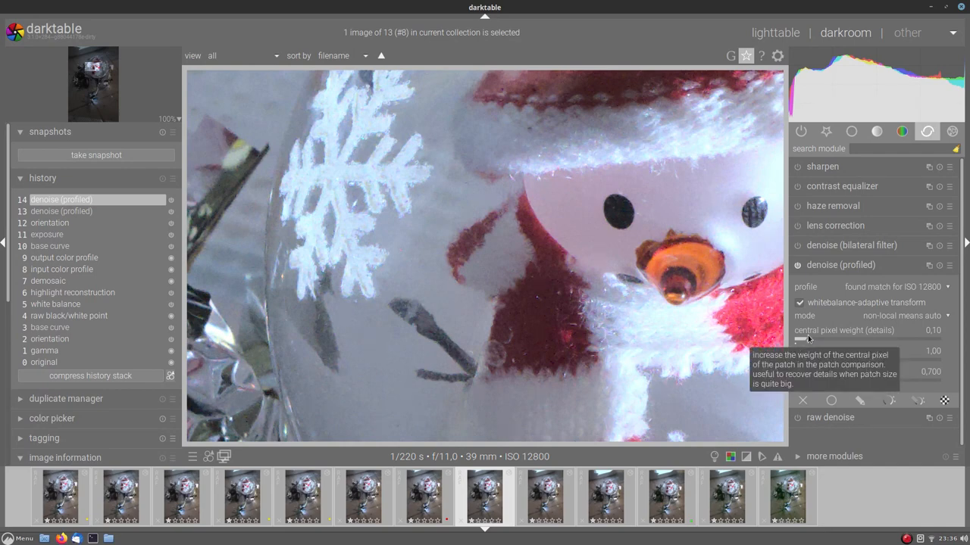
pyautogui.moveTo(676, 300)
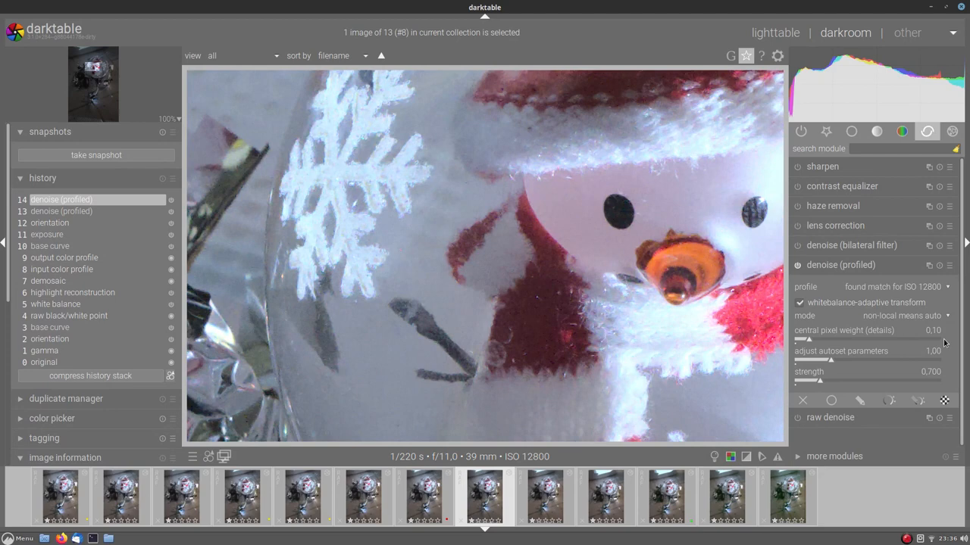
pyautogui.moveTo(809, 339); pyautogui.dragTo(942, 339)
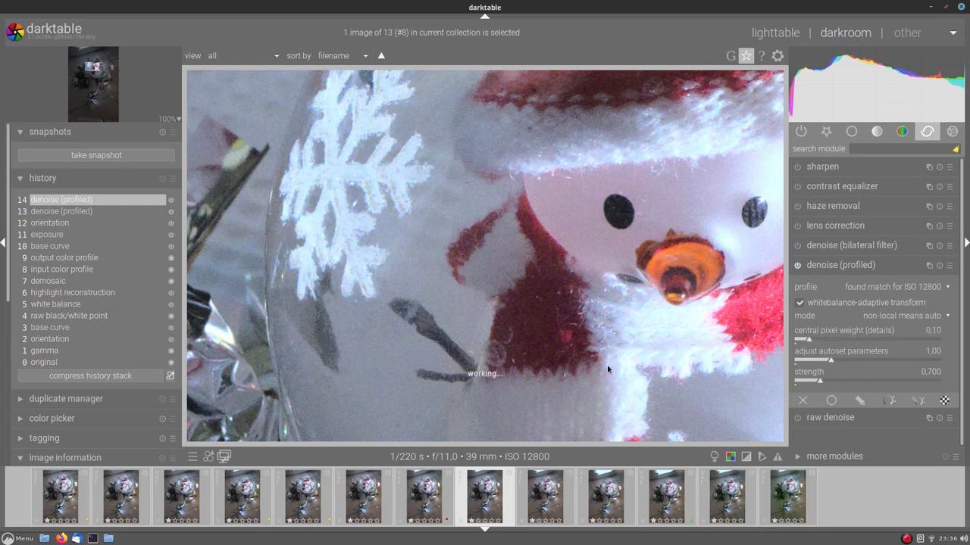
pyautogui.moveTo(789, 359)
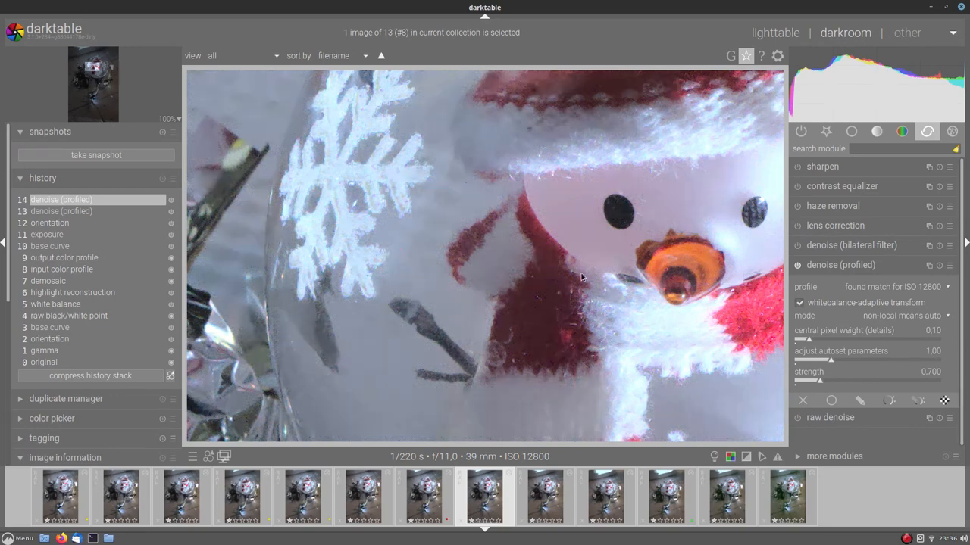
pyautogui.moveTo(589, 276)
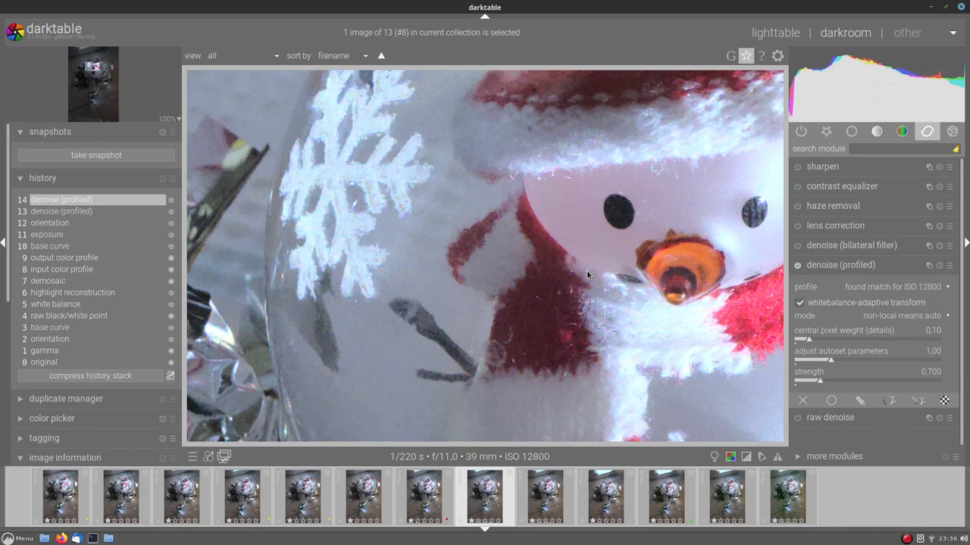
pyautogui.moveTo(809, 368)
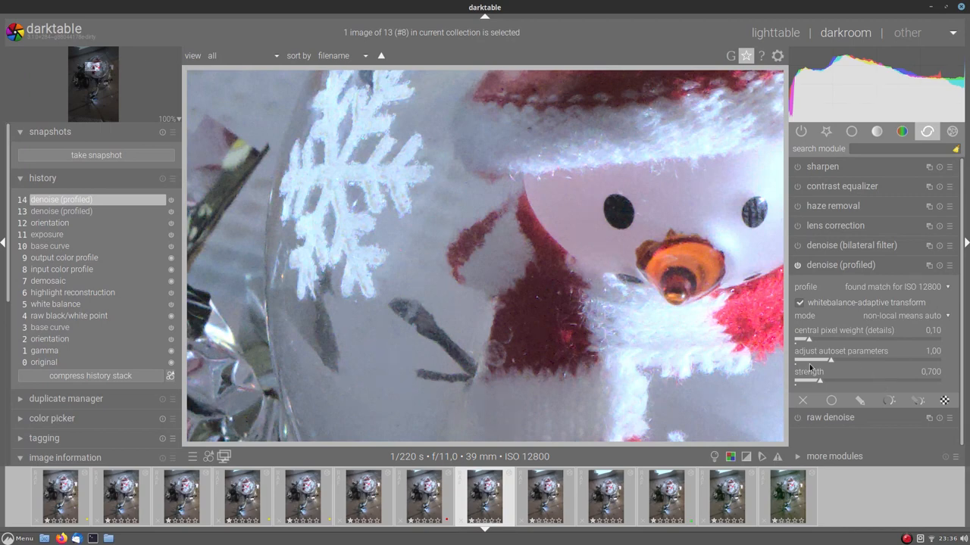
pyautogui.moveTo(851, 351)
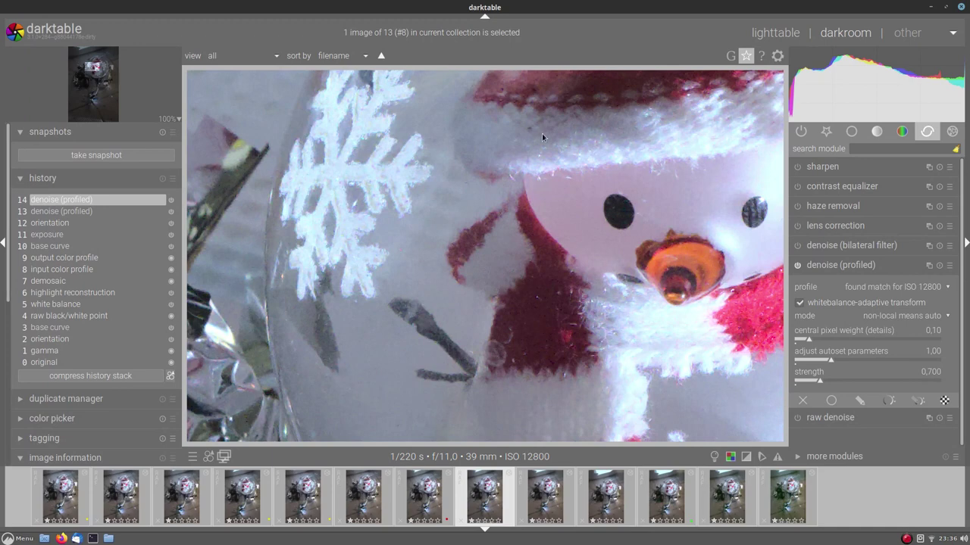
pyautogui.moveTo(470, 335)
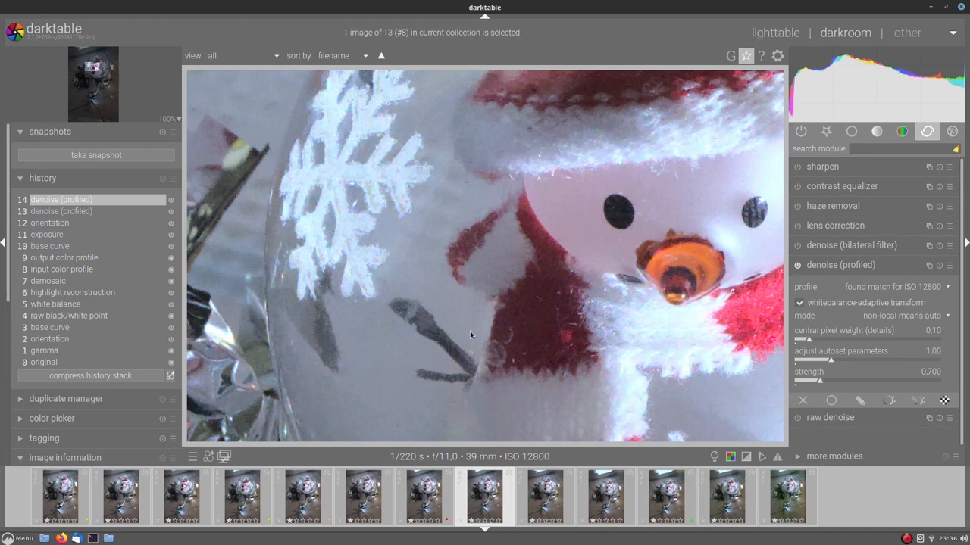
# Show the module group holding filmic rgb and expand its settings
pyautogui.click(876, 130)
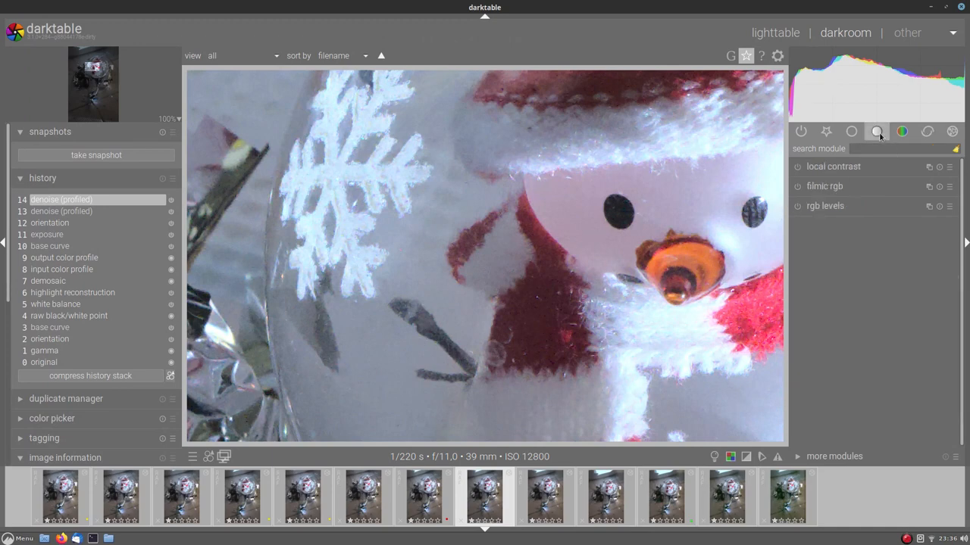
pyautogui.click(824, 185)
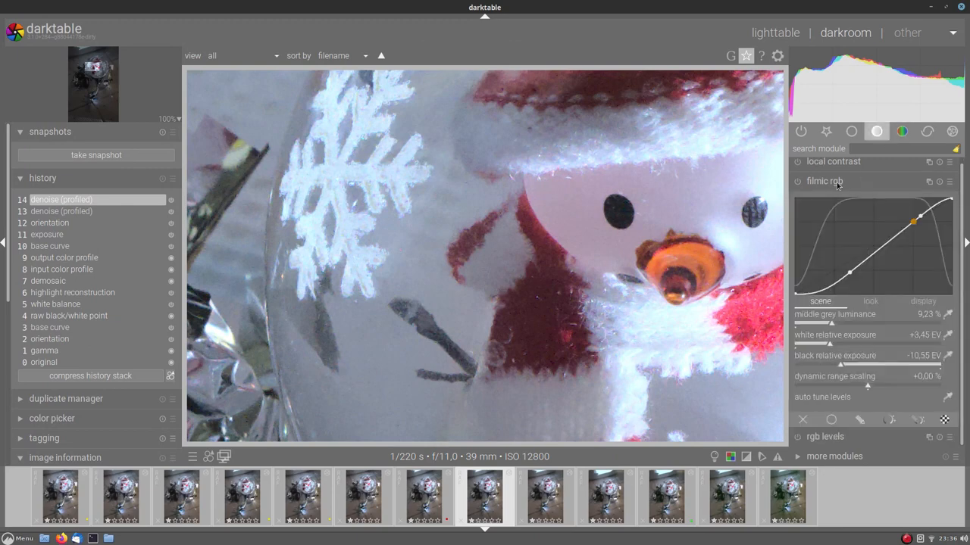
pyautogui.moveTo(806, 321)
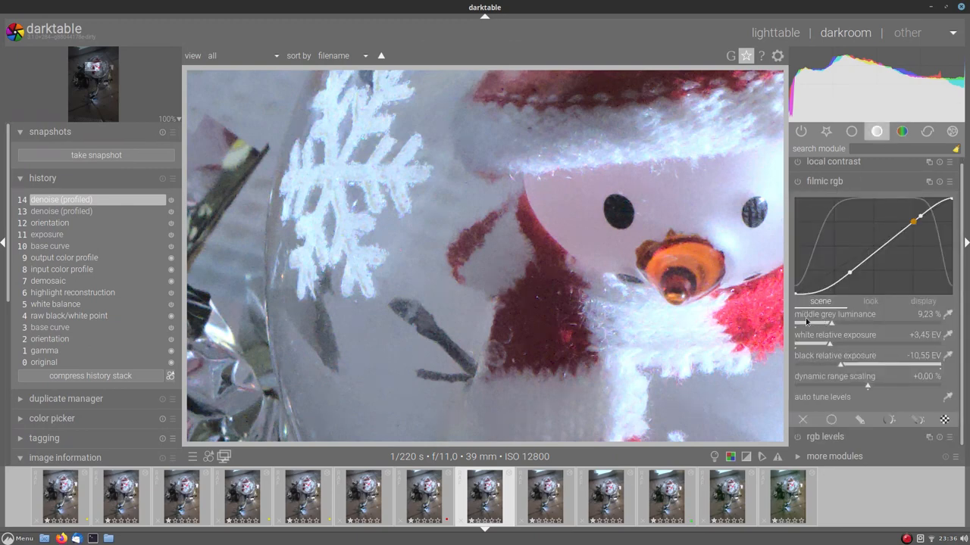
pyautogui.moveTo(806, 321)
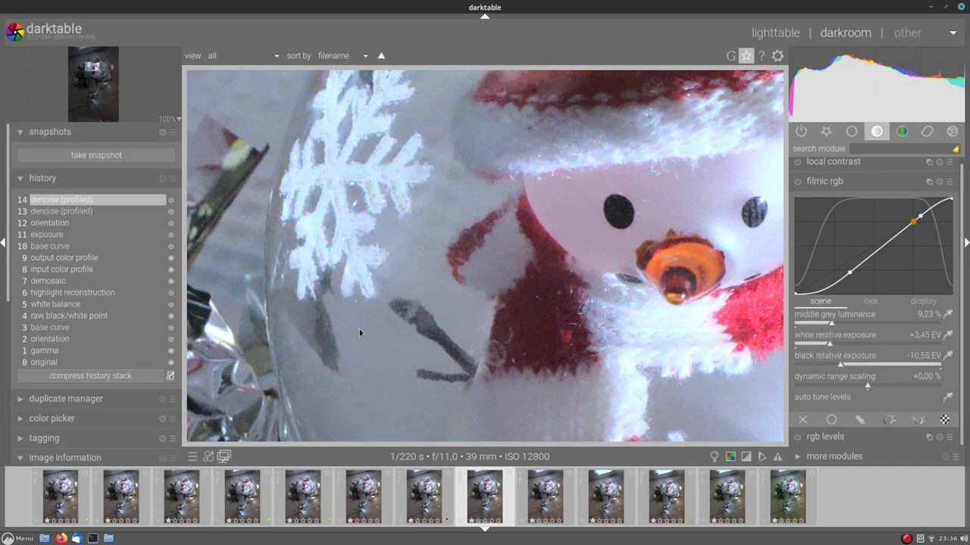
pyautogui.moveTo(448, 361)
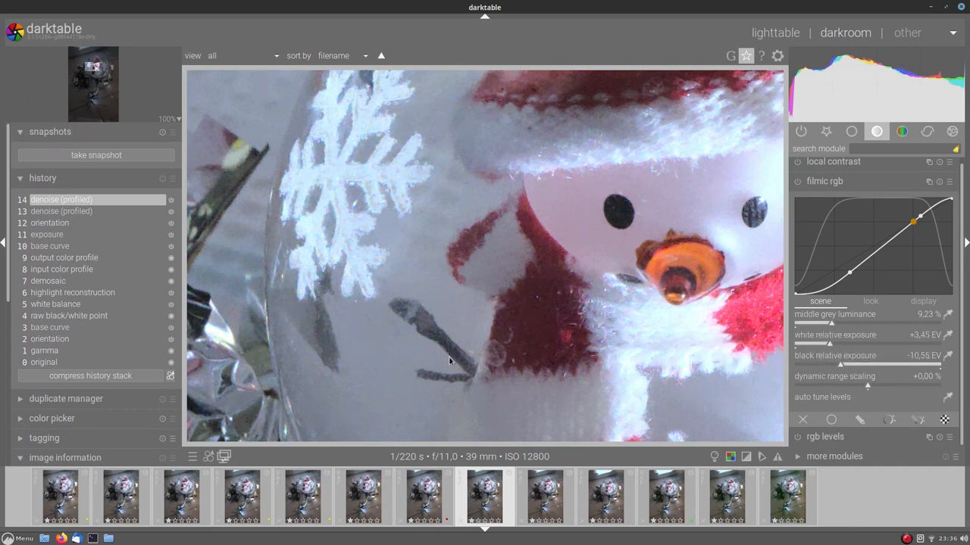
pyautogui.moveTo(927, 131)
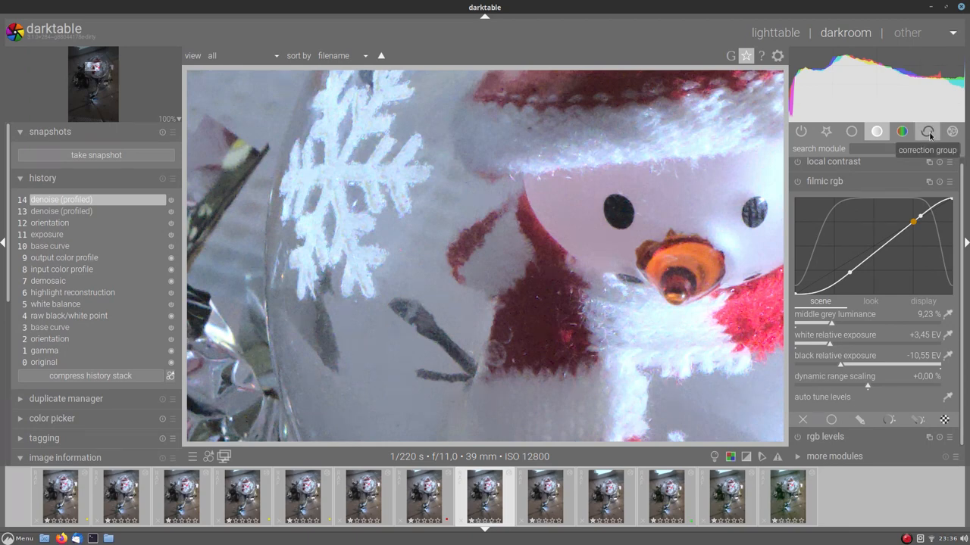
# Return to the correction group and set denoise (profiled) blend opacity to 85%
pyautogui.click(927, 131)
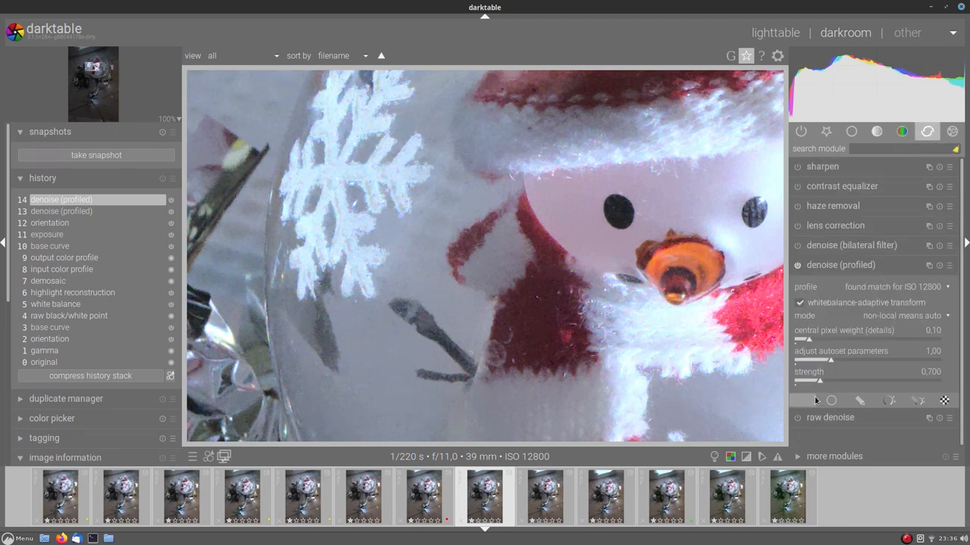
pyautogui.moveTo(810, 363)
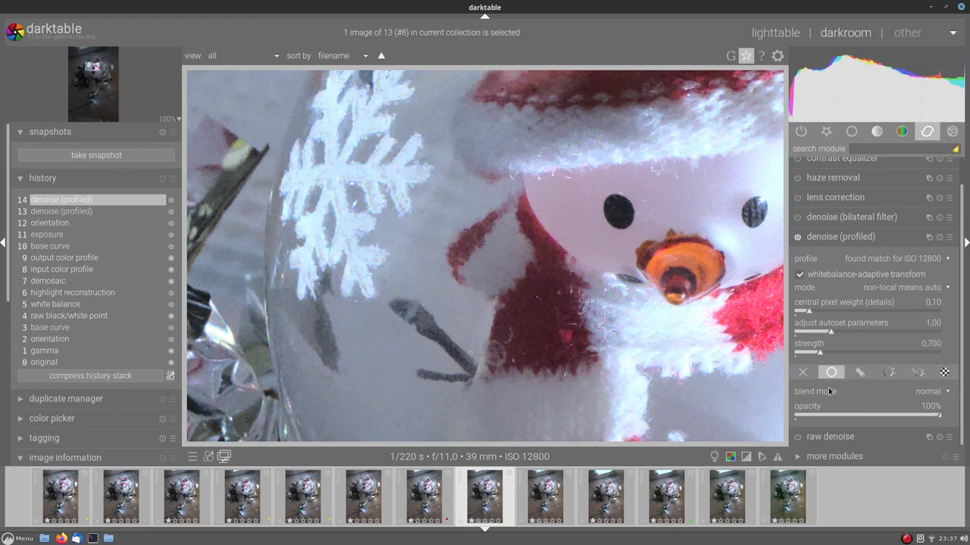
pyautogui.moveTo(921, 412)
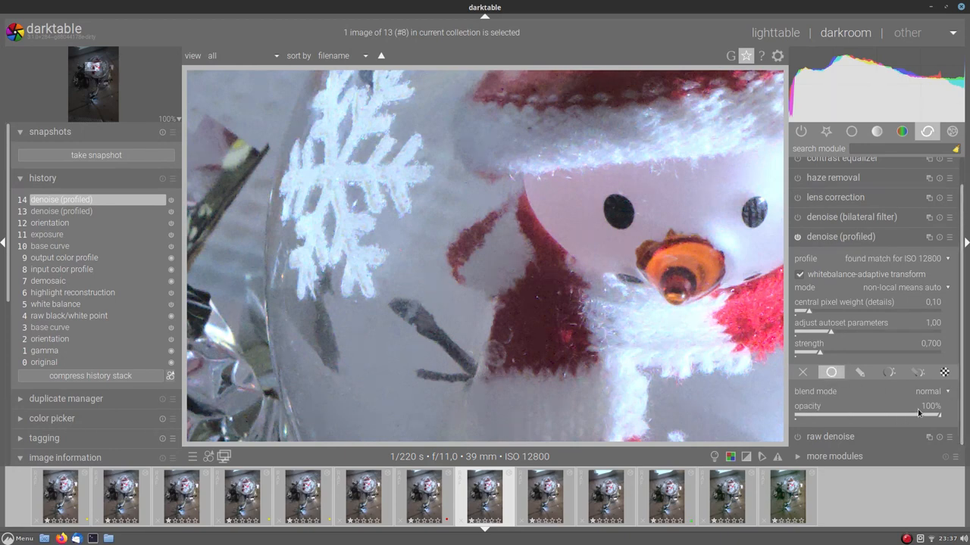
pyautogui.moveTo(917, 406)
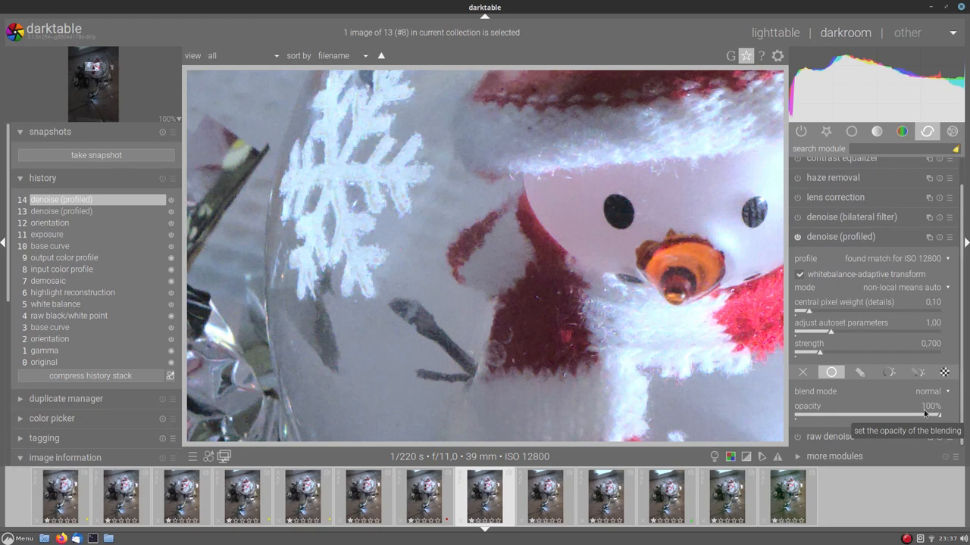
pyautogui.moveTo(830, 373)
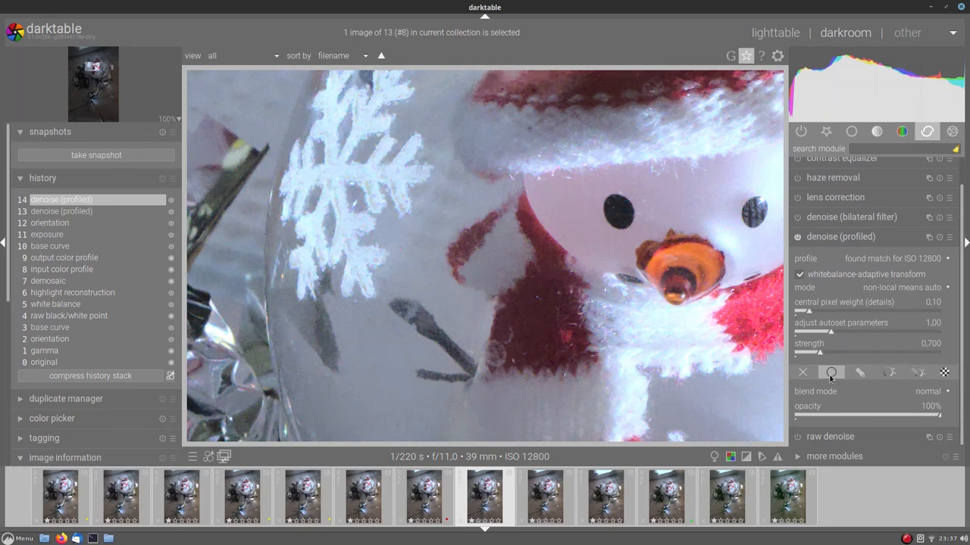
pyautogui.moveTo(915, 412)
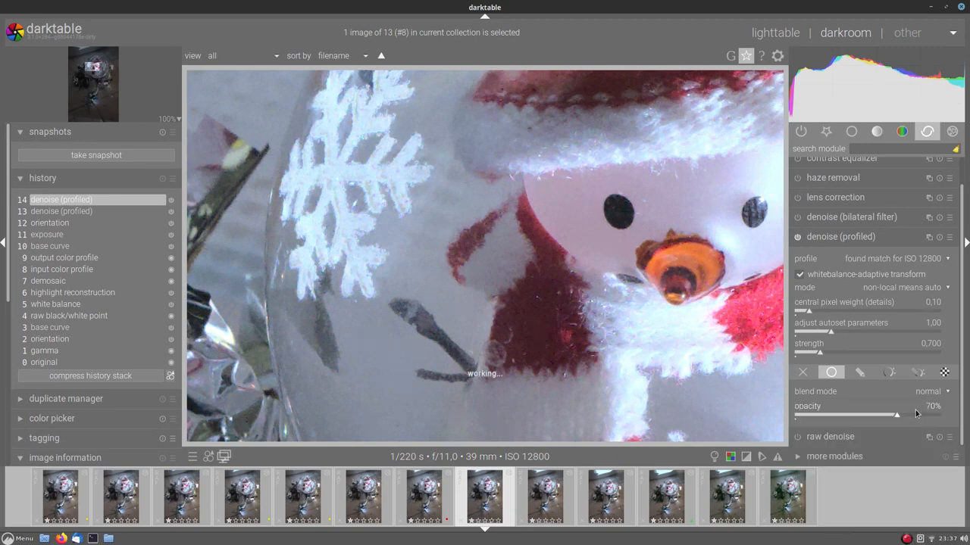
pyautogui.moveTo(917, 414)
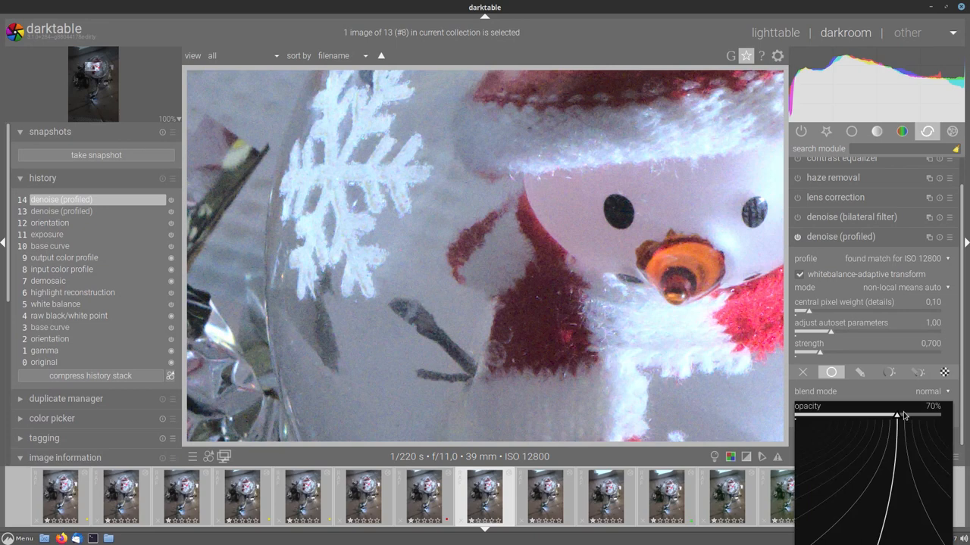
pyautogui.moveTo(894, 417); pyautogui.dragTo(909, 417)
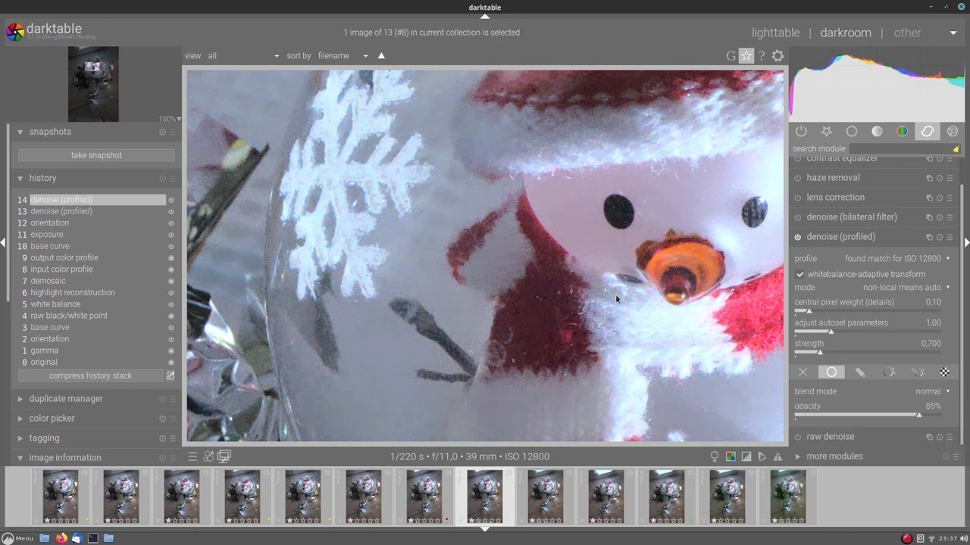
pyautogui.moveTo(392, 177)
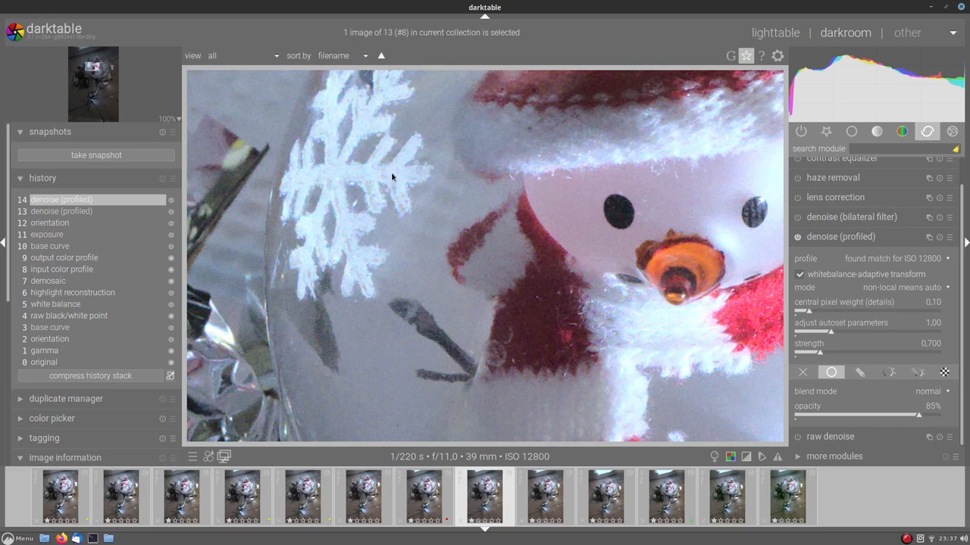
pyautogui.moveTo(162, 125)
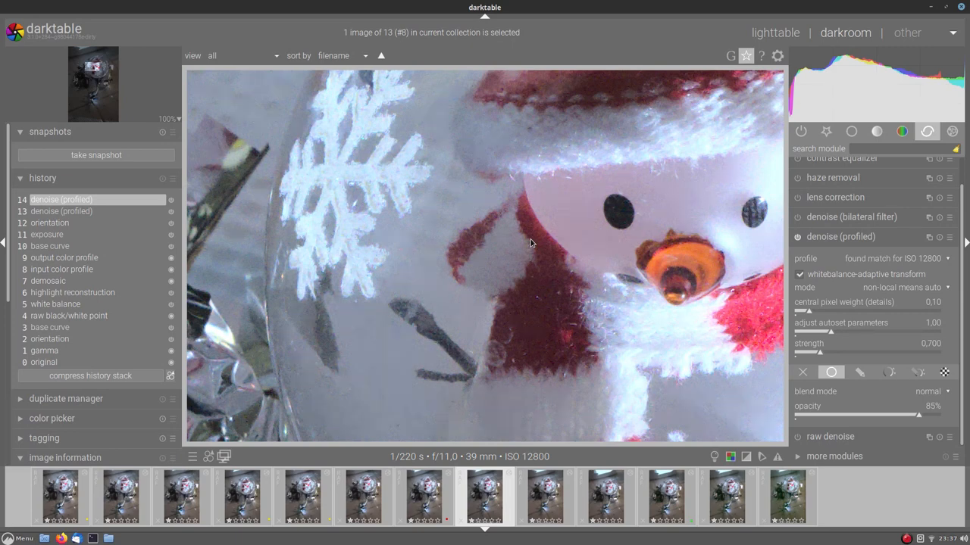
pyautogui.moveTo(691, 115)
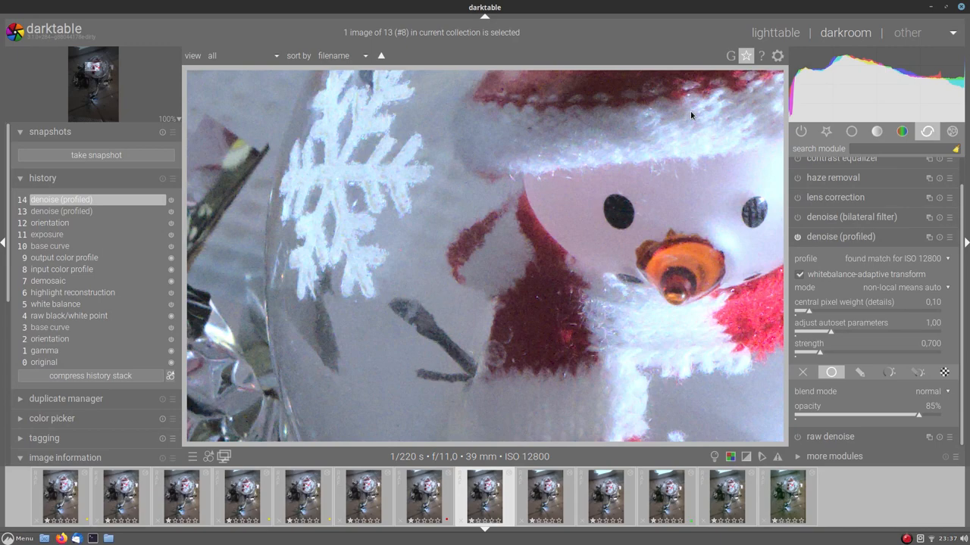
pyautogui.moveTo(582, 103)
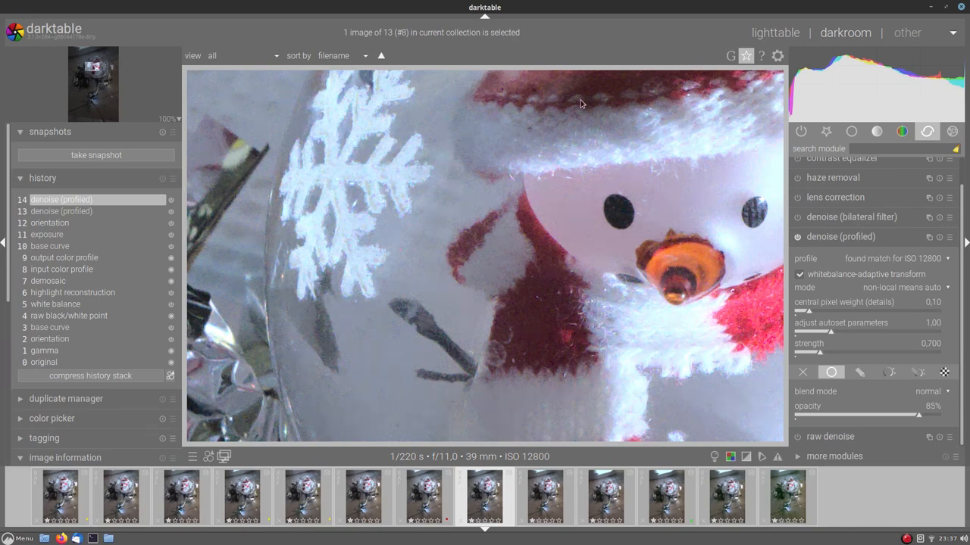
# Lower the denoise (profiled) blend opacity further to about 73%
pyautogui.click(776, 34)
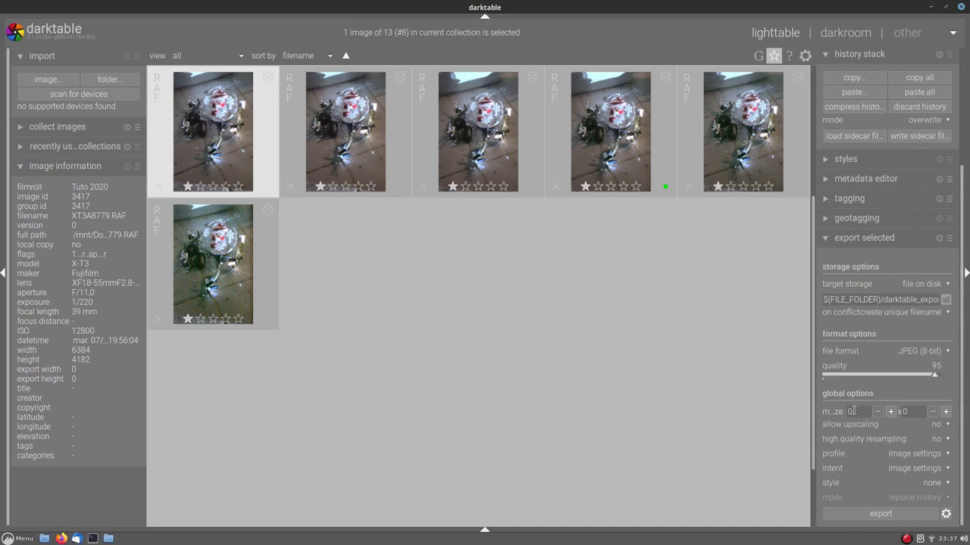
pyautogui.moveTo(919, 412)
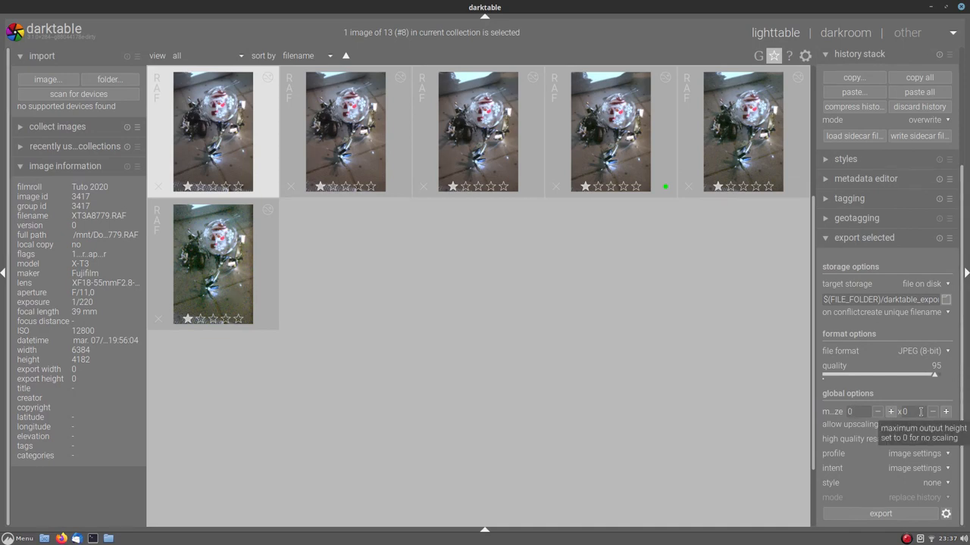
pyautogui.moveTo(912, 439)
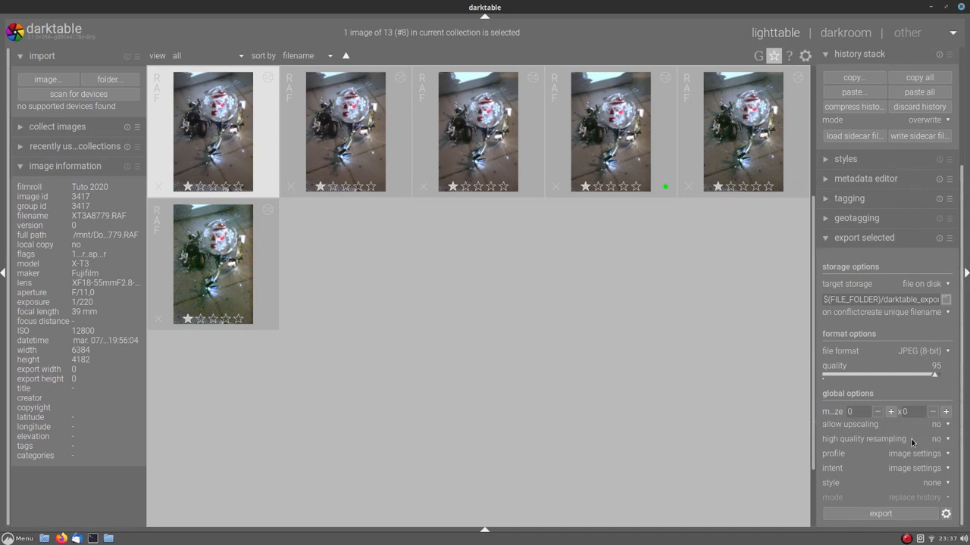
pyautogui.moveTo(943, 442)
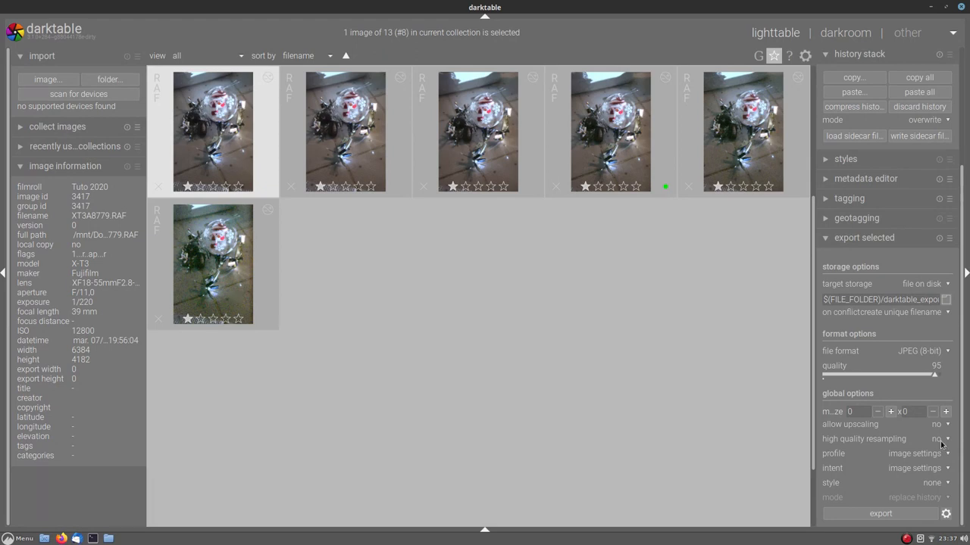
pyautogui.moveTo(312, 278)
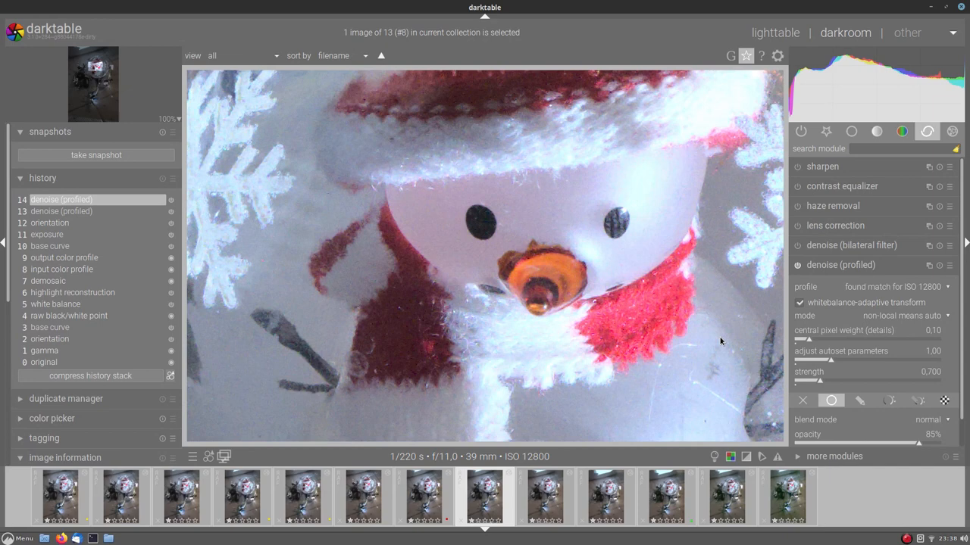
pyautogui.moveTo(698, 257)
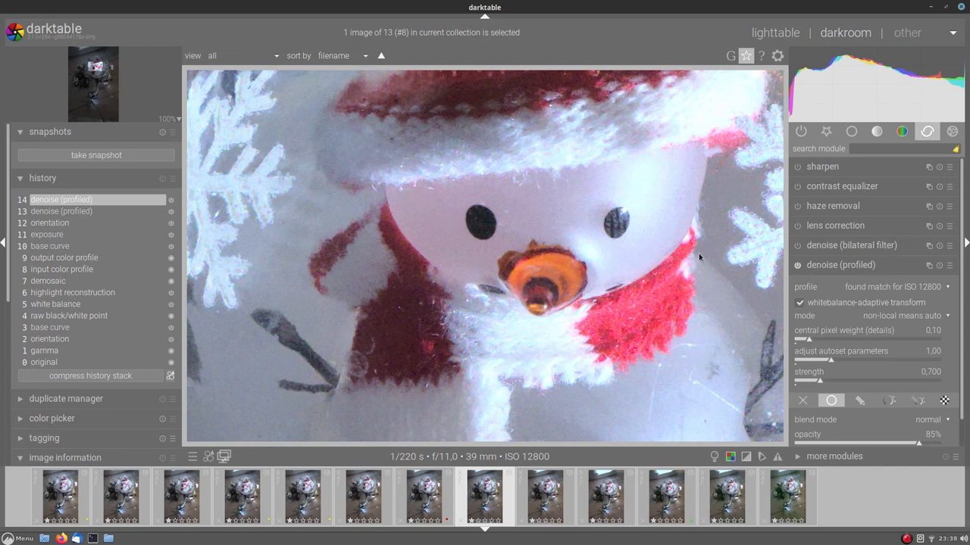
pyautogui.scroll(-3)
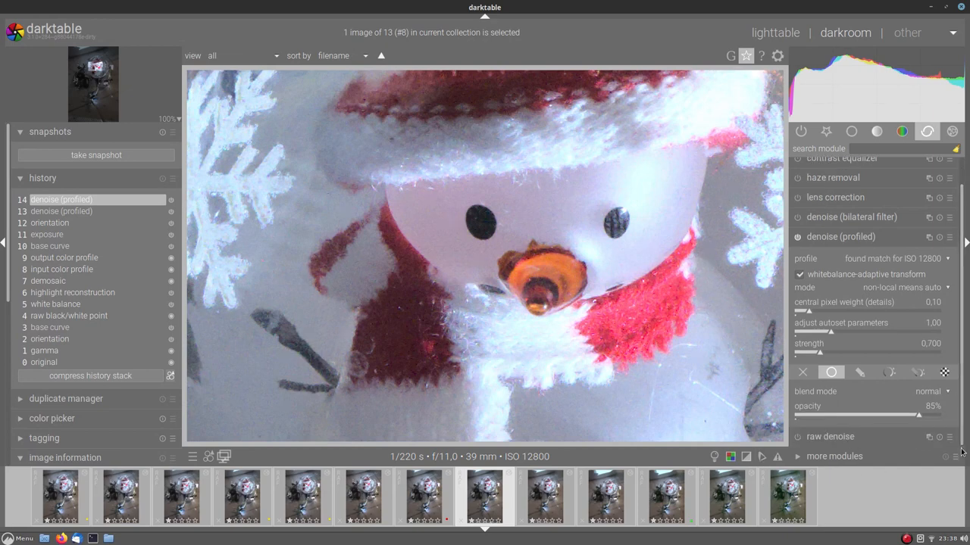
pyautogui.moveTo(909, 415); pyautogui.dragTo(900, 415)
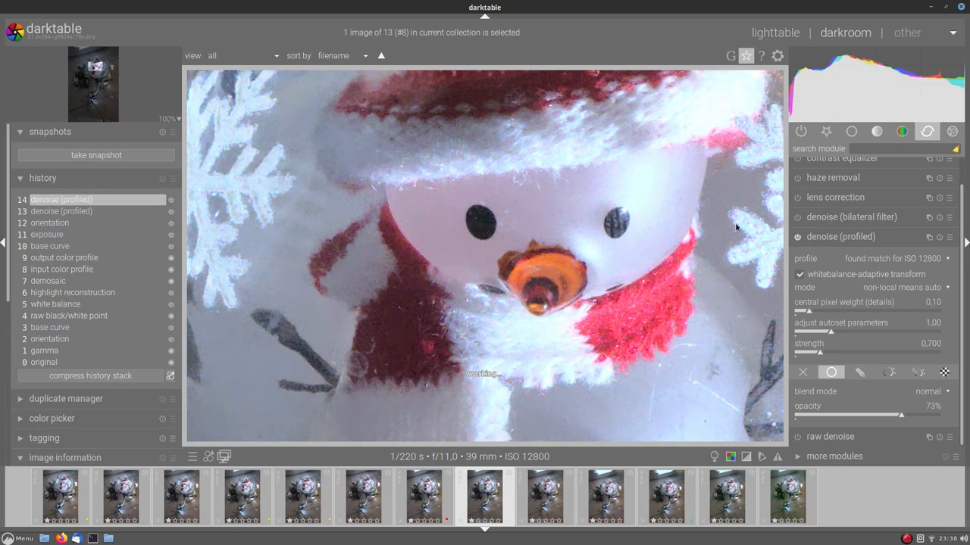
pyautogui.moveTo(533, 325)
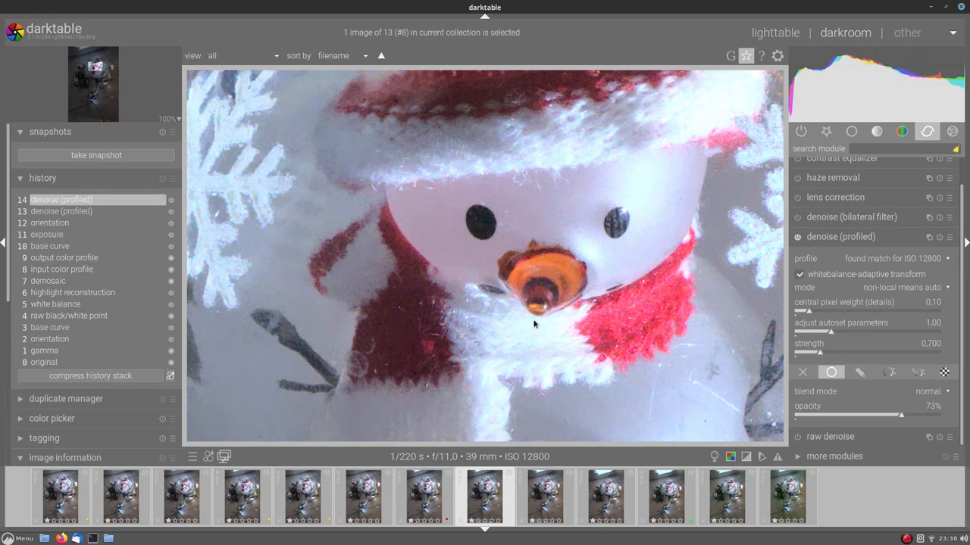
pyautogui.moveTo(521, 236)
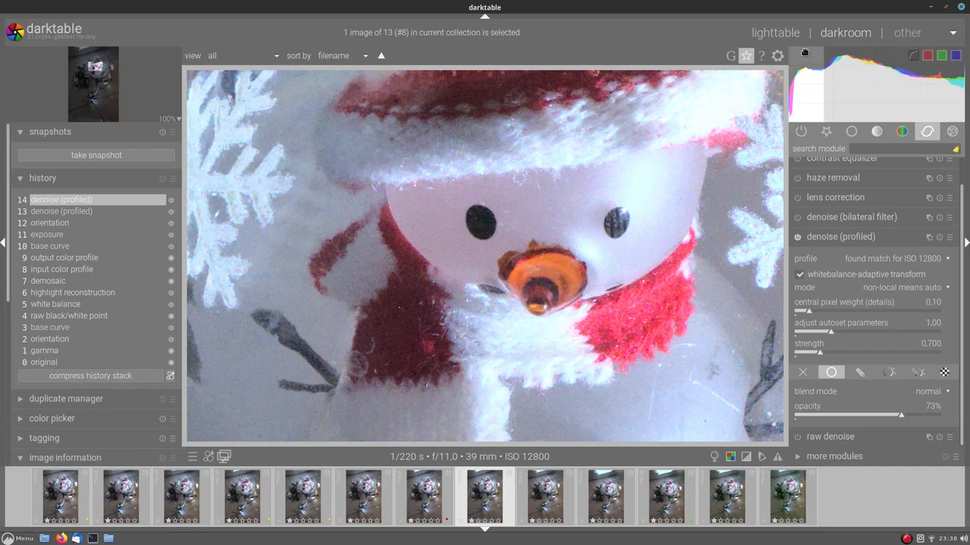
# From lighttable, select and open the ISO 3200 snowman shot in darkroom
pyautogui.click(775, 32)
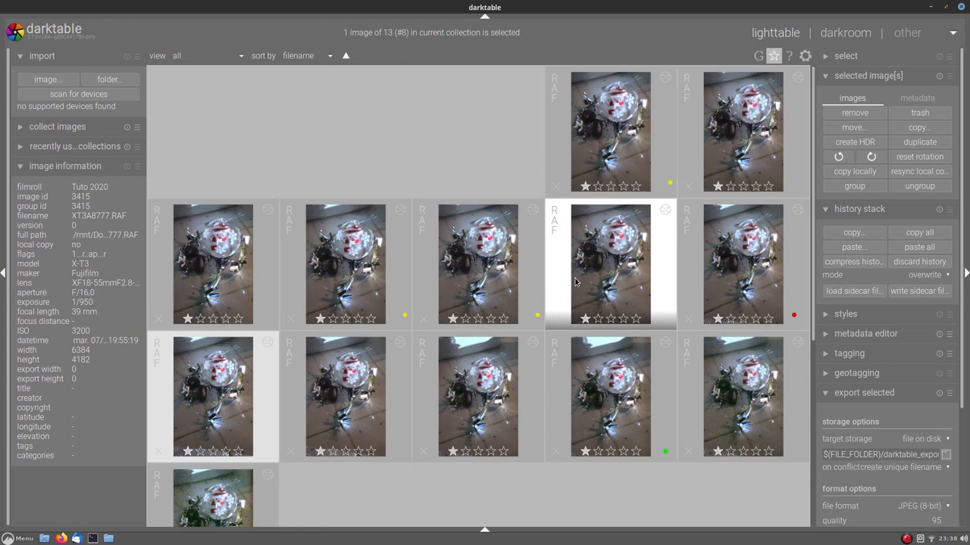
pyautogui.click(345, 264)
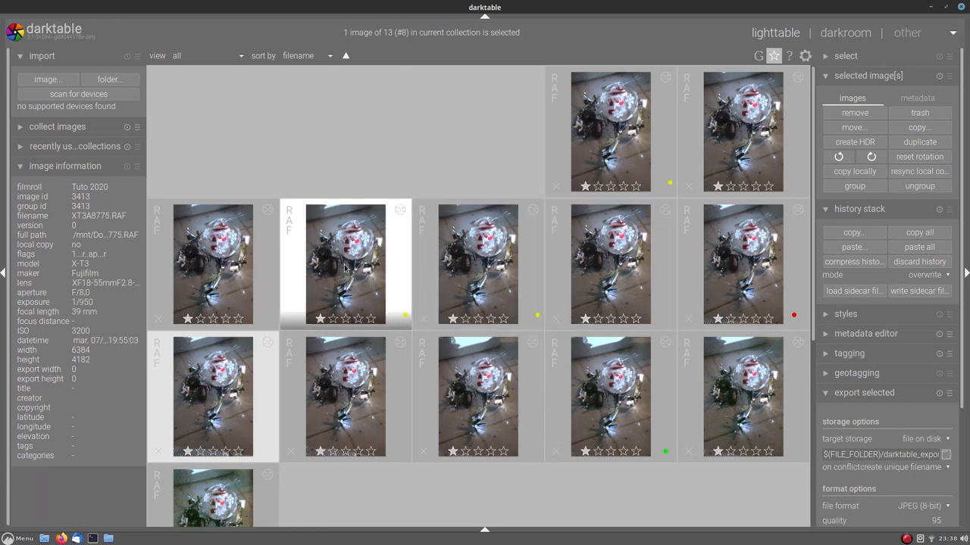
pyautogui.doubleClick(345, 264)
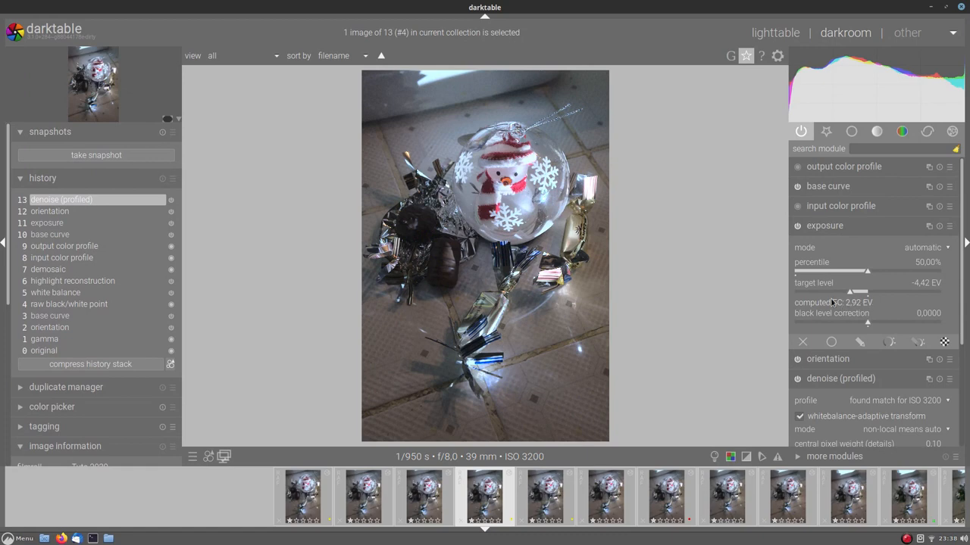
# At 100% zoom, raise denoise (profiled) 'adjust autoset parameters' from 1.00 to 2.00
pyautogui.click(824, 224)
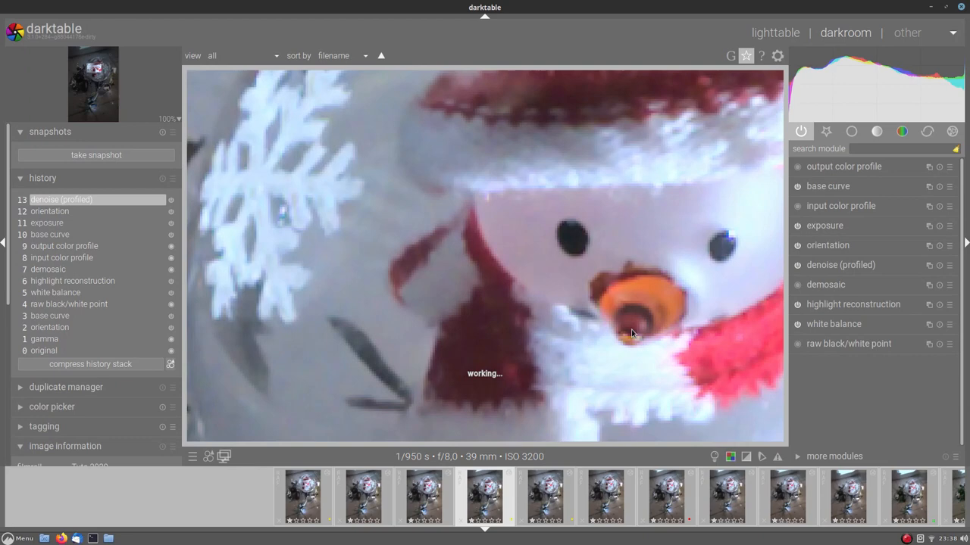
pyautogui.click(839, 263)
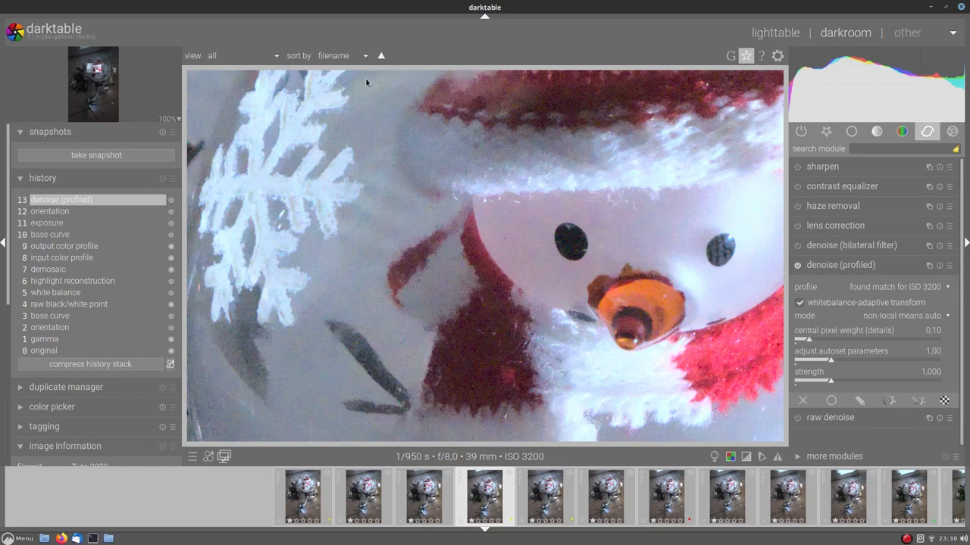
pyautogui.moveTo(364, 90)
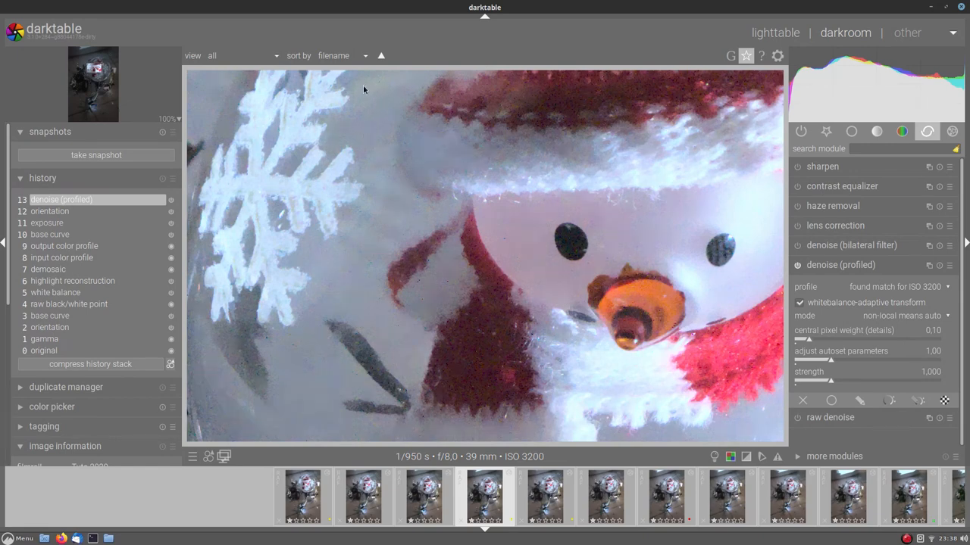
pyautogui.moveTo(330, 94)
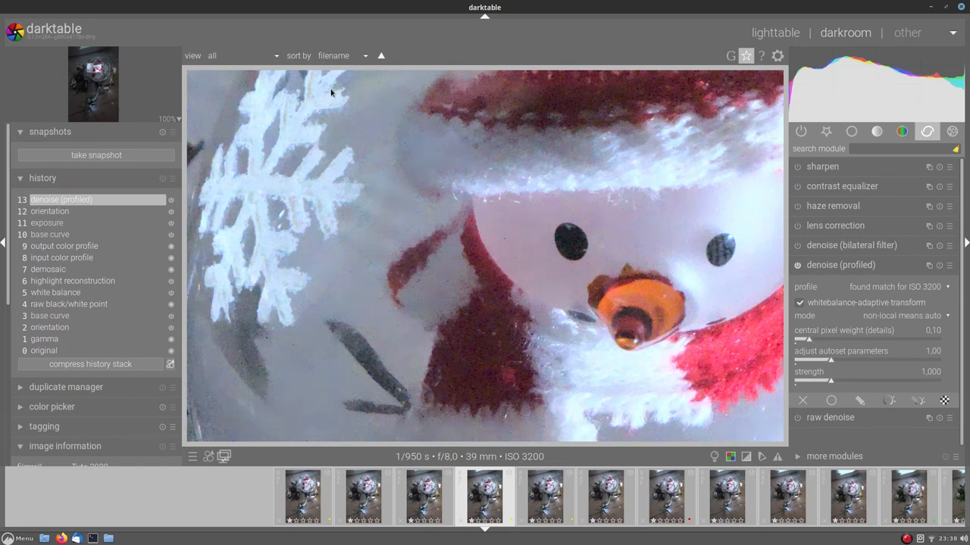
pyautogui.moveTo(375, 260)
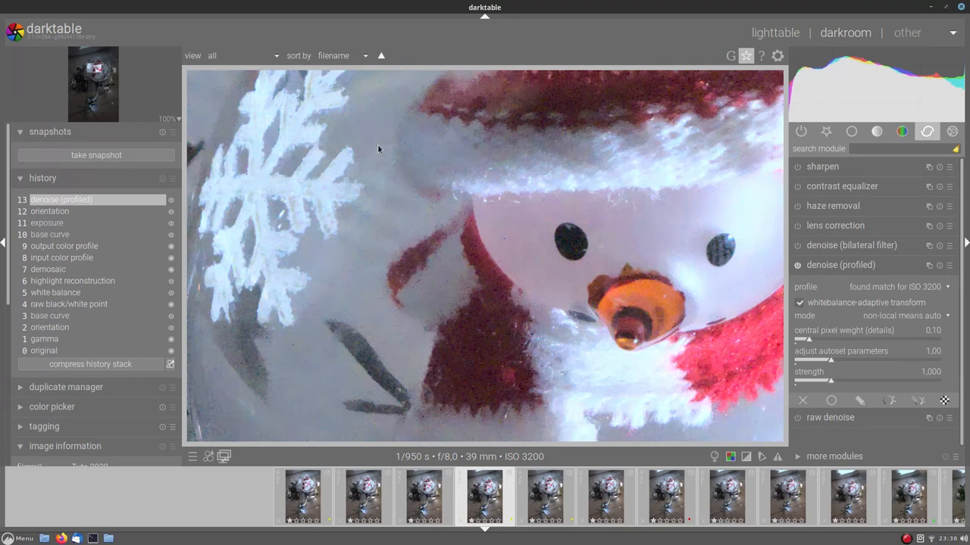
pyautogui.moveTo(352, 272)
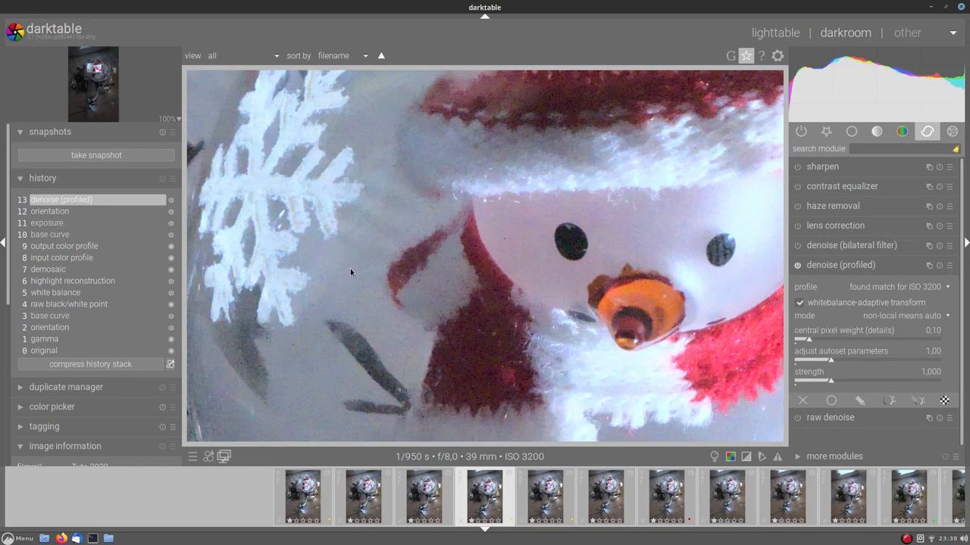
pyautogui.moveTo(226, 333)
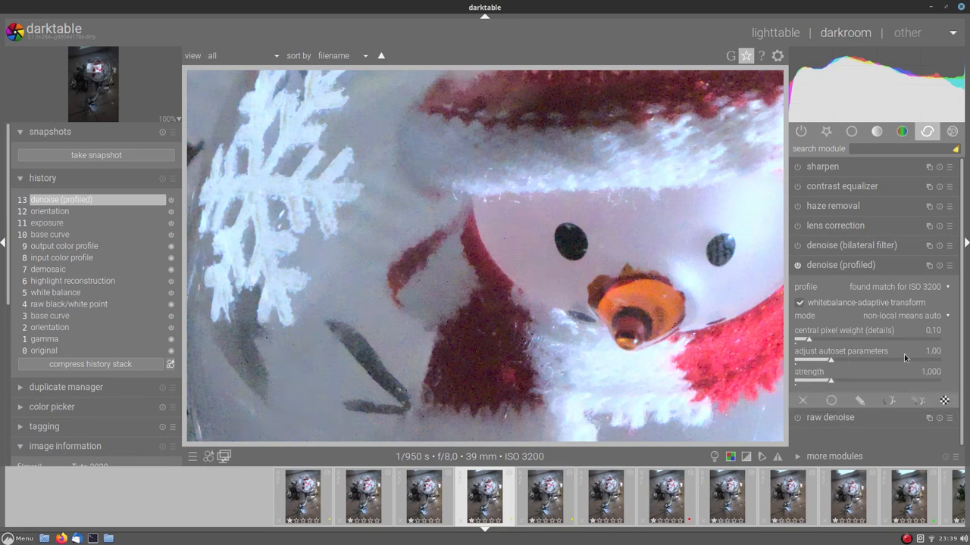
pyautogui.moveTo(830, 361)
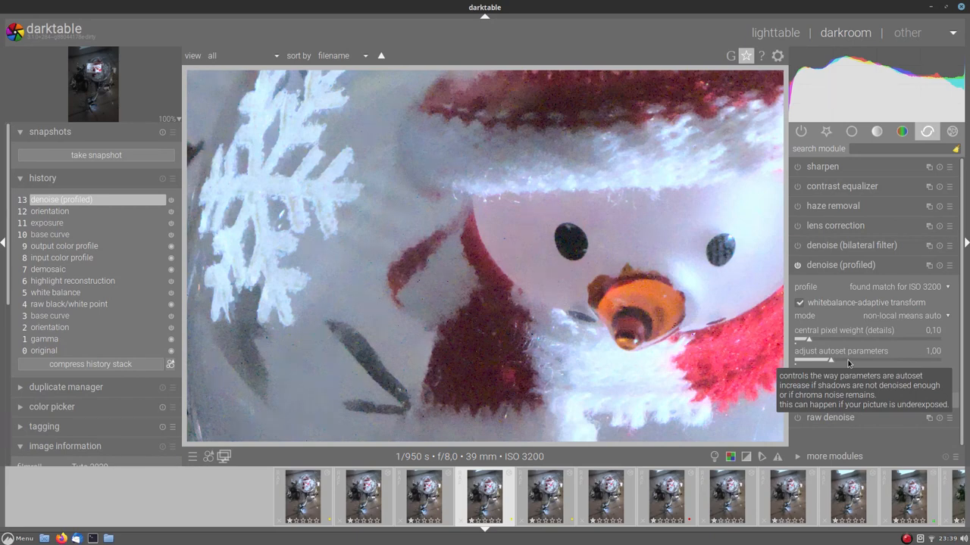
pyautogui.moveTo(569, 206)
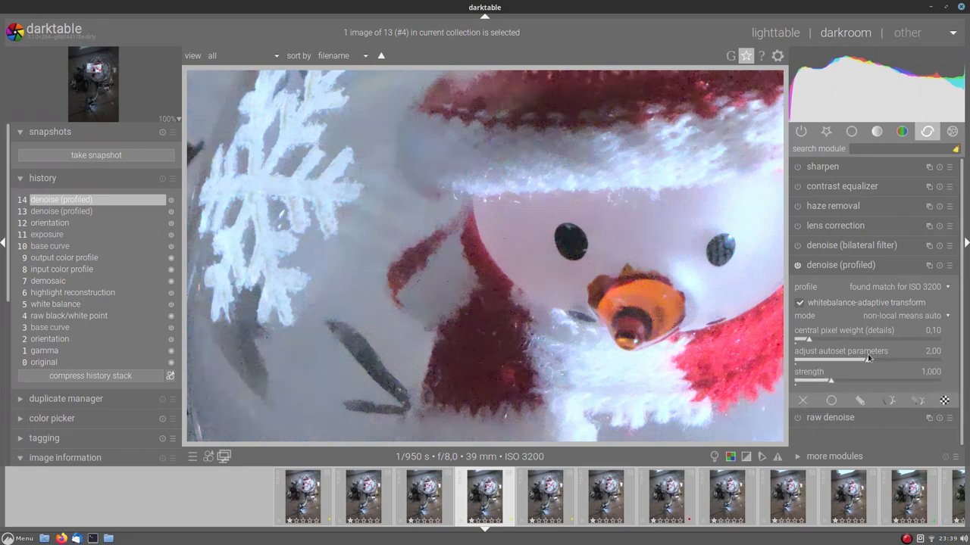
pyautogui.moveTo(867, 359); pyautogui.dragTo(903, 359)
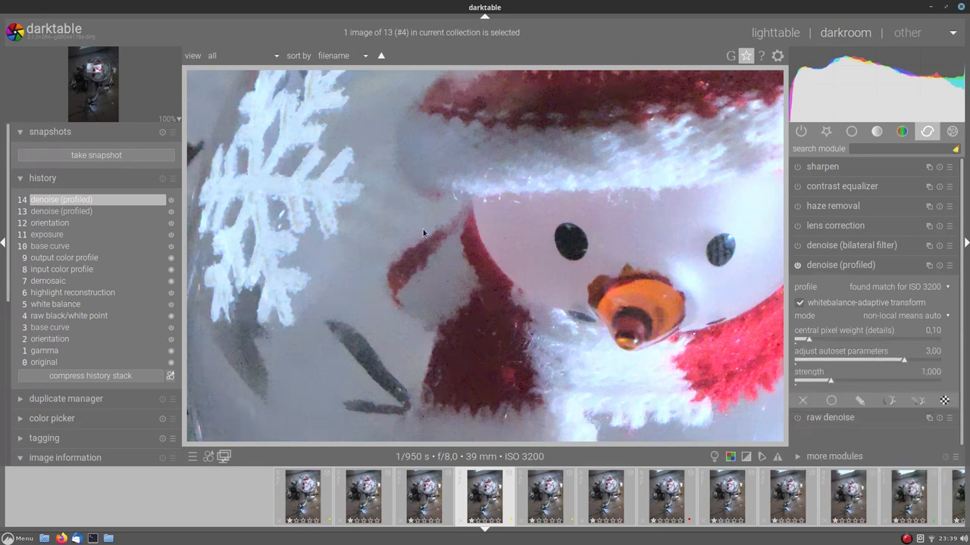
pyautogui.moveTo(545, 497)
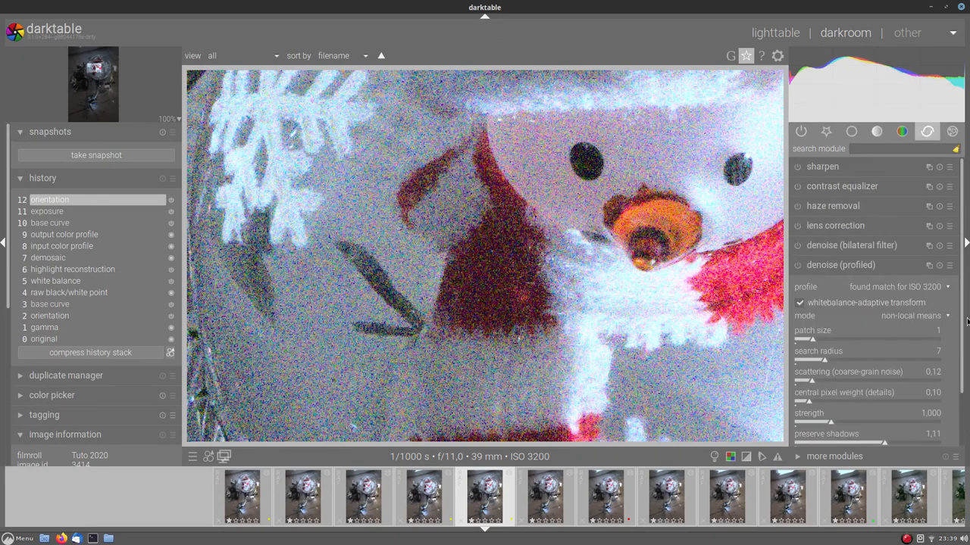
# Enable denoise (profiled) in non-local means auto mode on the darker f/11 ISO 3200 shot
pyautogui.click(909, 315)
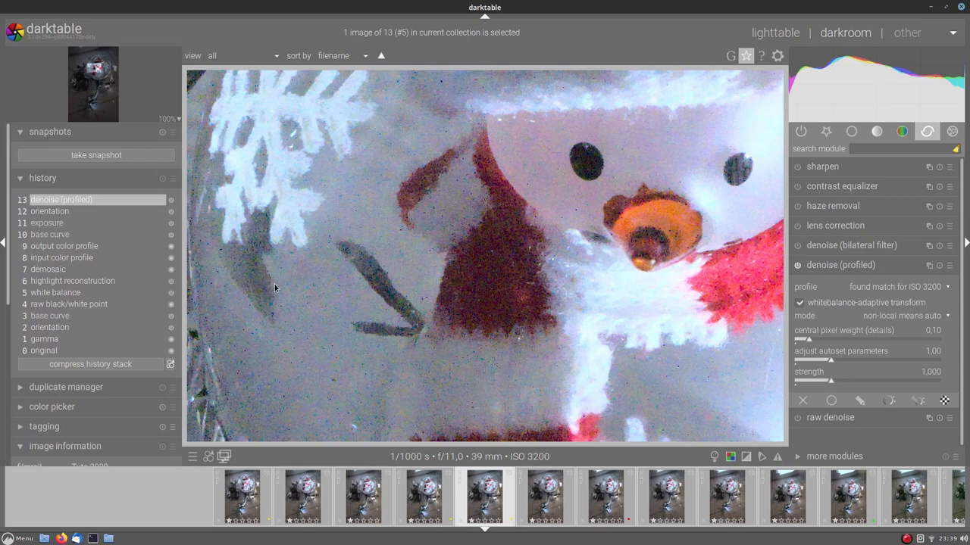
pyautogui.moveTo(316, 266)
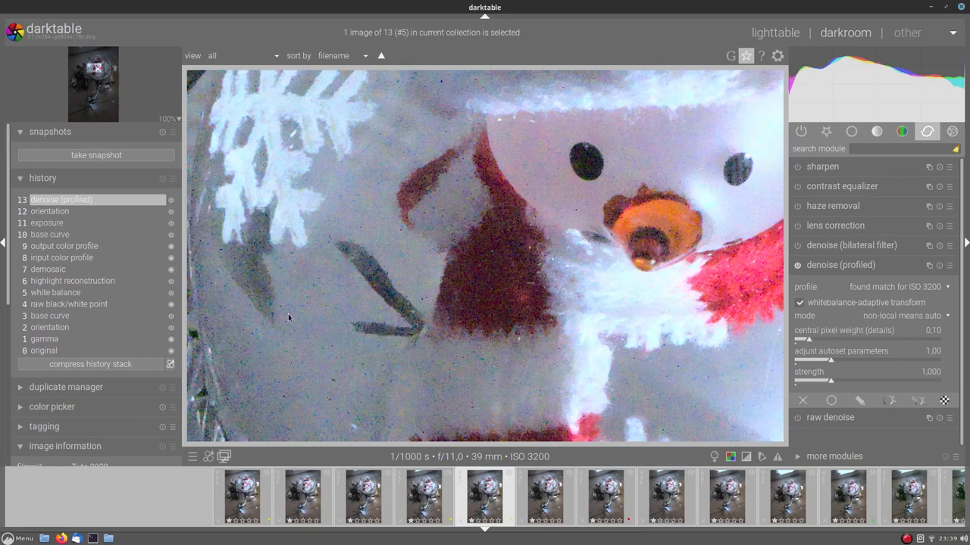
pyautogui.moveTo(462, 361)
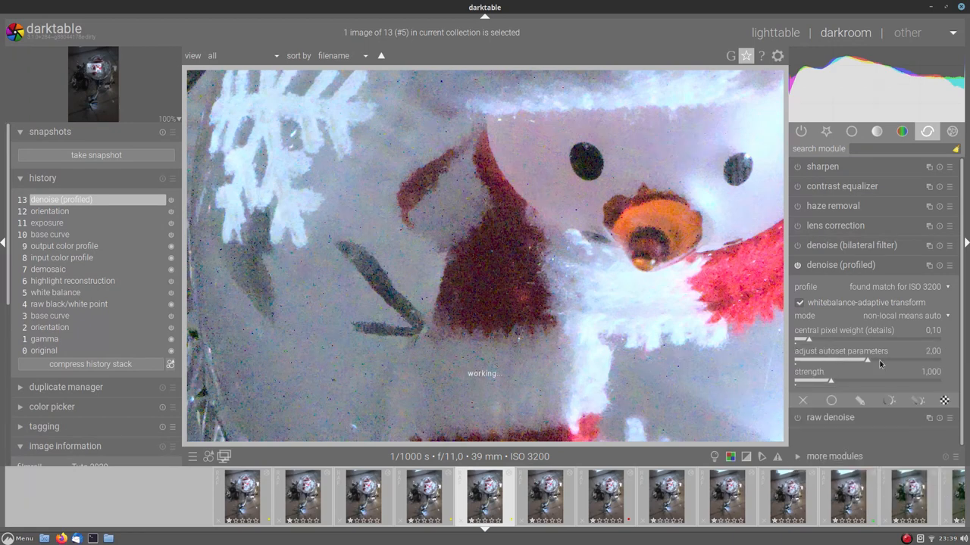
pyautogui.moveTo(846, 352)
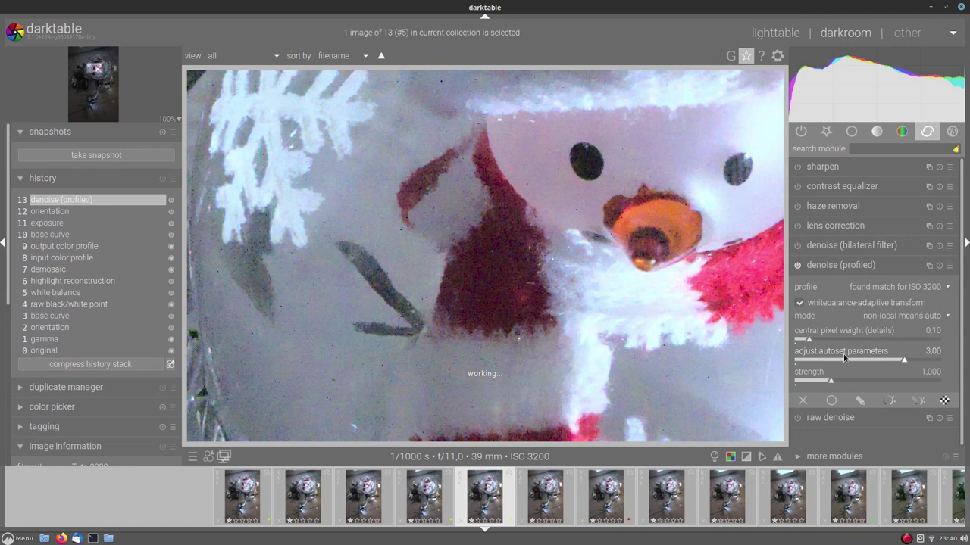
pyautogui.moveTo(841, 352)
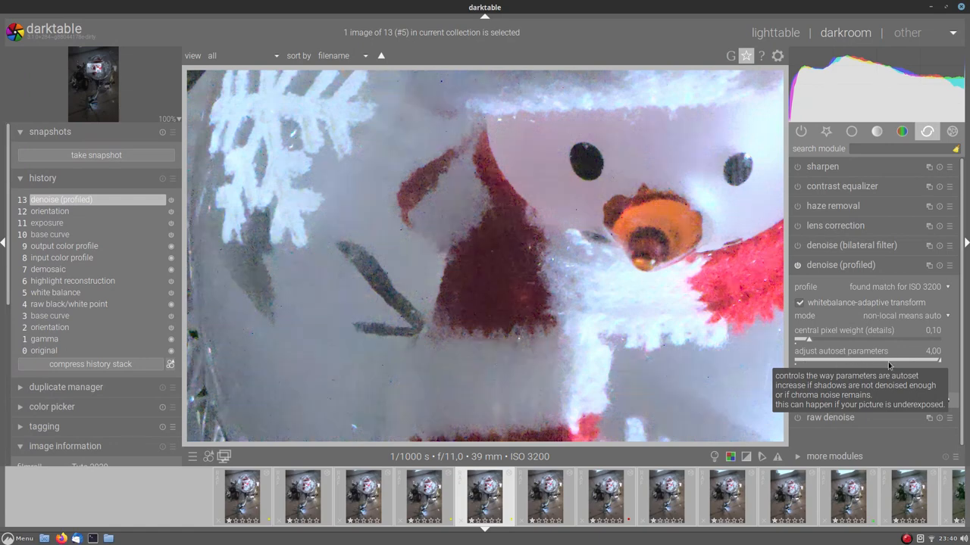
pyautogui.moveTo(938, 354)
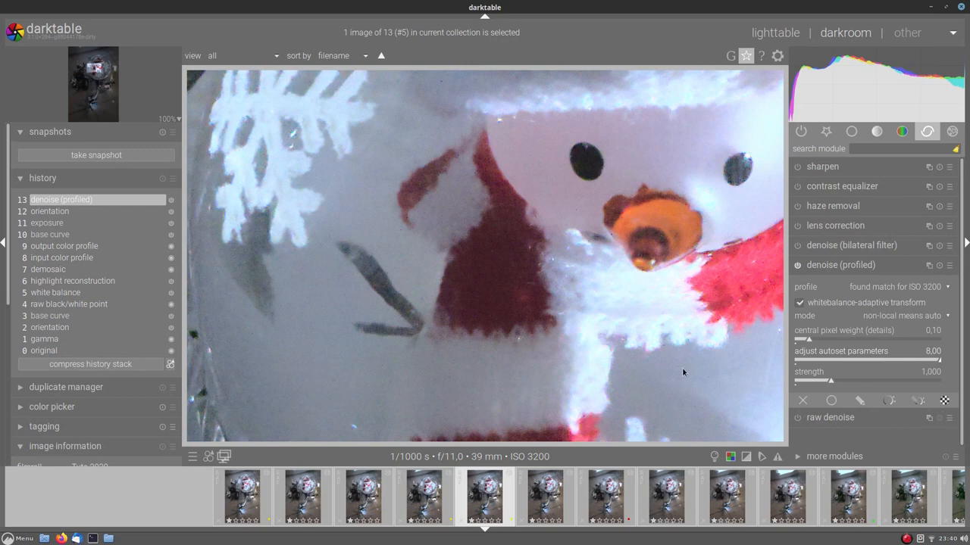
pyautogui.moveTo(430, 284)
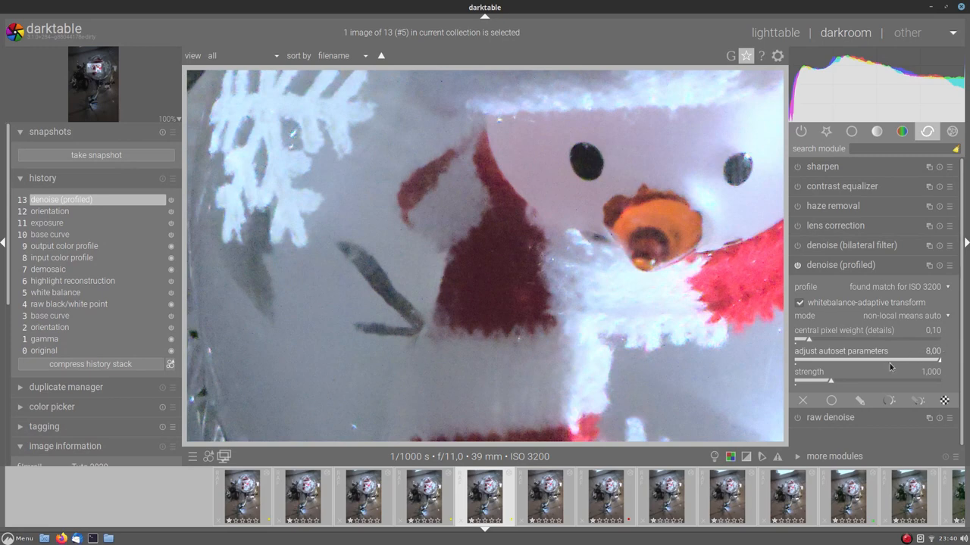
pyautogui.moveTo(964, 361)
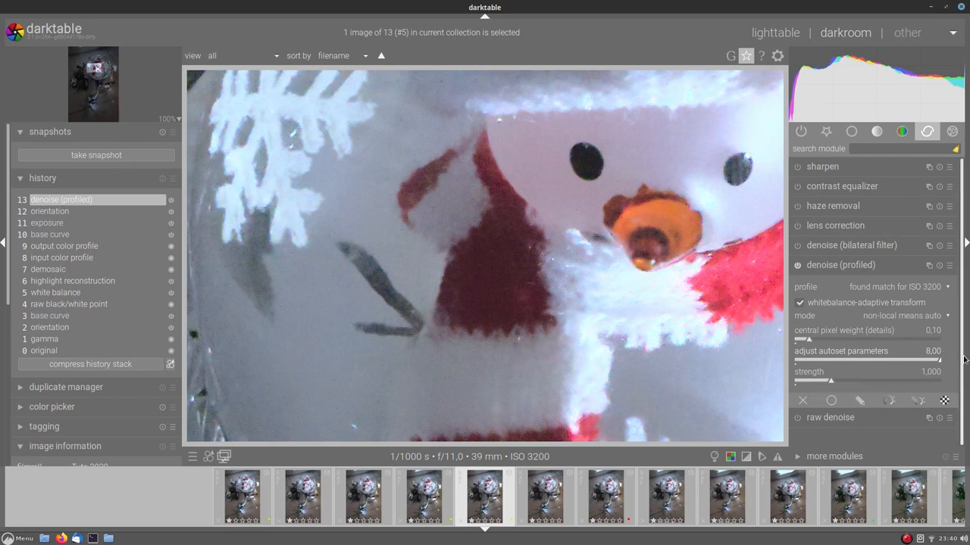
pyautogui.moveTo(368, 258)
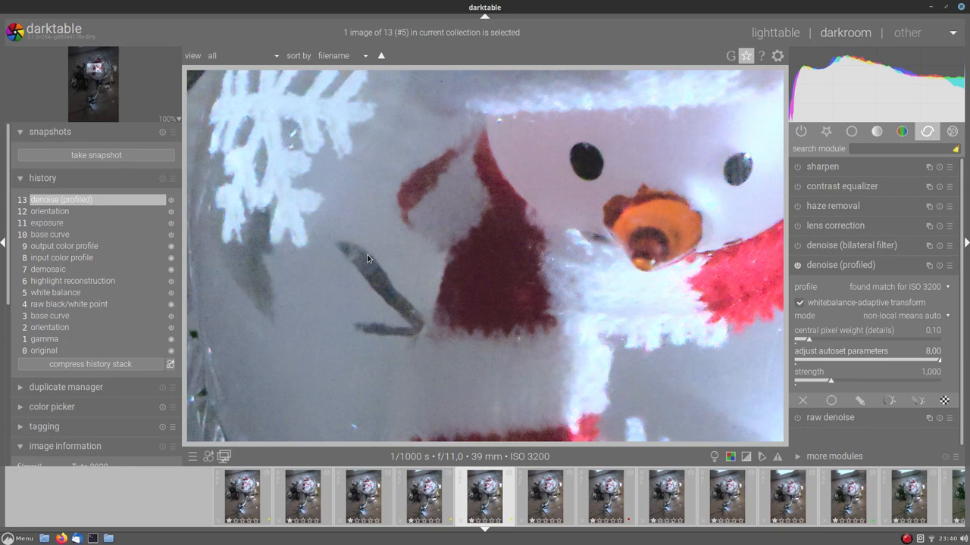
pyautogui.moveTo(412, 135)
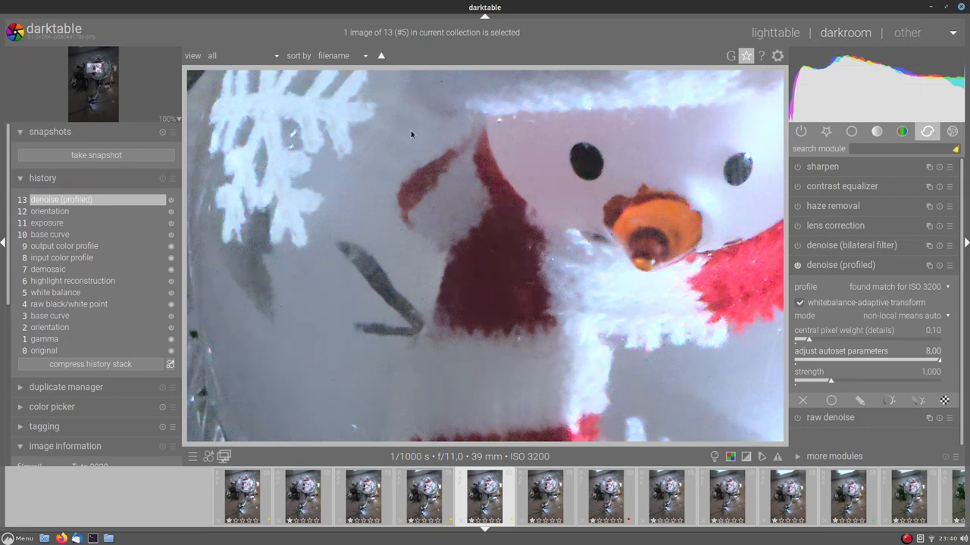
pyautogui.moveTo(379, 120)
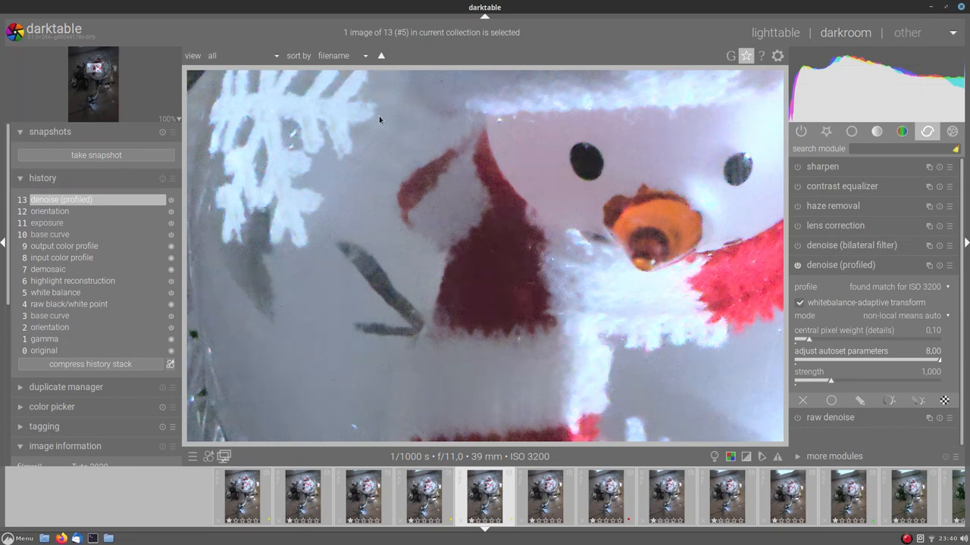
pyautogui.moveTo(638, 373)
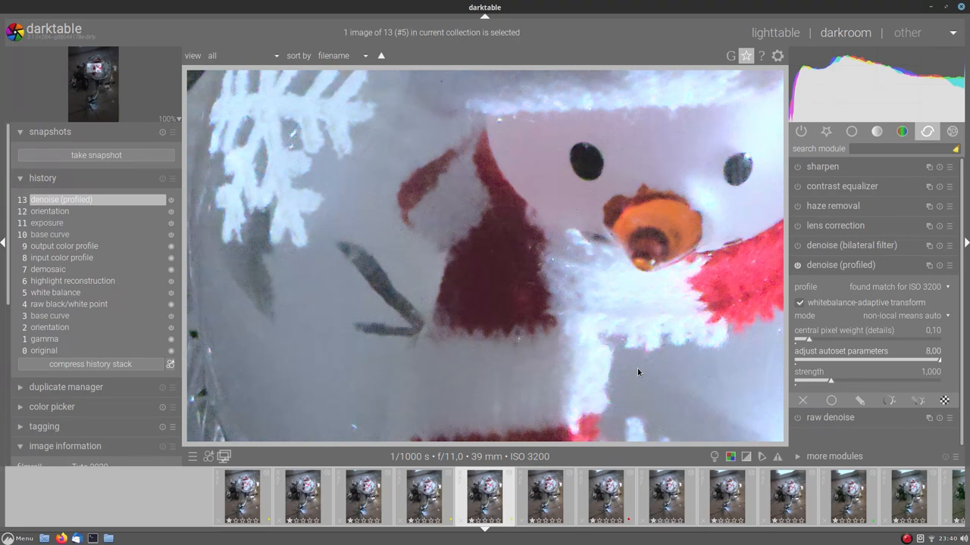
pyautogui.moveTo(921, 363)
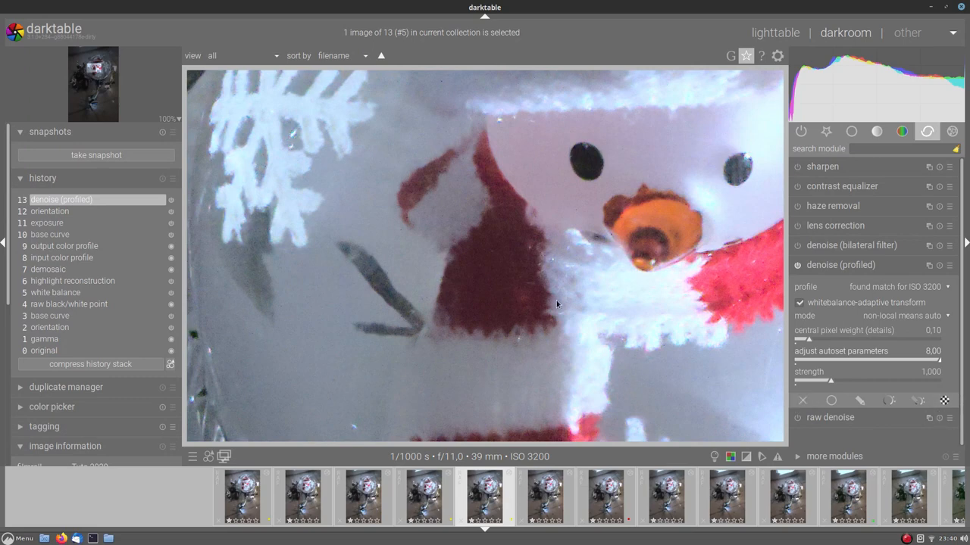
pyautogui.moveTo(512, 194)
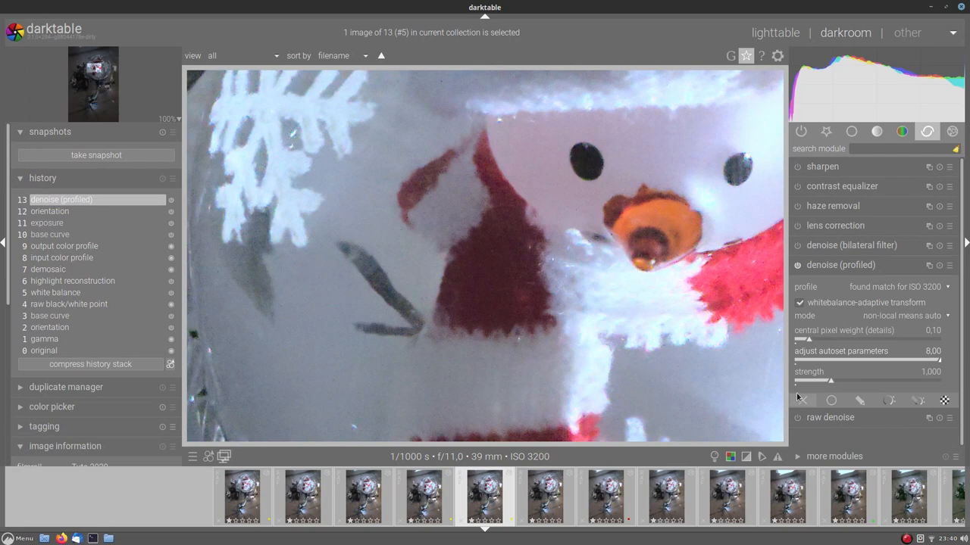
pyautogui.moveTo(821, 384)
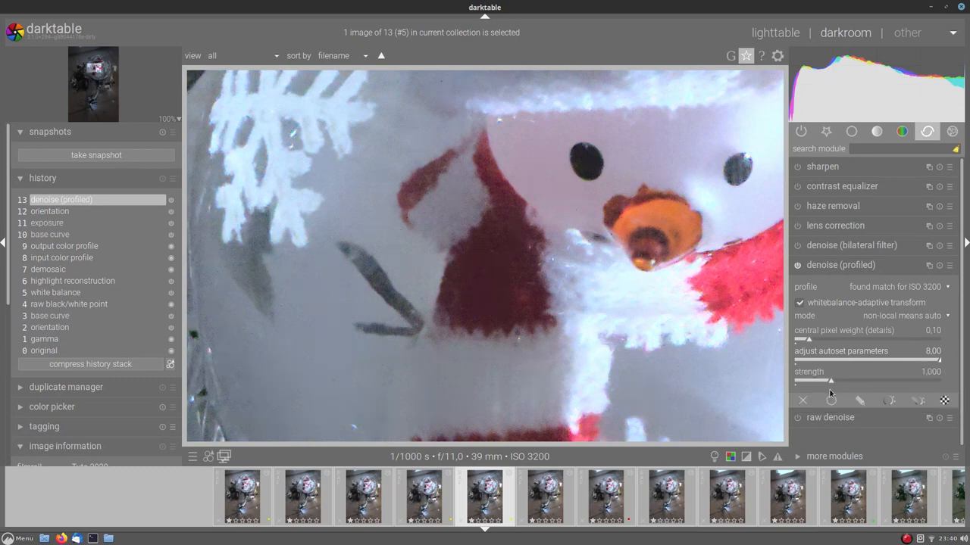
# Set denoise mode to plain non-local means, then open the ISO 12800 snowman photo from lighttable
pyautogui.click(909, 315)
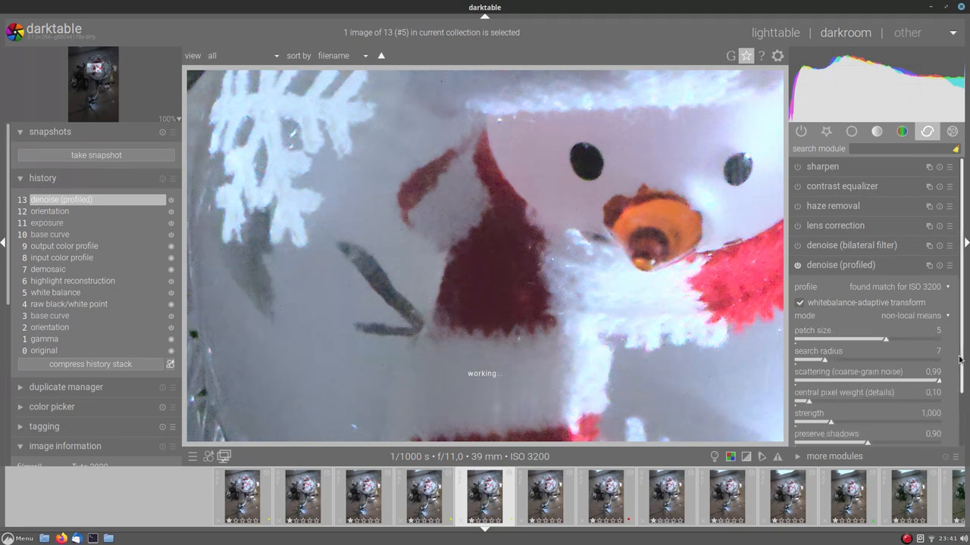
pyautogui.scroll(-3)
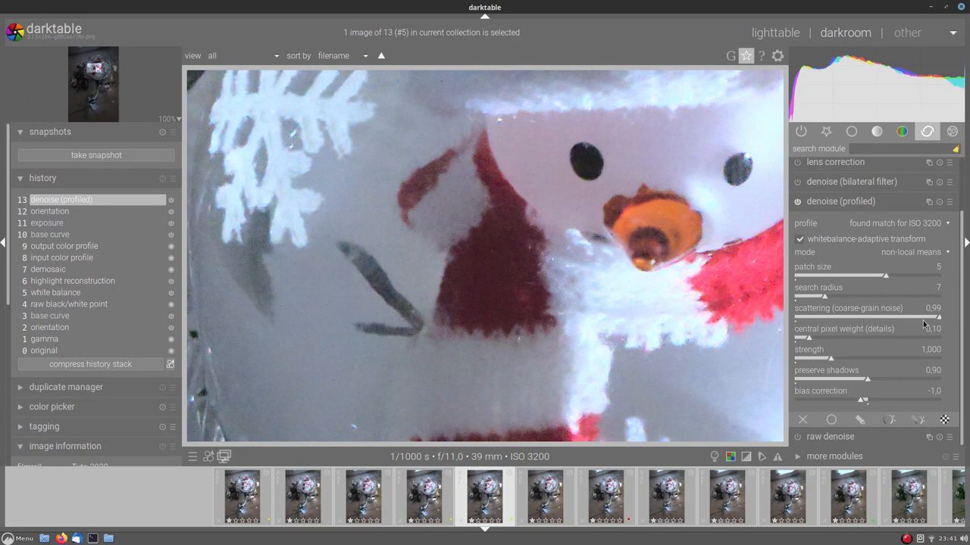
pyautogui.moveTo(894, 271)
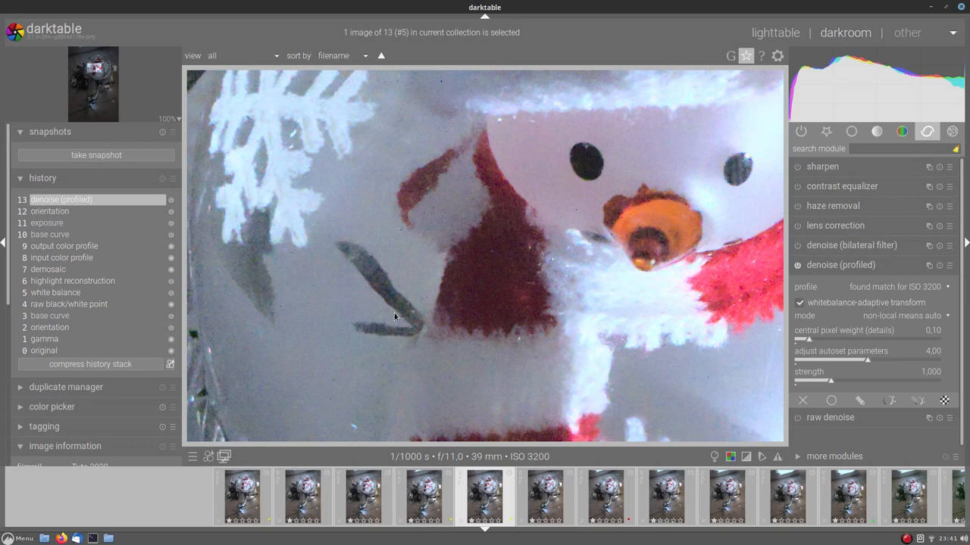
pyautogui.moveTo(521, 162)
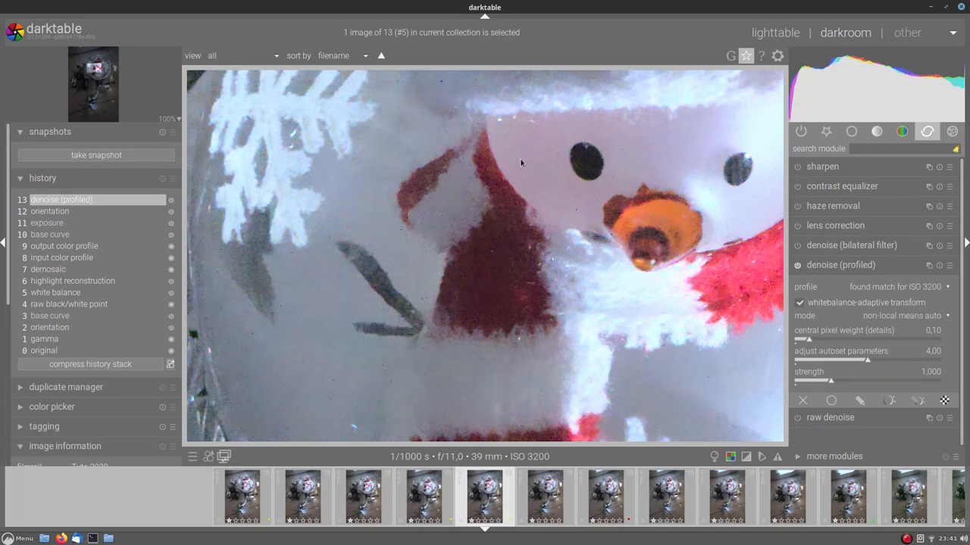
pyautogui.moveTo(394, 394)
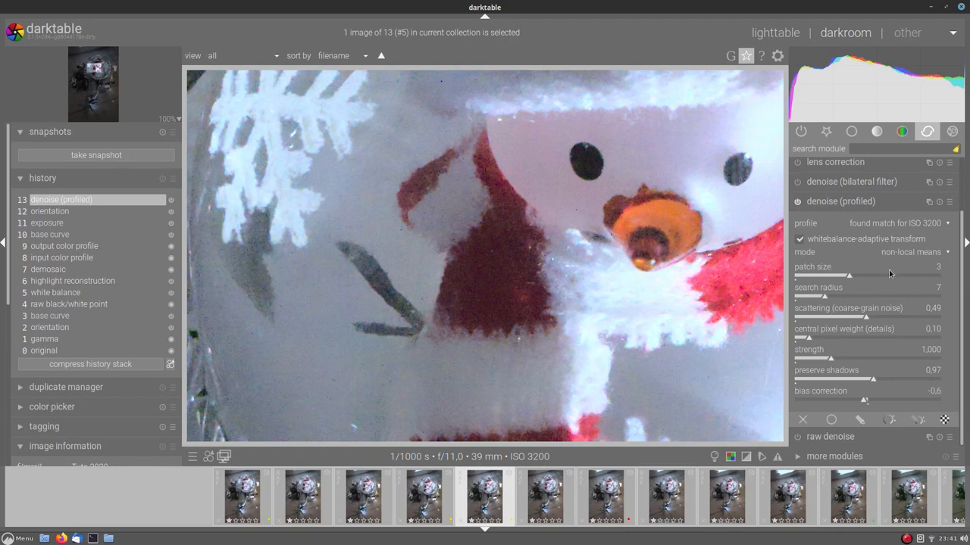
pyautogui.moveTo(797, 340)
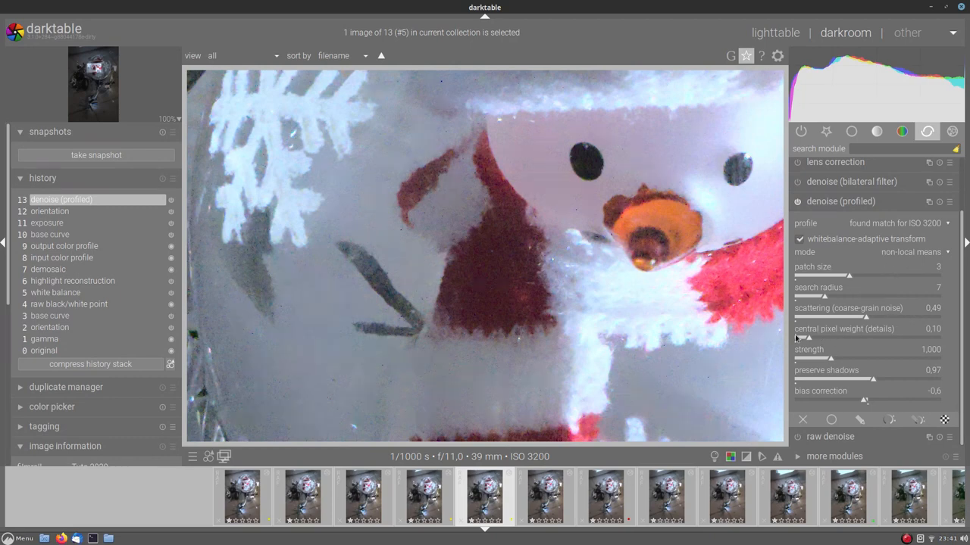
pyautogui.moveTo(591, 327)
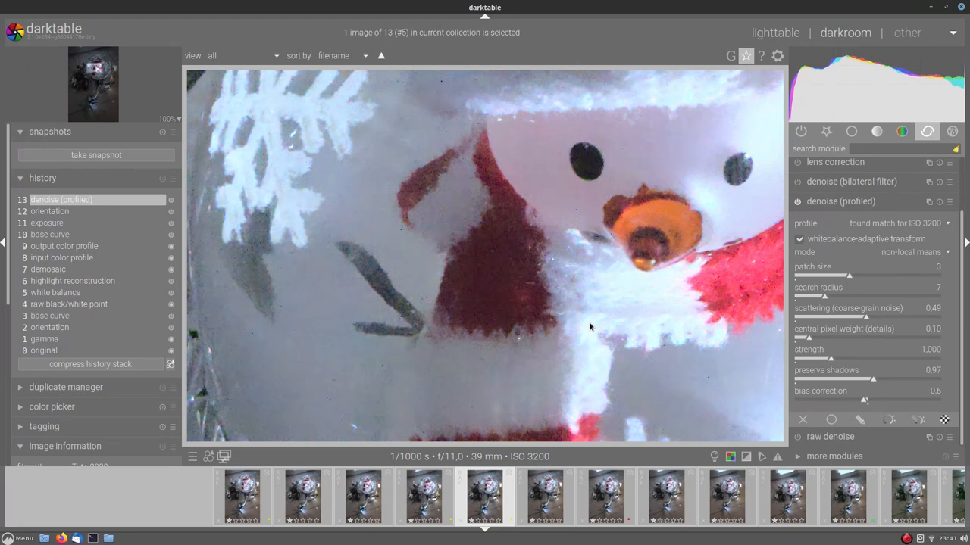
pyautogui.moveTo(594, 321)
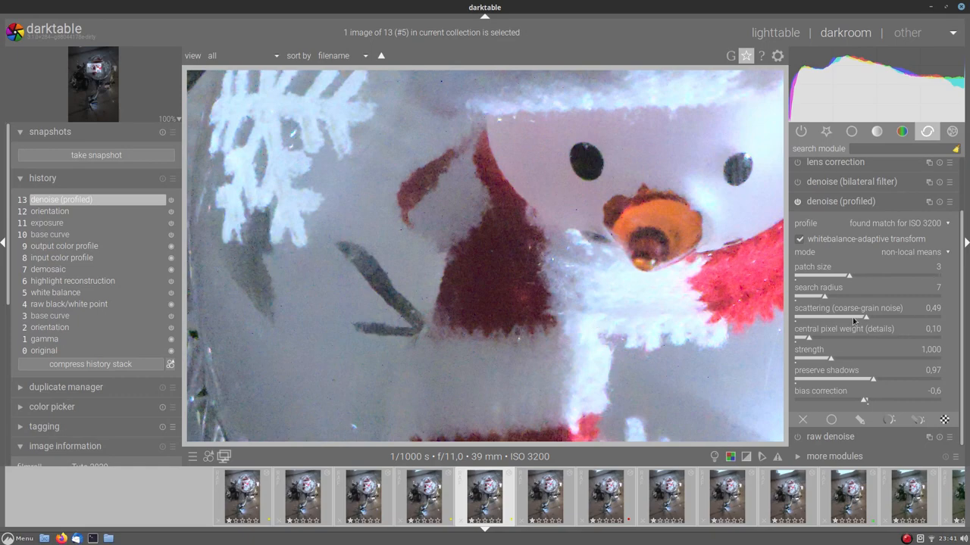
pyautogui.click(776, 32)
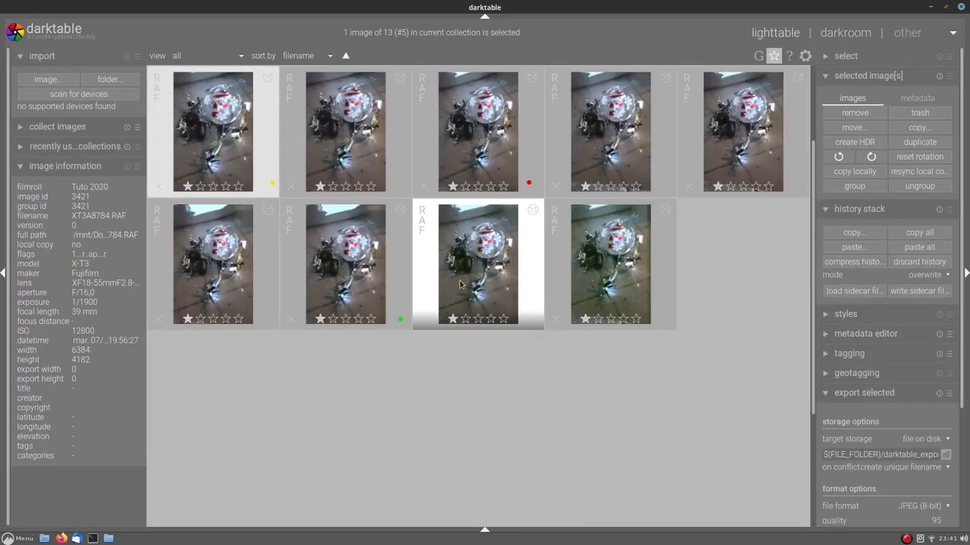
pyautogui.doubleClick(477, 265)
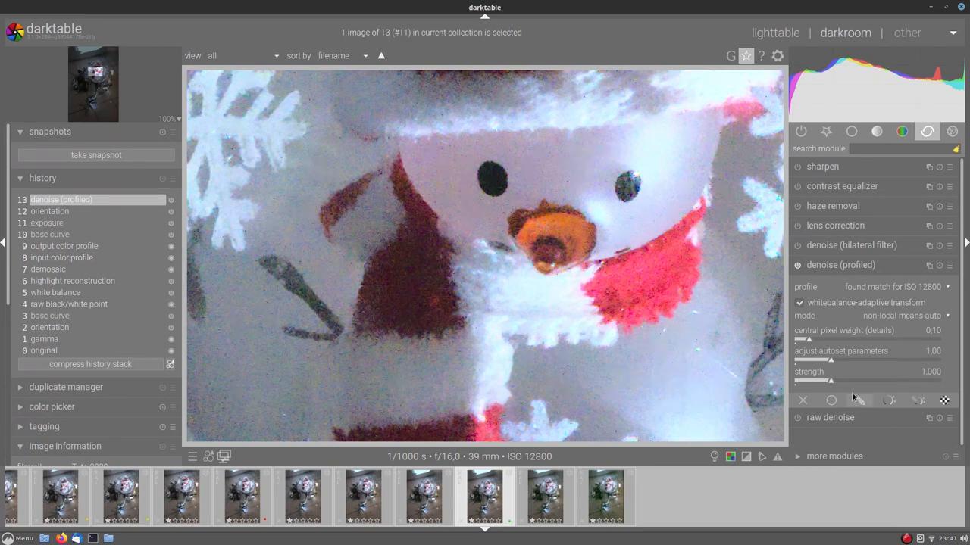
# Raise 'adjust autoset parameters' to about 4.00 and fine-tune the auto denoise settings
pyautogui.moveTo(830, 361); pyautogui.dragTo(939, 360)
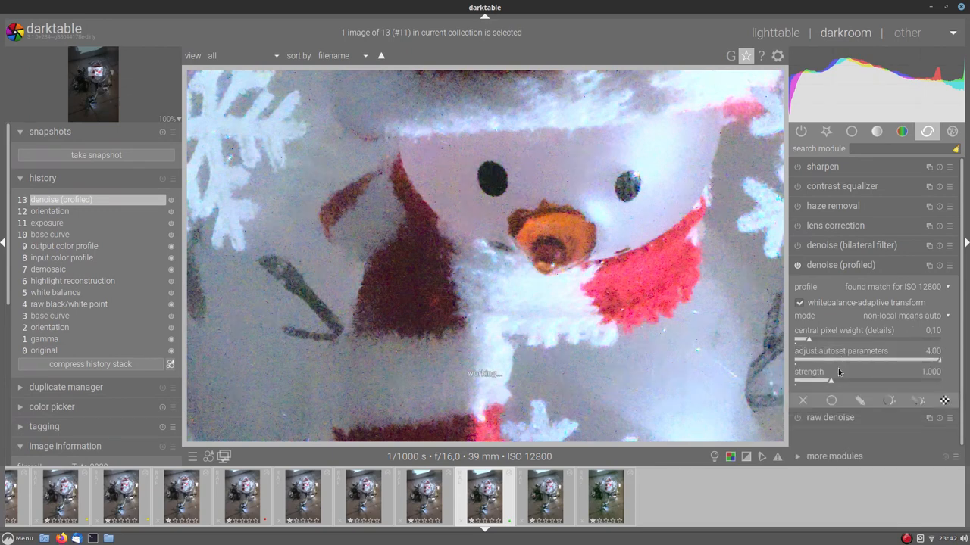
pyautogui.moveTo(849, 382); pyautogui.dragTo(818, 382)
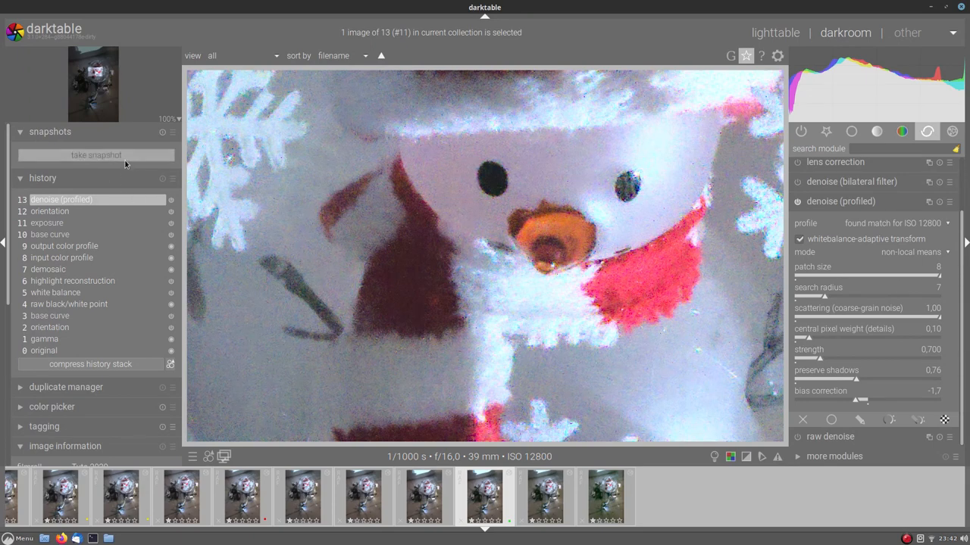
# Take a snapshot of the current profiled-denoise look for later comparison
pyautogui.click(97, 155)
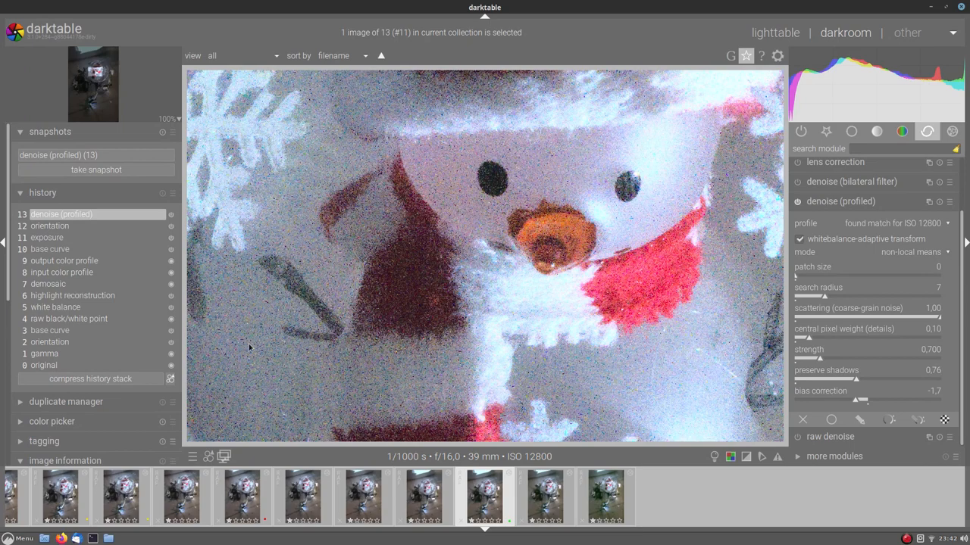
pyautogui.moveTo(331, 106)
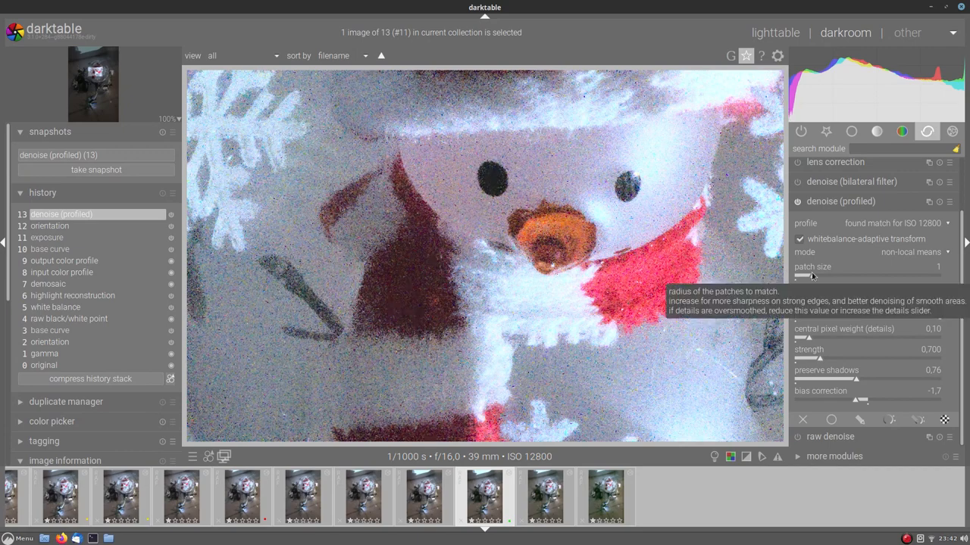
pyautogui.moveTo(463, 166)
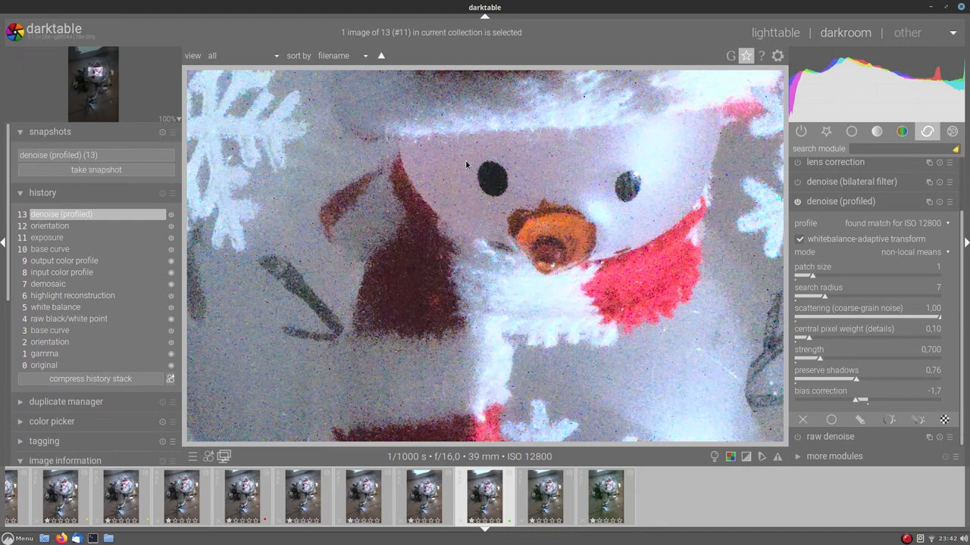
pyautogui.moveTo(787, 295)
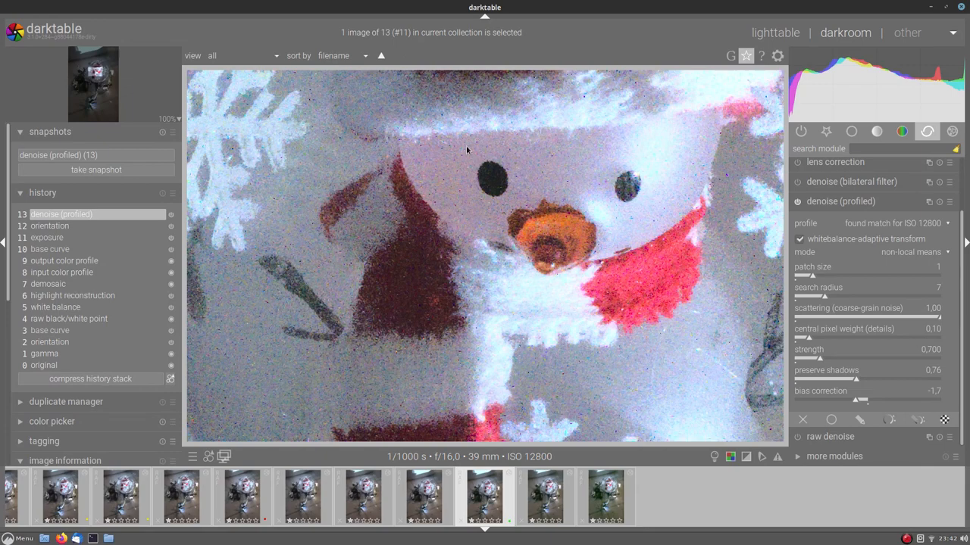
pyautogui.moveTo(478, 148)
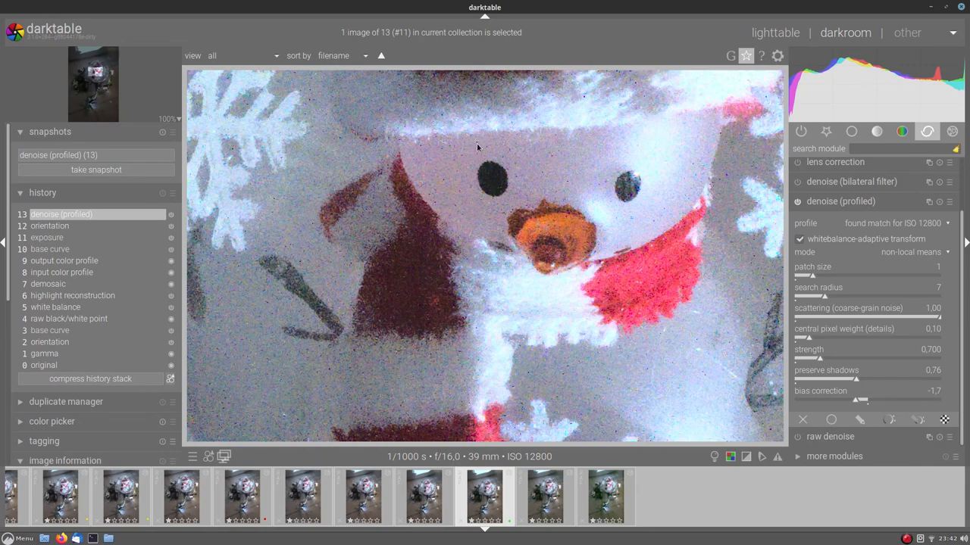
pyautogui.moveTo(818, 275)
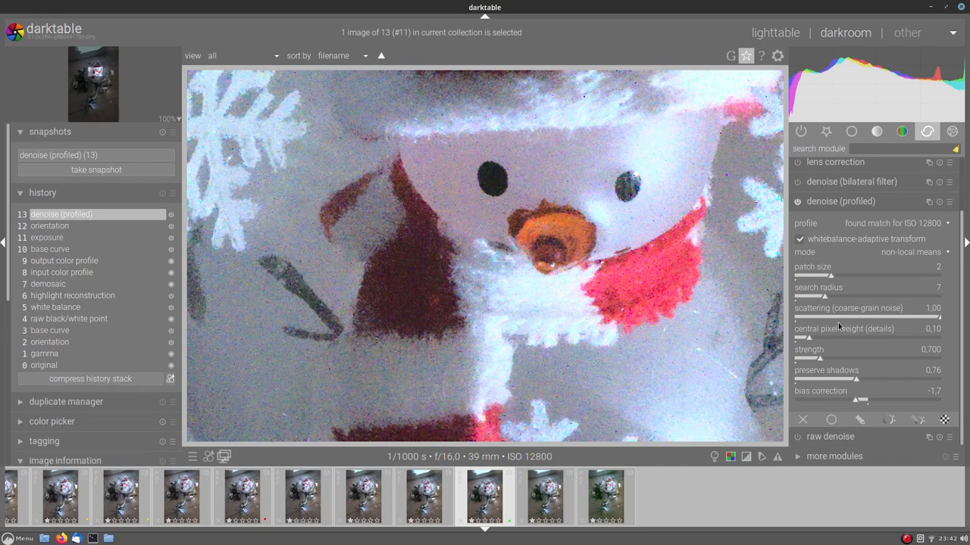
pyautogui.moveTo(485, 161)
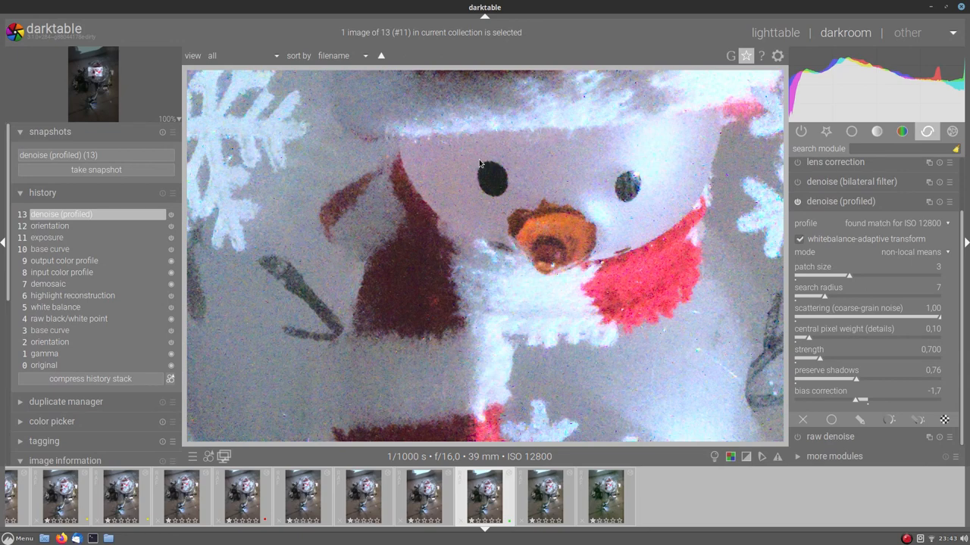
pyautogui.moveTo(582, 212)
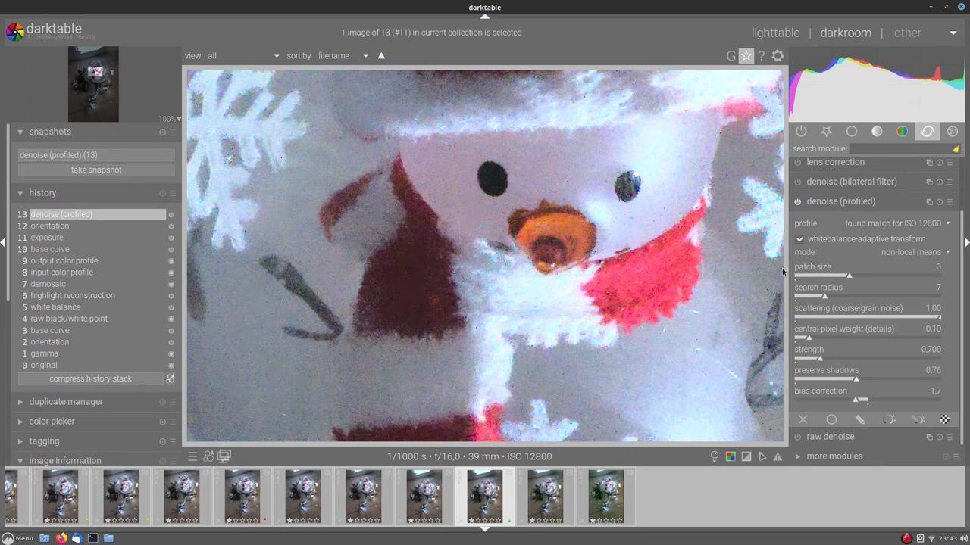
pyautogui.moveTo(324, 231)
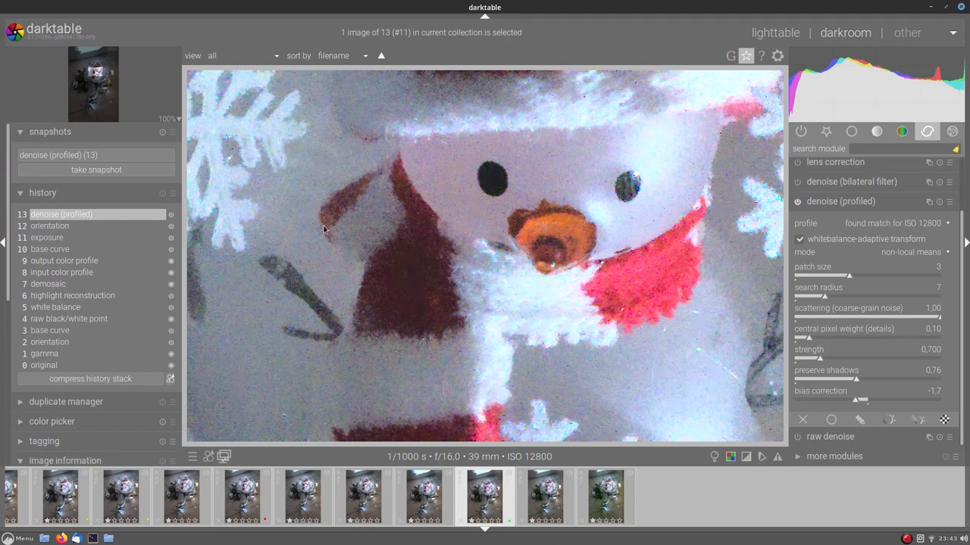
pyautogui.moveTo(345, 191)
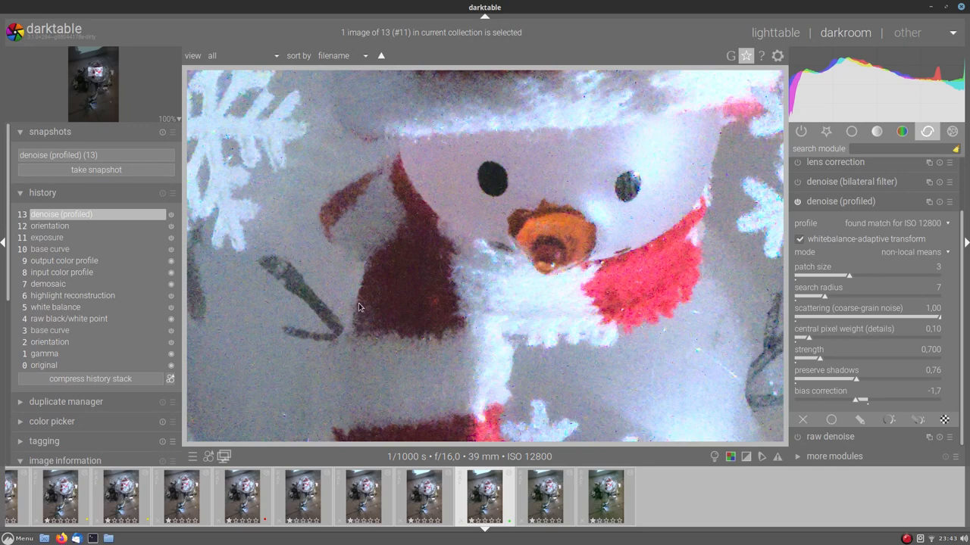
pyautogui.moveTo(794, 330)
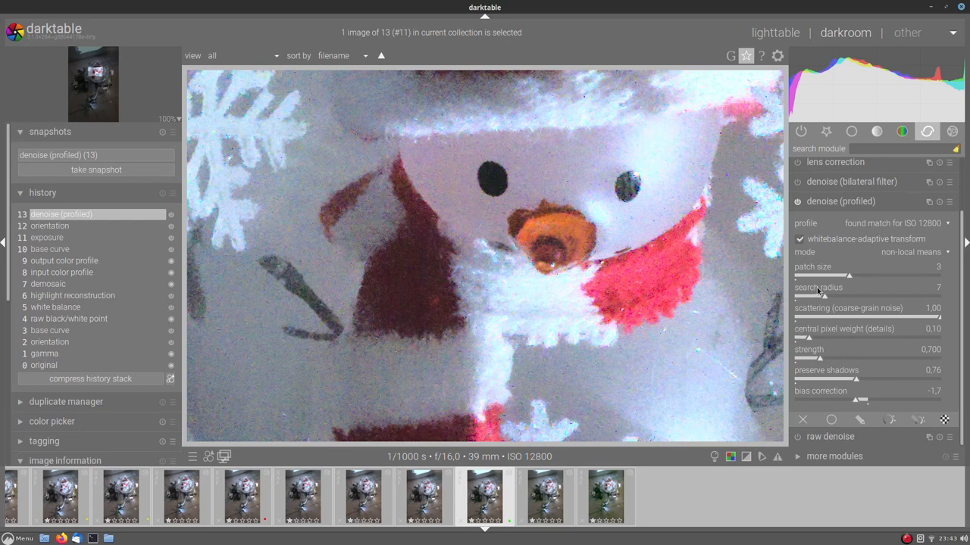
pyautogui.moveTo(818, 295)
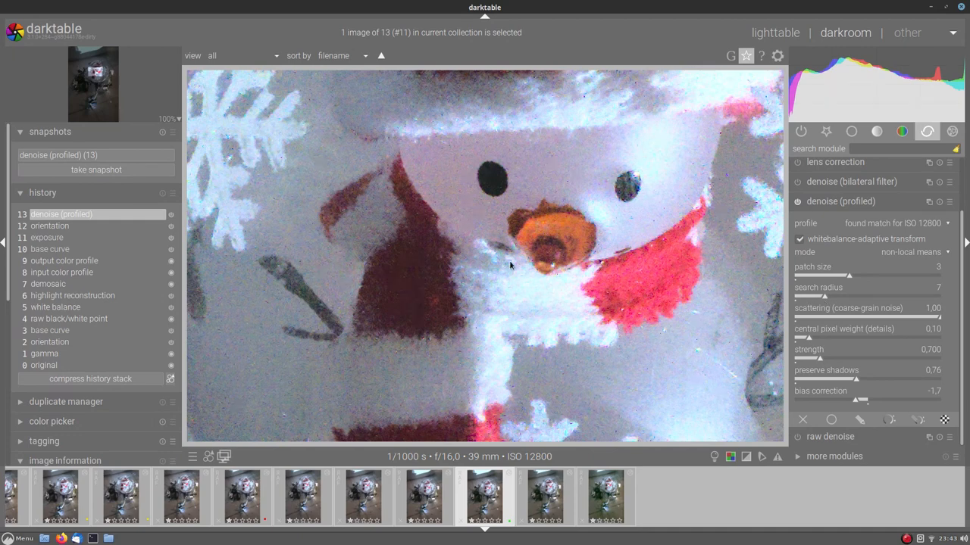
pyautogui.moveTo(326, 276)
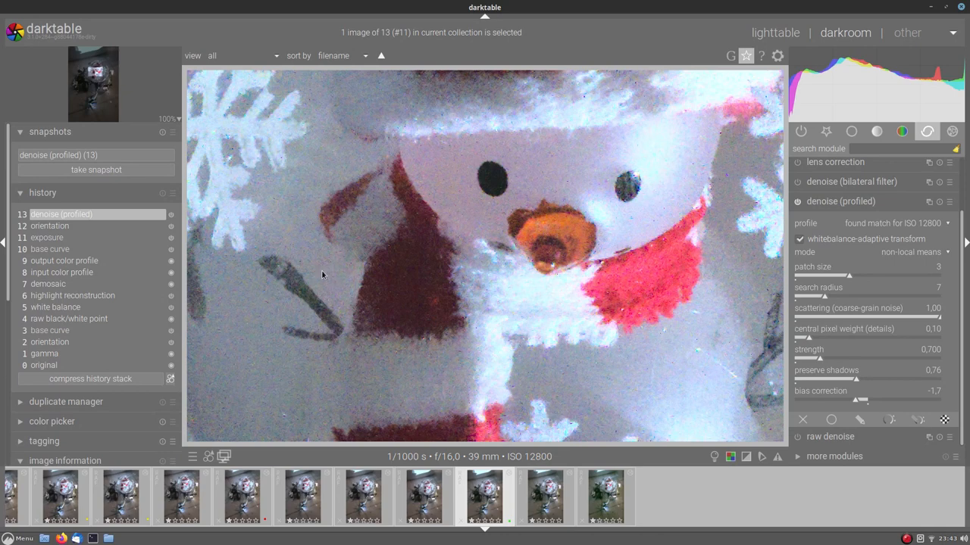
pyautogui.moveTo(321, 278)
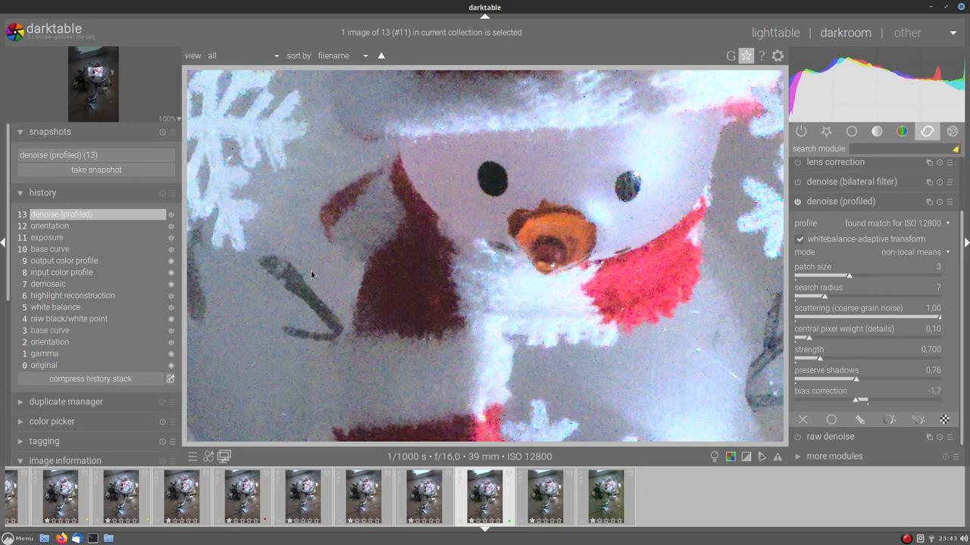
pyautogui.moveTo(339, 279)
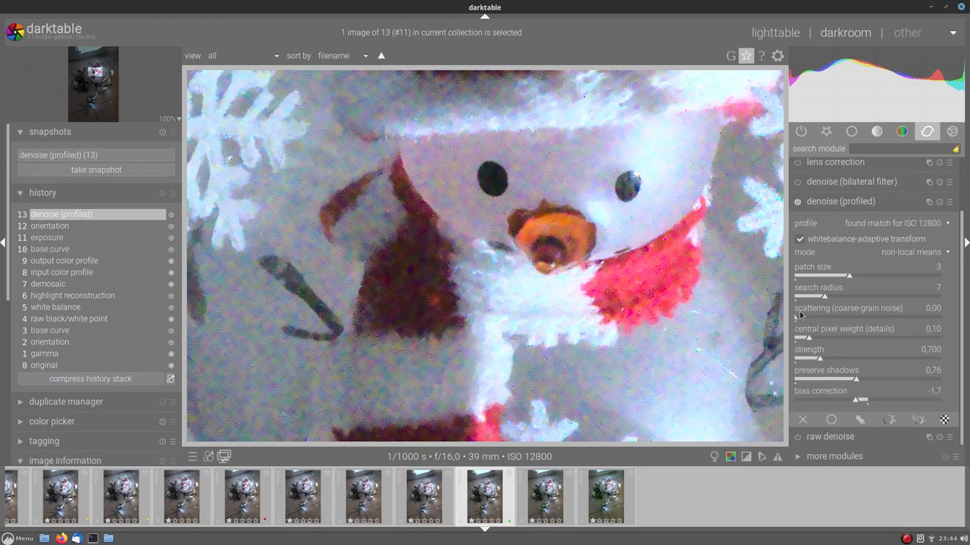
pyautogui.moveTo(818, 297)
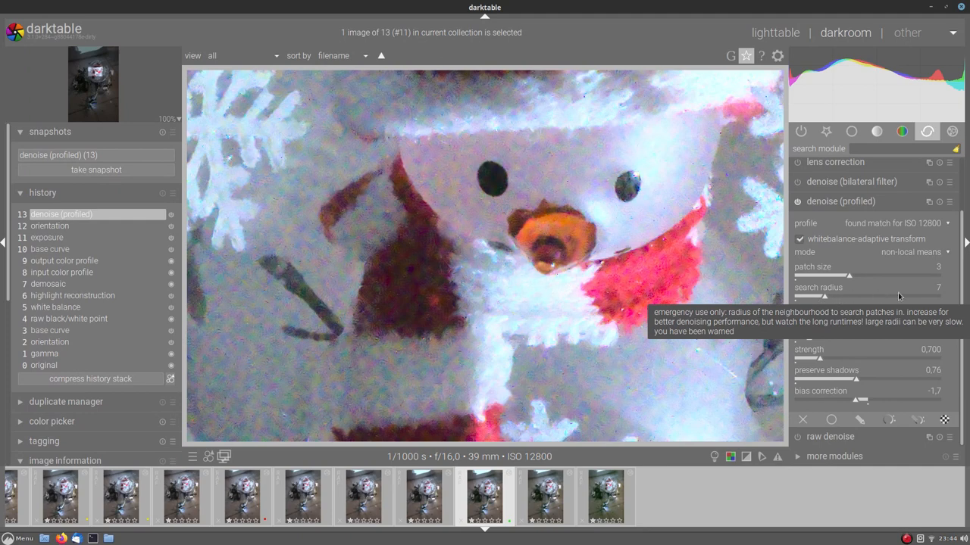
pyautogui.moveTo(912, 303)
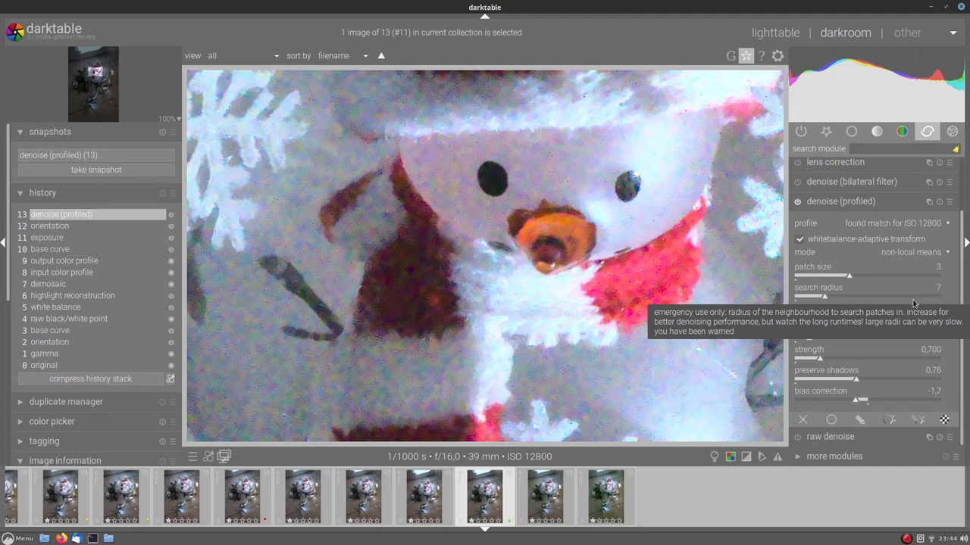
pyautogui.moveTo(467, 276)
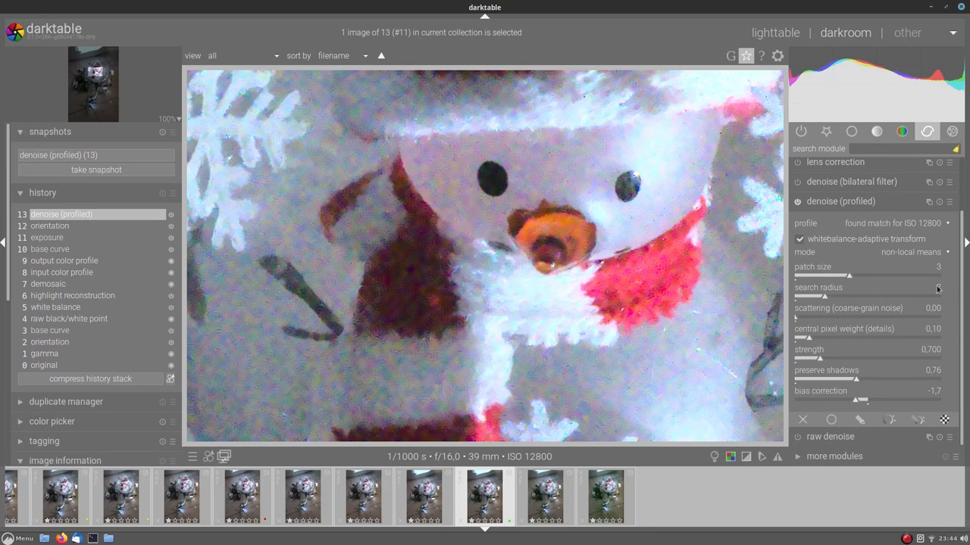
pyautogui.click(810, 295)
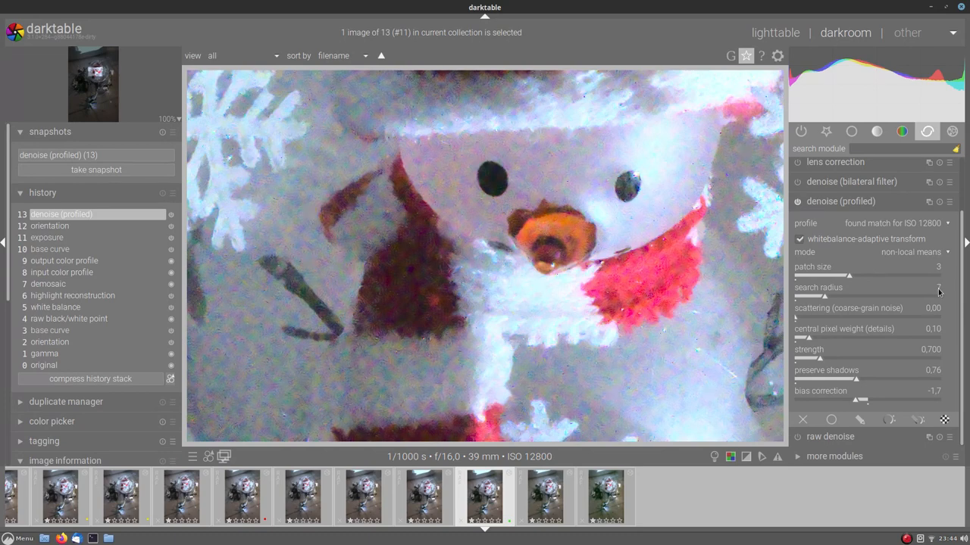
pyautogui.moveTo(382, 364)
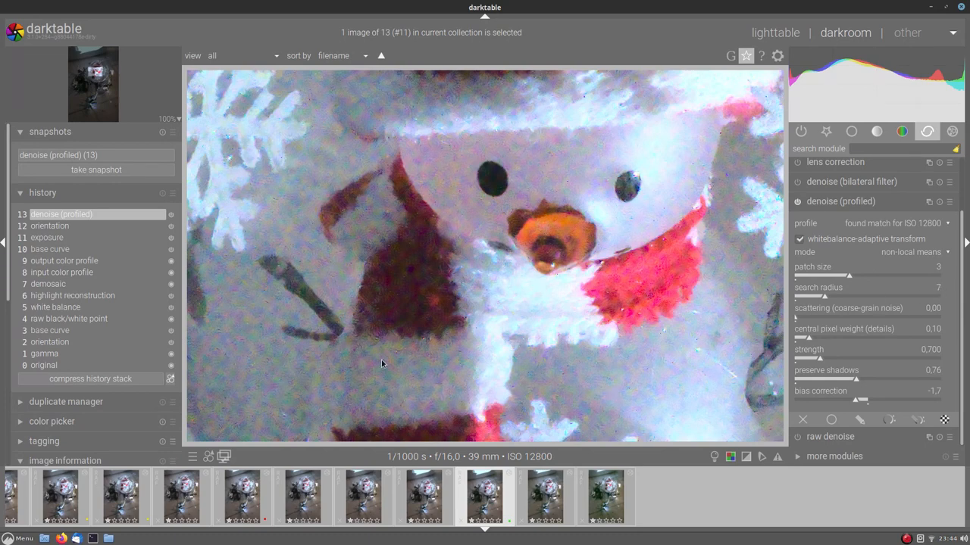
pyautogui.moveTo(810, 318)
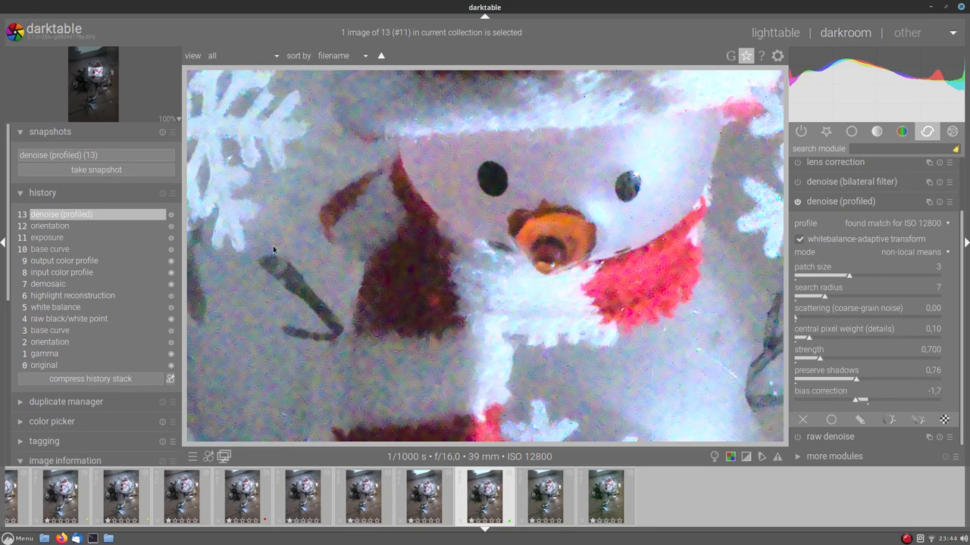
pyautogui.moveTo(296, 250)
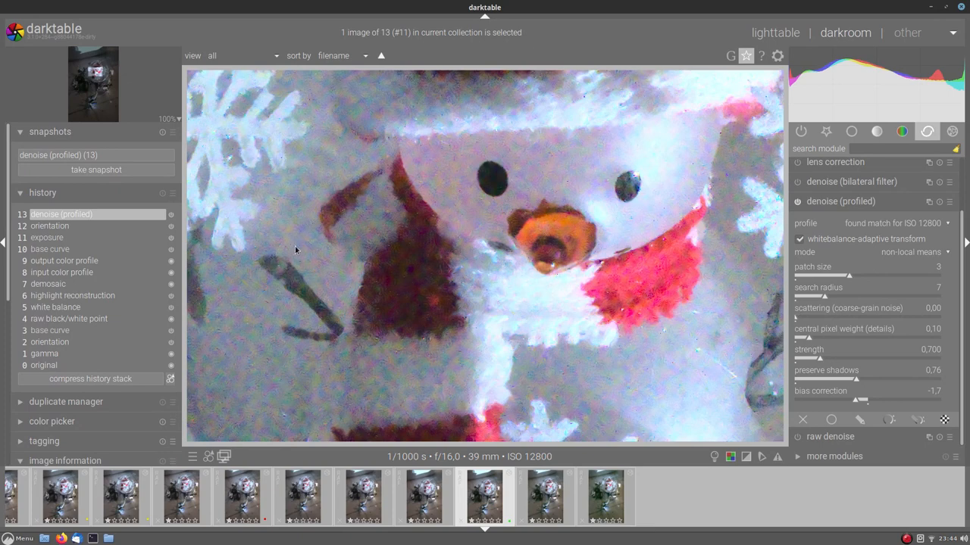
pyautogui.moveTo(506, 160)
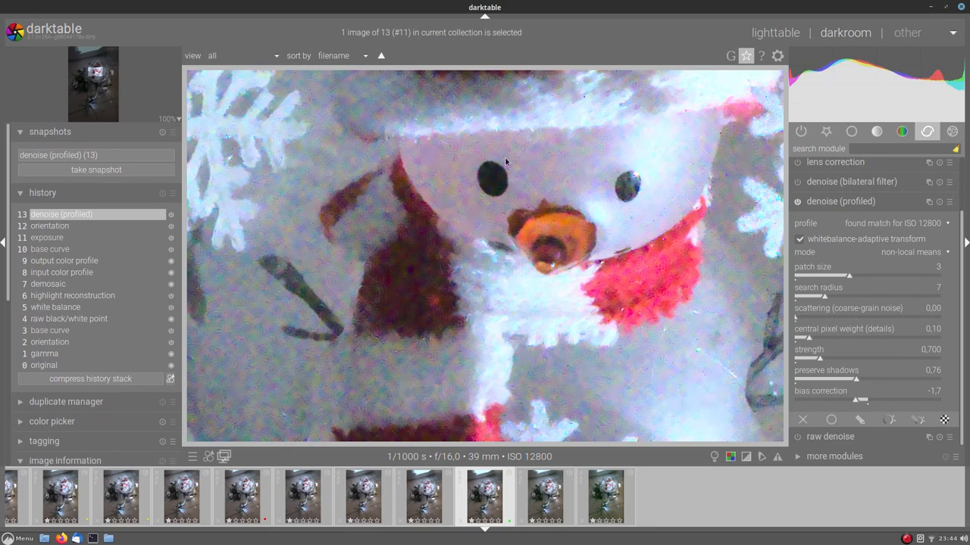
pyautogui.moveTo(326, 345)
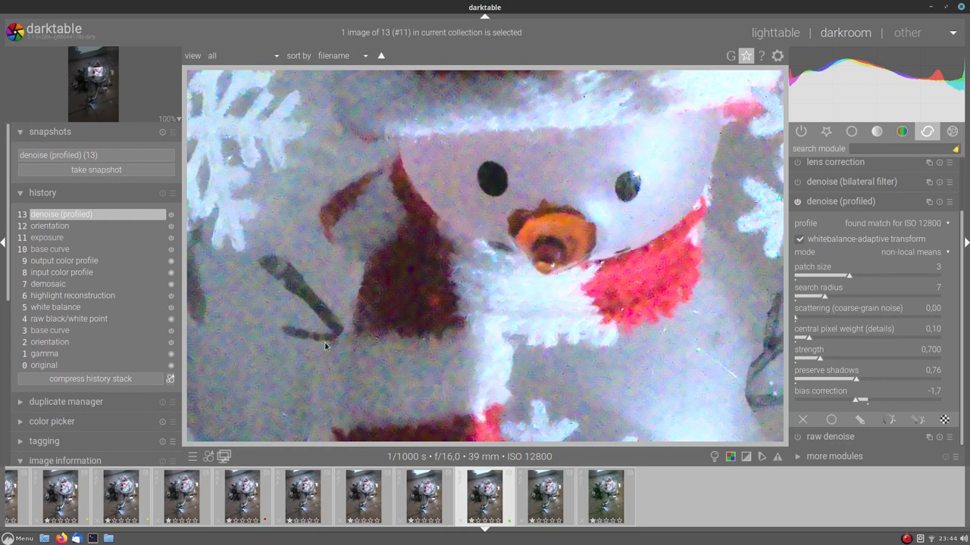
pyautogui.moveTo(792, 317)
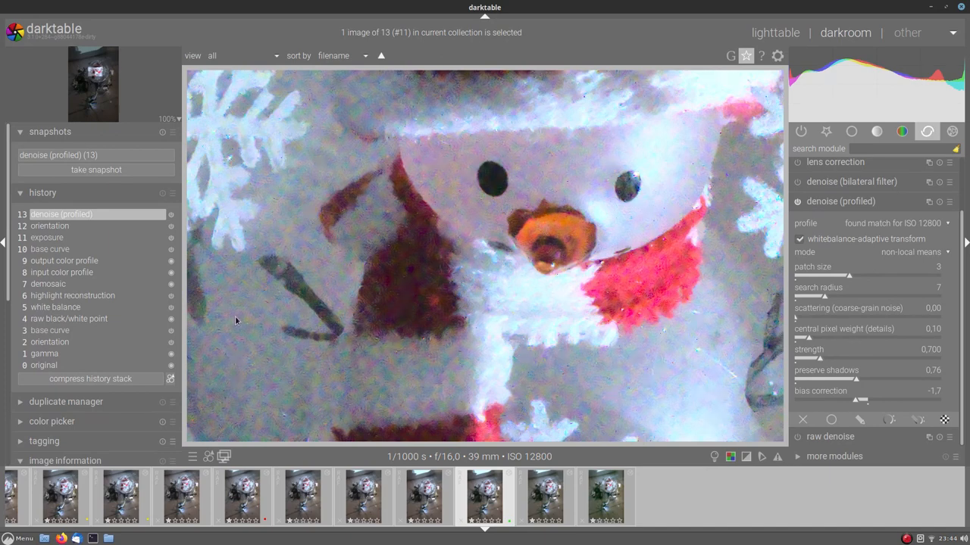
pyautogui.moveTo(367, 215)
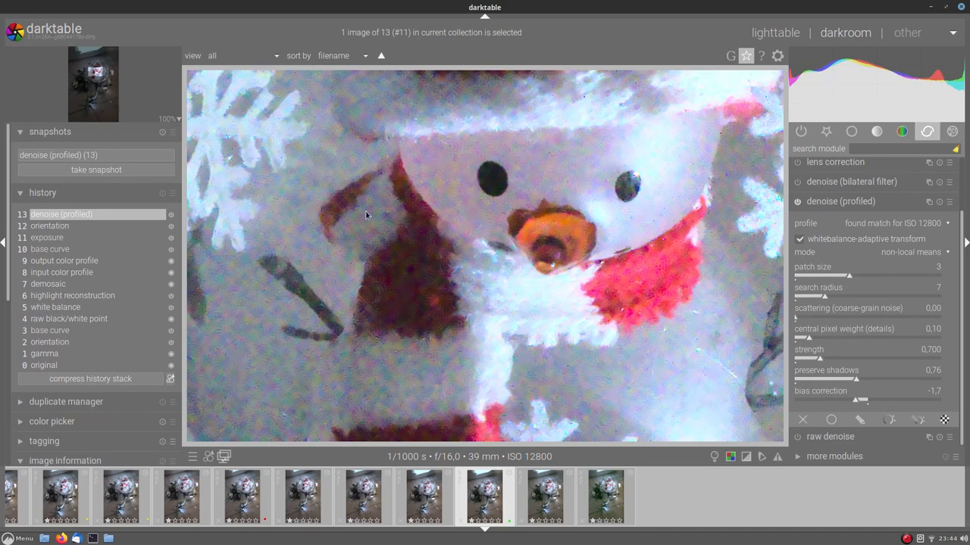
pyautogui.moveTo(318, 308)
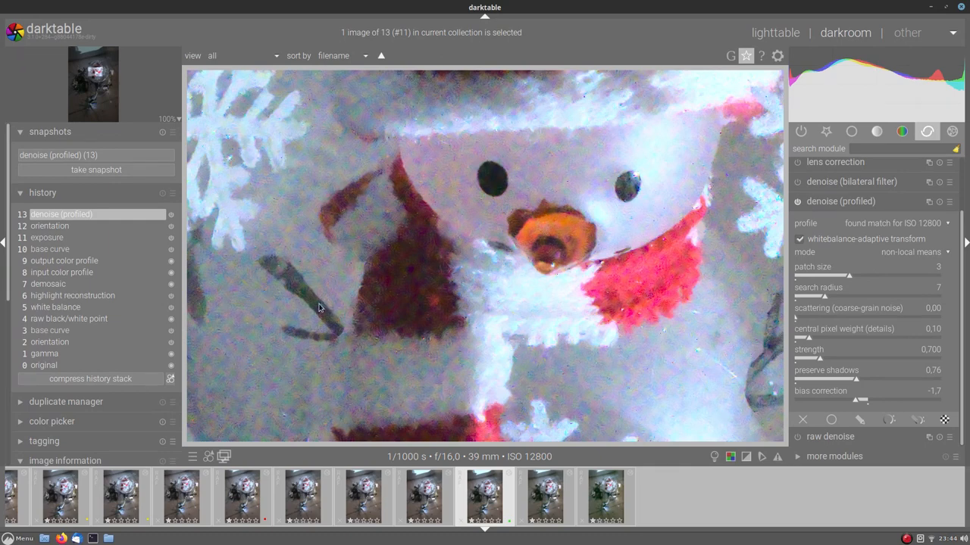
pyautogui.moveTo(373, 228)
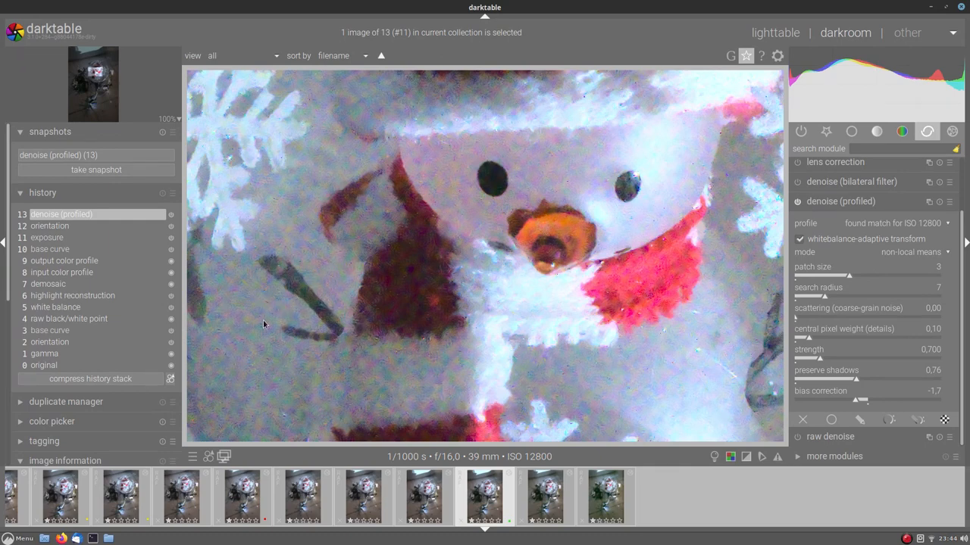
pyautogui.moveTo(367, 251)
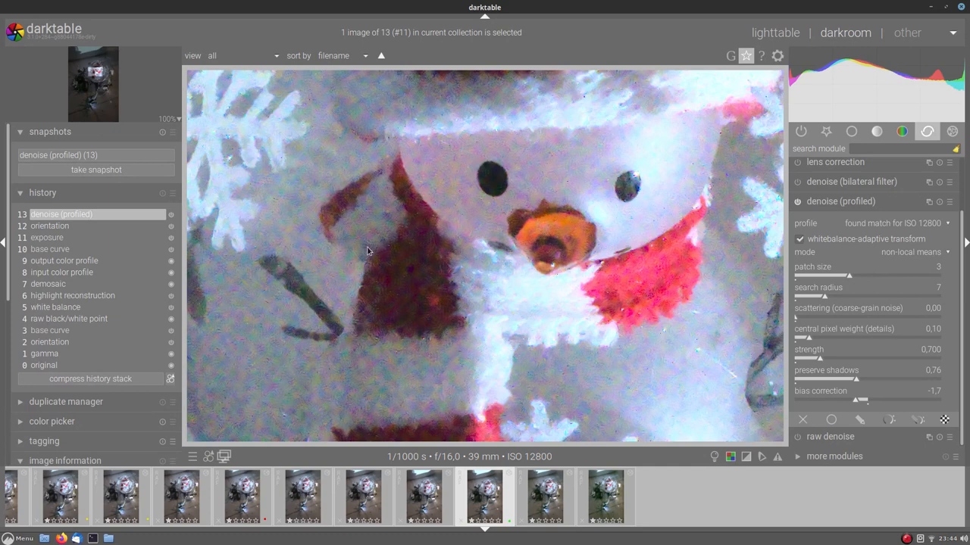
pyautogui.moveTo(357, 249)
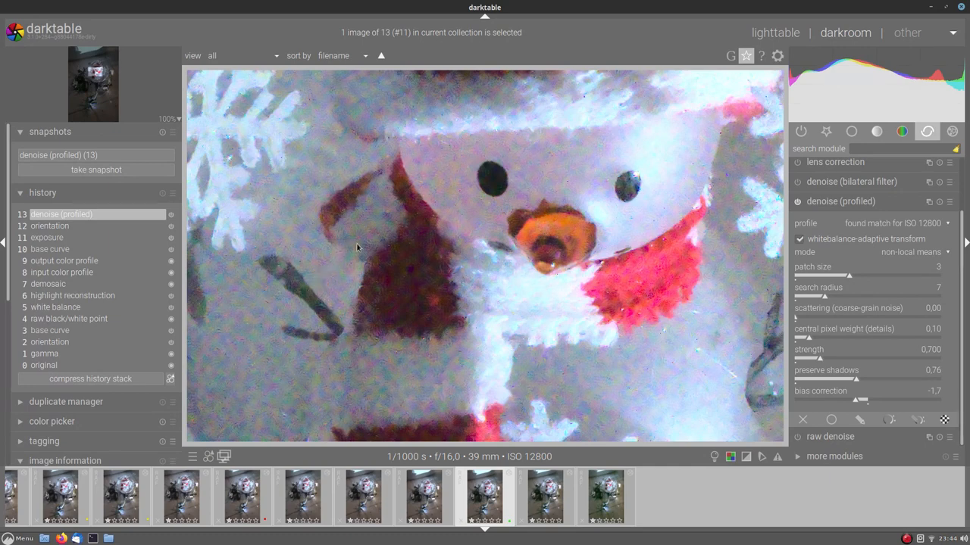
pyautogui.moveTo(373, 330)
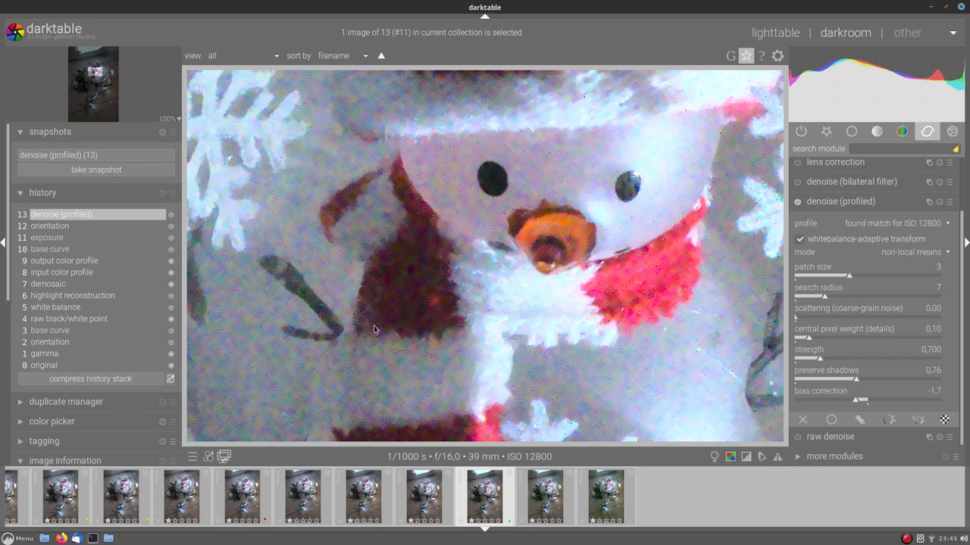
pyautogui.moveTo(676, 267)
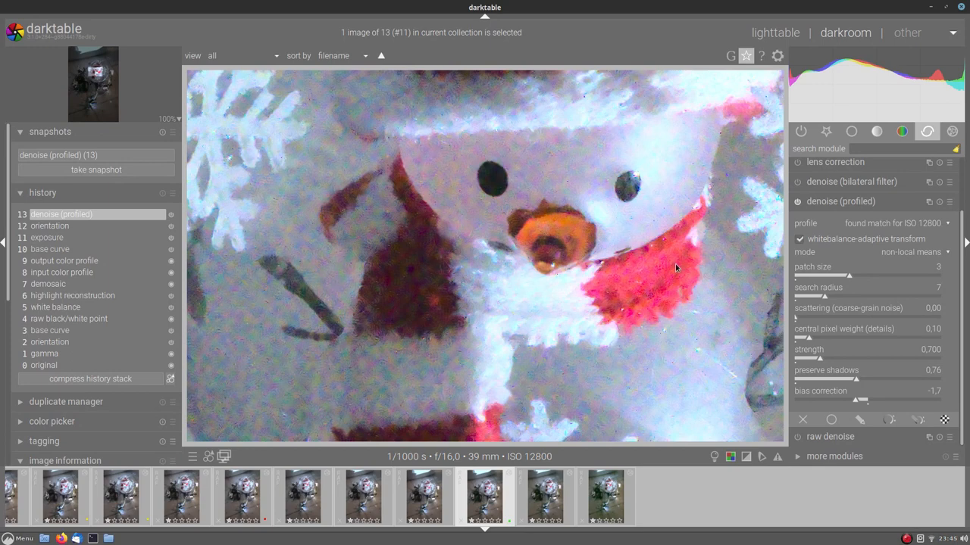
pyautogui.moveTo(327, 267)
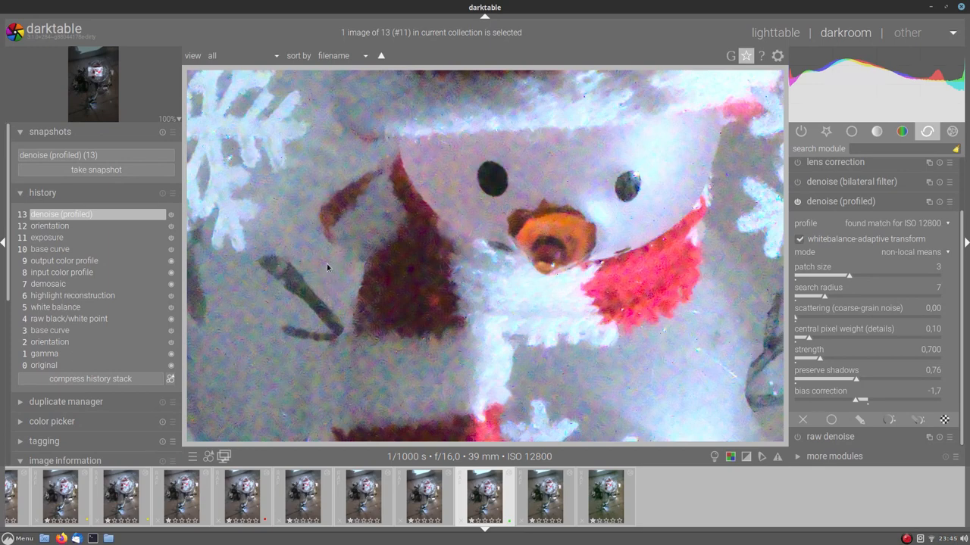
# Try coarse-grain scattering at 0.49, 2.00 and 1.00, settling back at about 0.49
pyautogui.moveTo(795, 318); pyautogui.dragTo(826, 318)
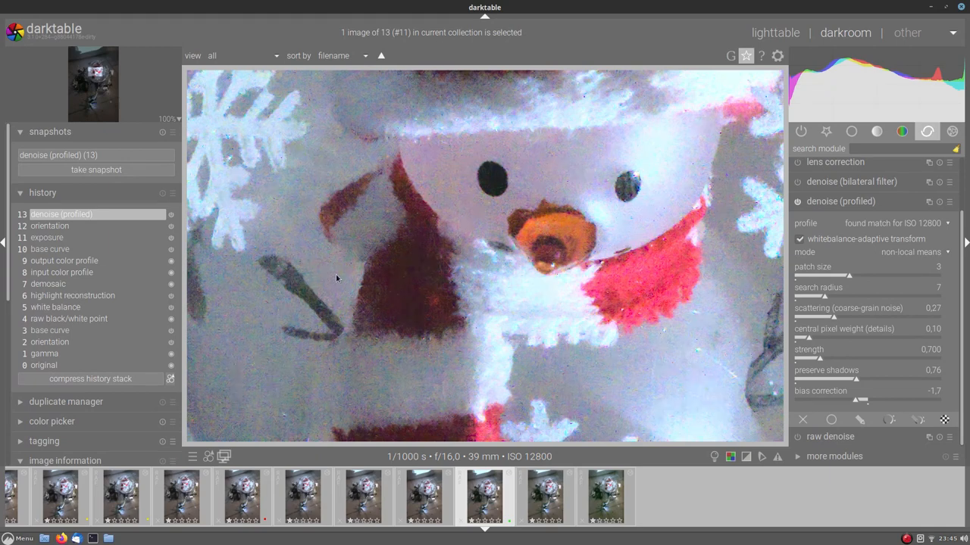
pyautogui.moveTo(318, 288)
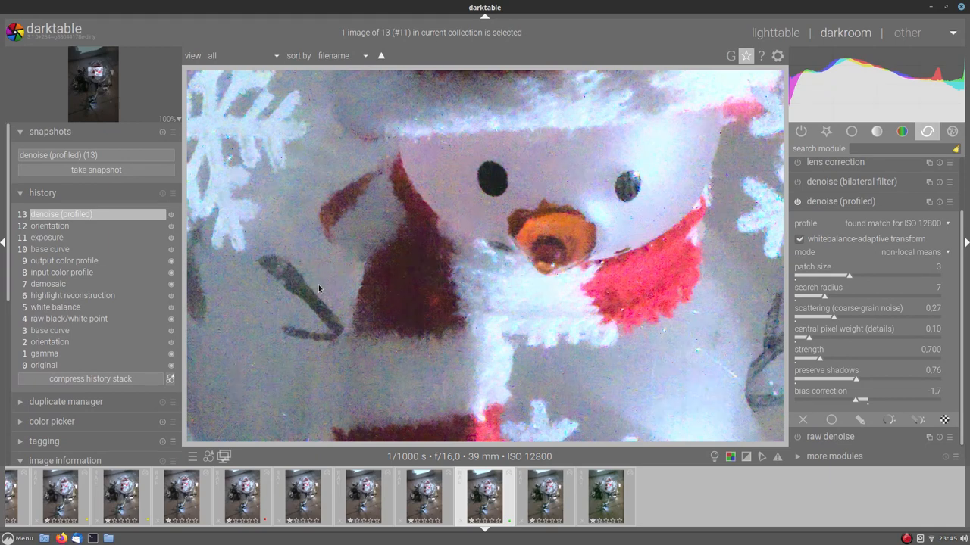
pyautogui.moveTo(912, 336)
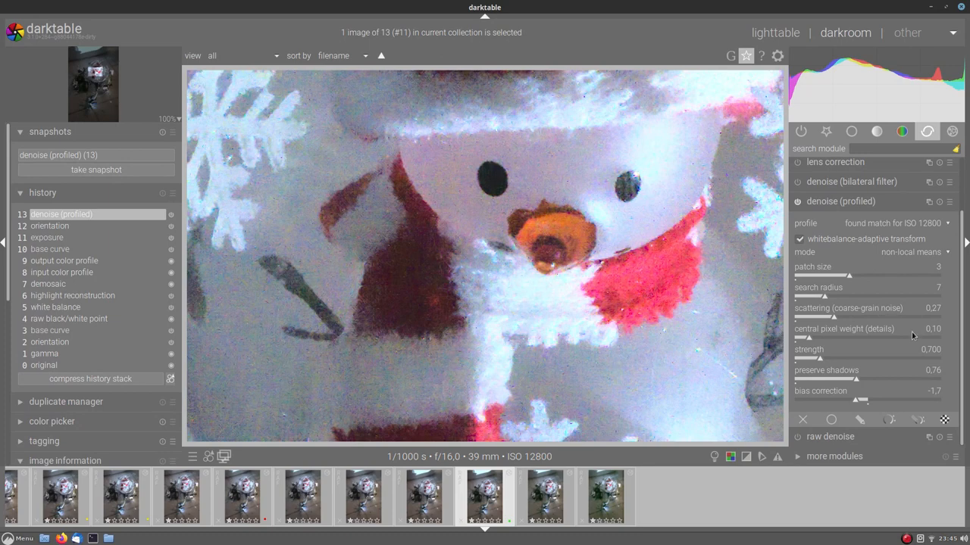
pyautogui.moveTo(849, 319); pyautogui.dragTo(863, 318)
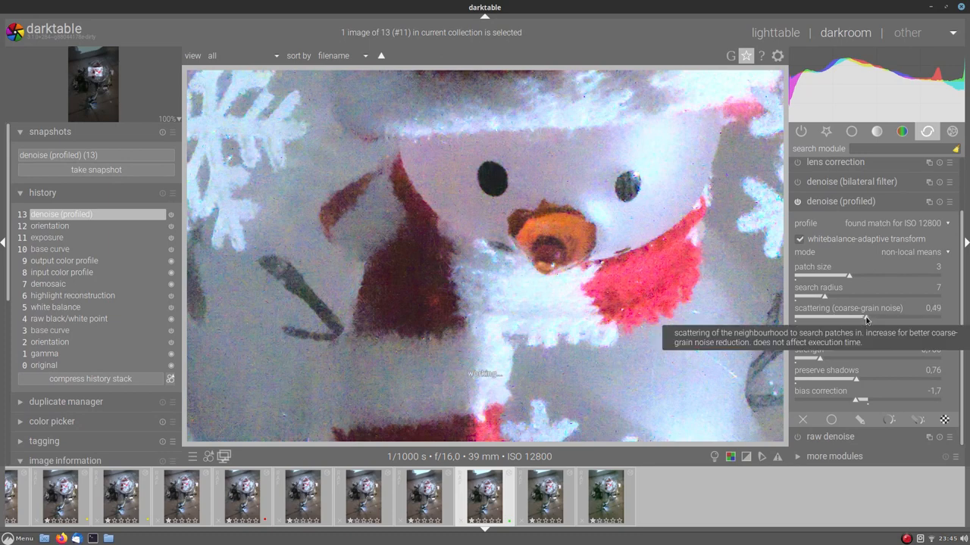
pyautogui.moveTo(891, 318)
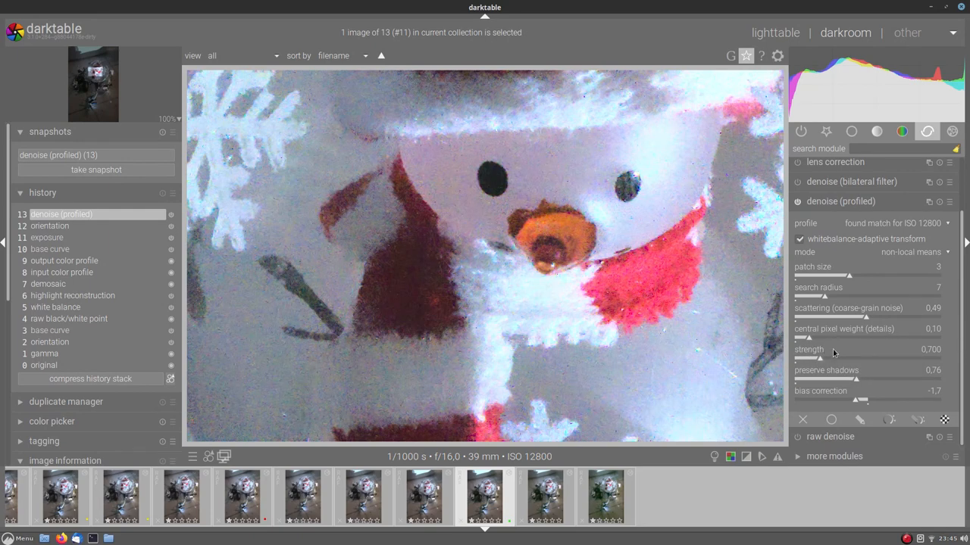
pyautogui.moveTo(848, 276)
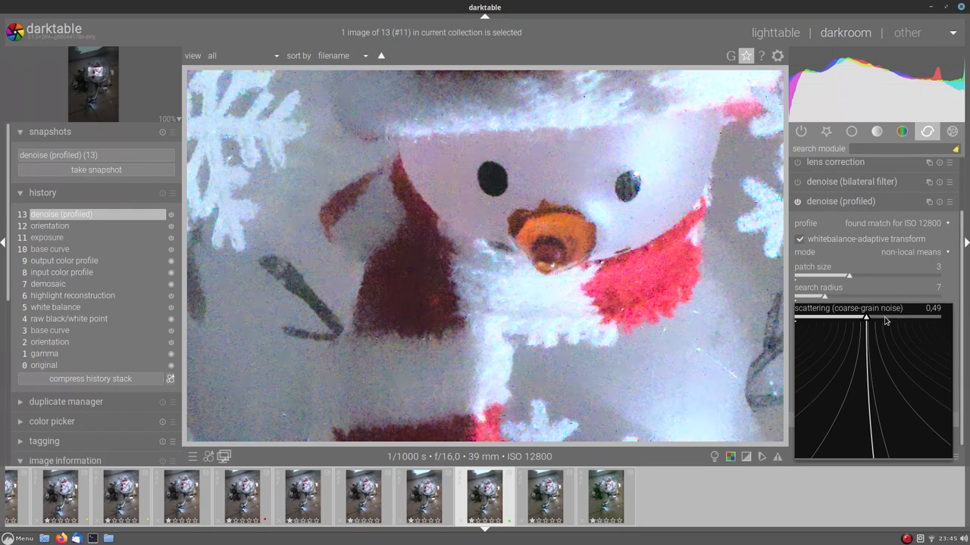
pyautogui.moveTo(864, 318); pyautogui.dragTo(939, 318)
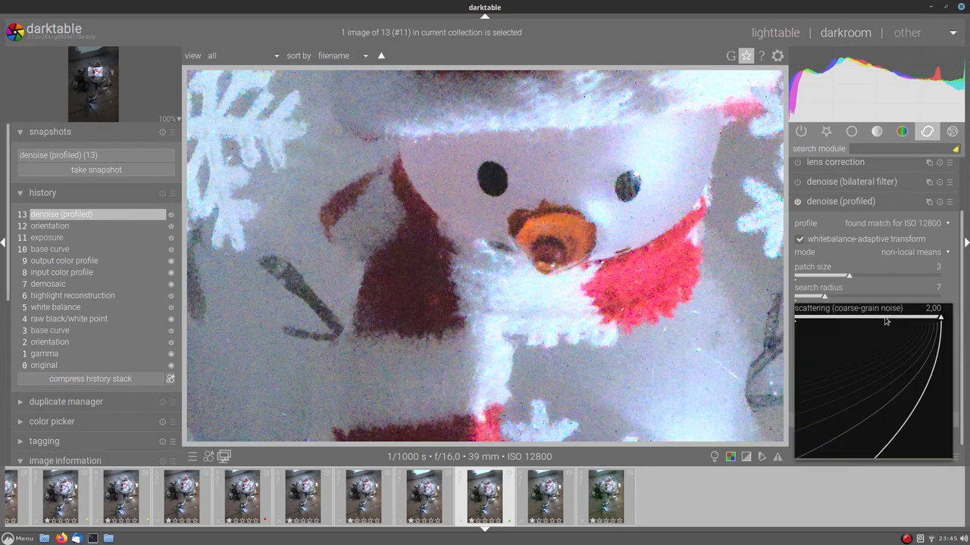
pyautogui.moveTo(909, 318); pyautogui.dragTo(864, 318)
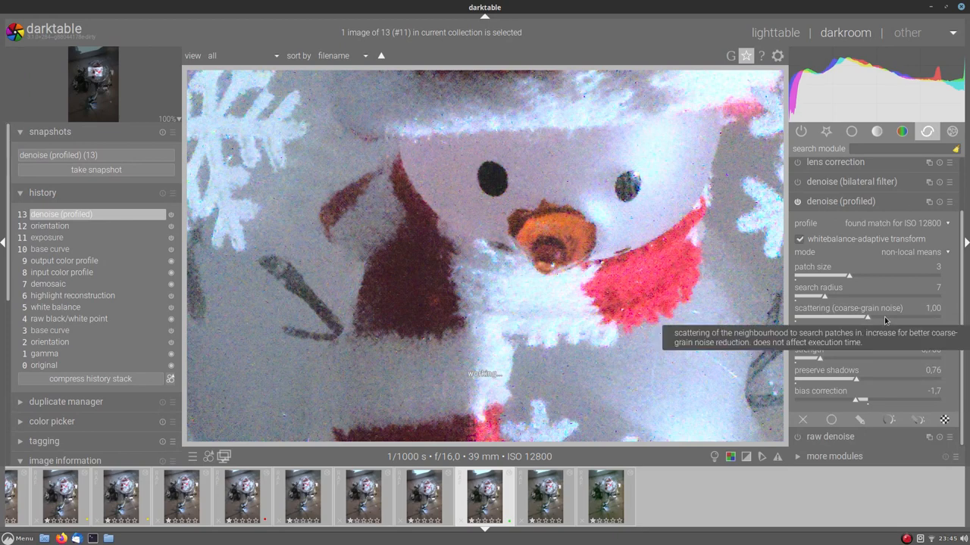
pyautogui.moveTo(819, 376)
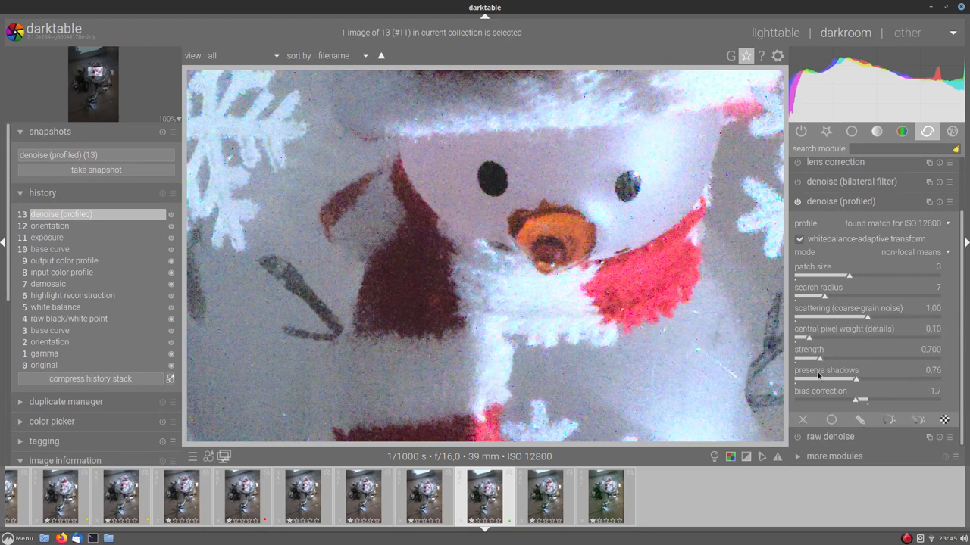
pyautogui.moveTo(848, 318); pyautogui.dragTo(818, 318)
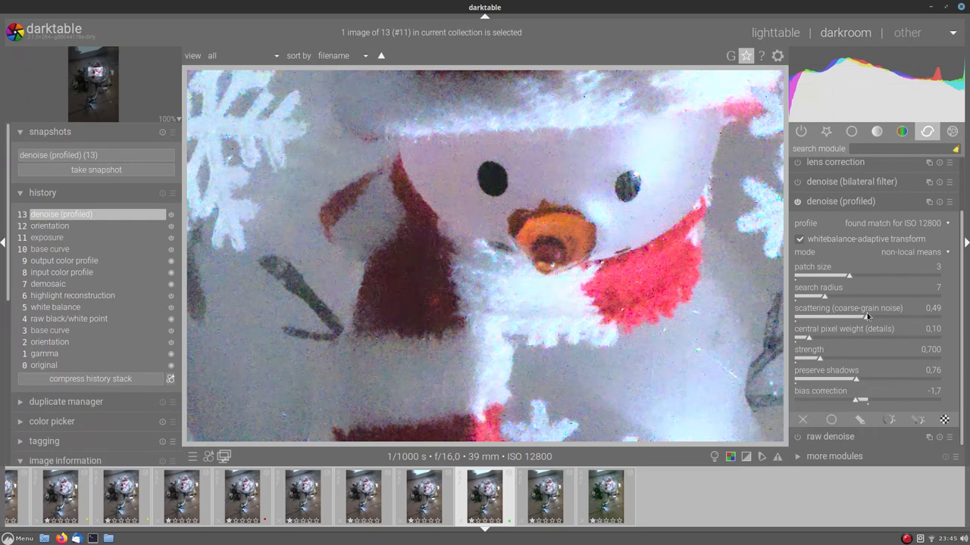
pyautogui.moveTo(803, 336)
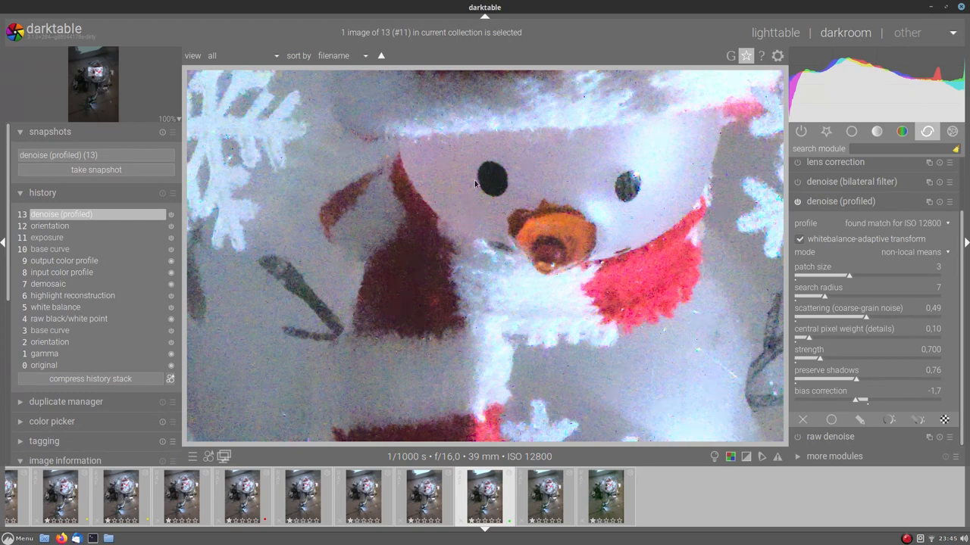
pyautogui.moveTo(906, 338)
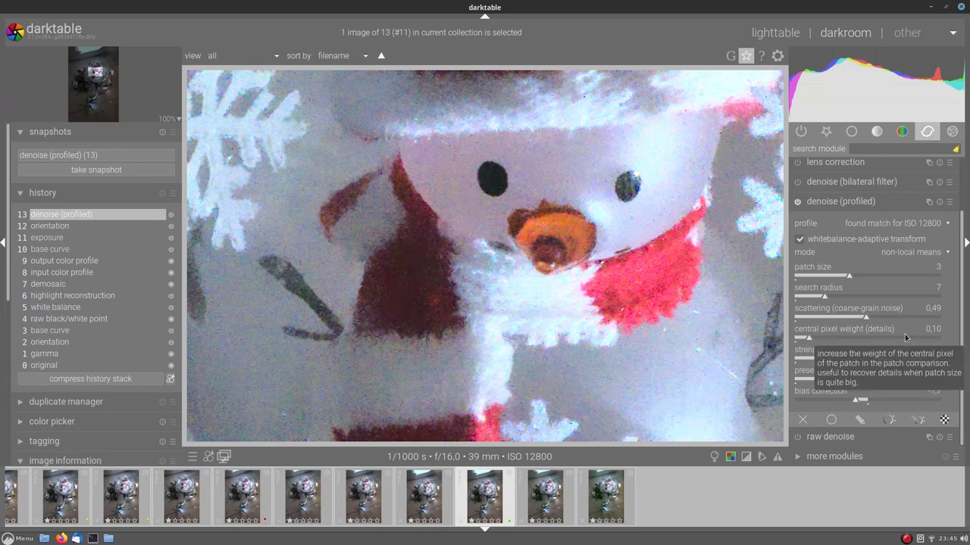
pyautogui.moveTo(877, 361)
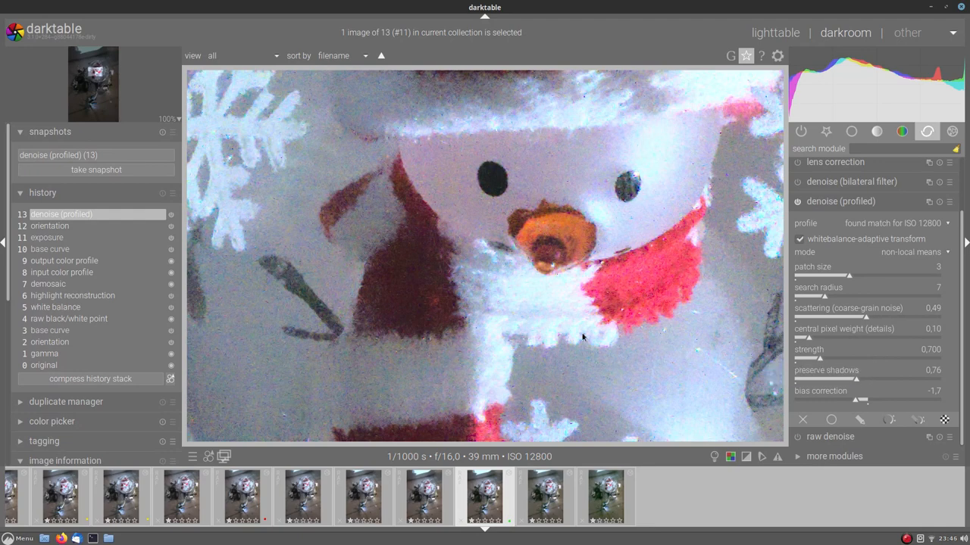
pyautogui.moveTo(854, 376)
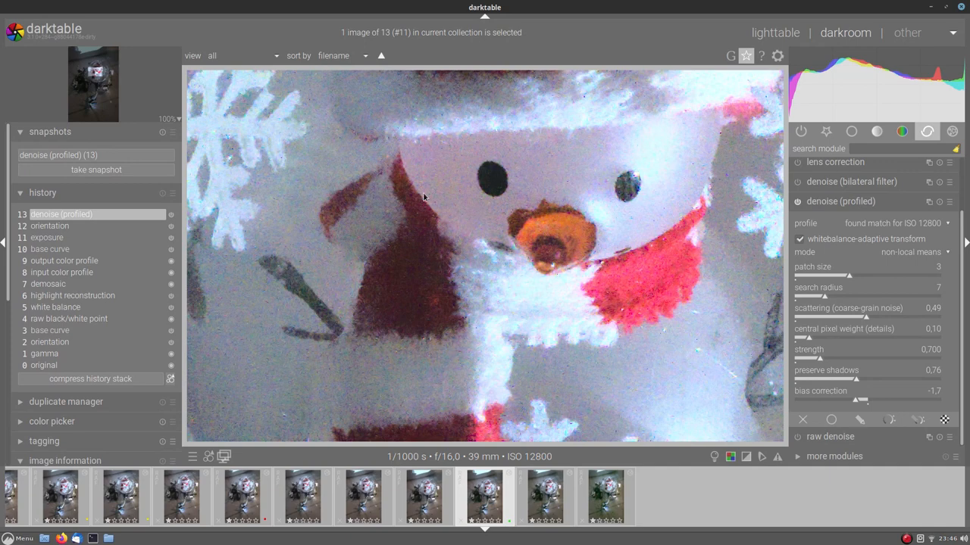
pyautogui.moveTo(303, 167)
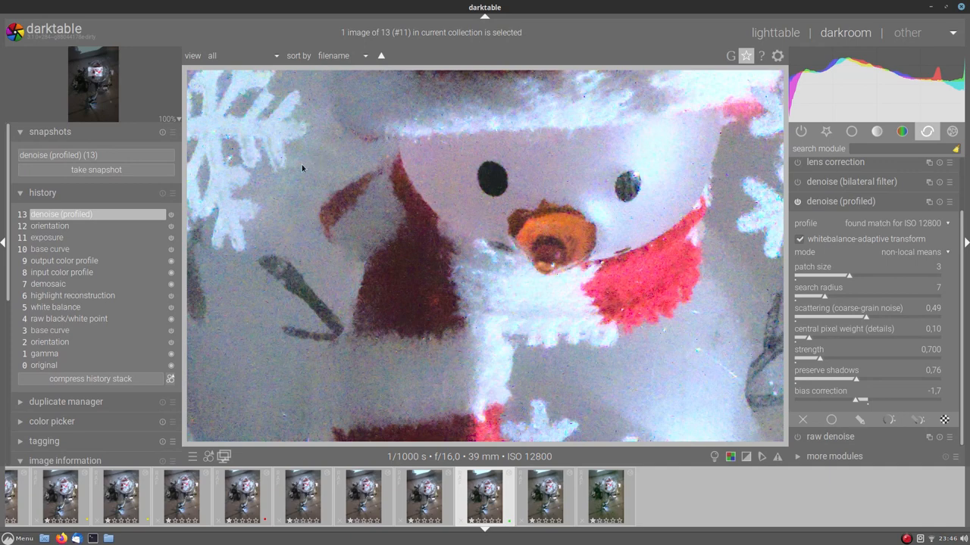
pyautogui.moveTo(230, 156)
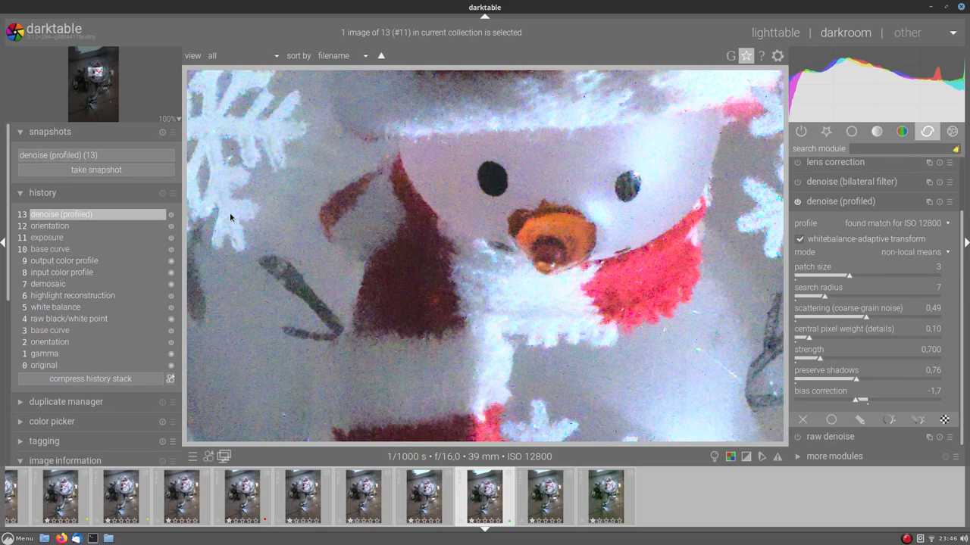
pyautogui.moveTo(700, 129)
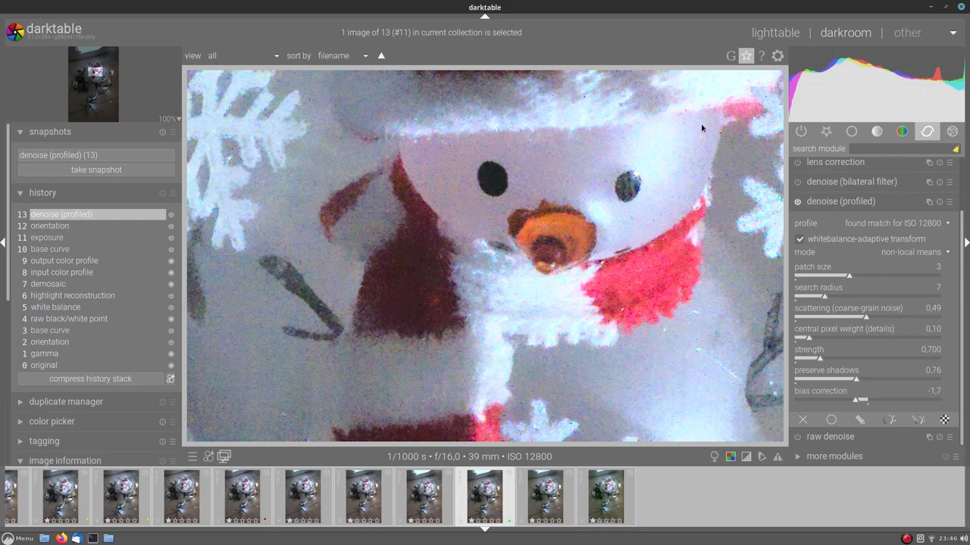
pyautogui.moveTo(948, 383)
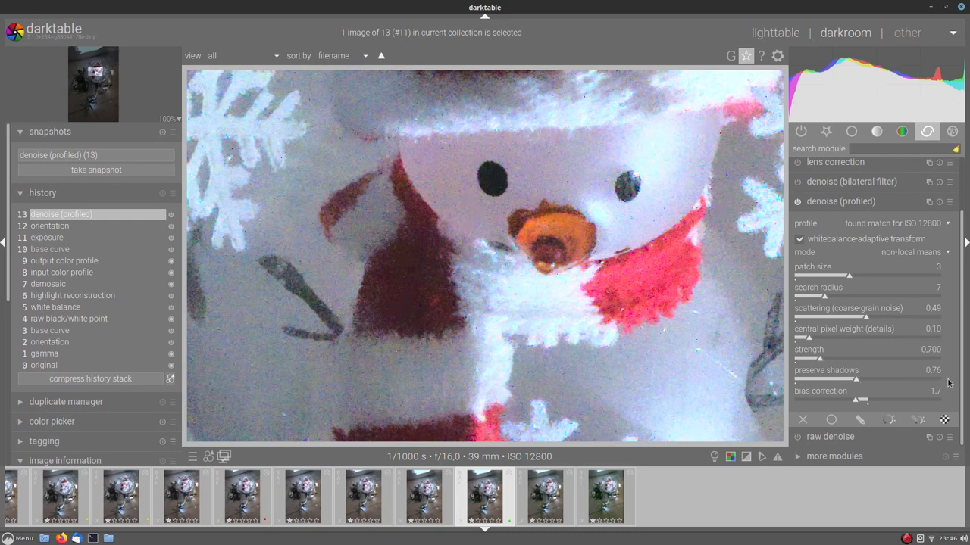
pyautogui.moveTo(701, 98)
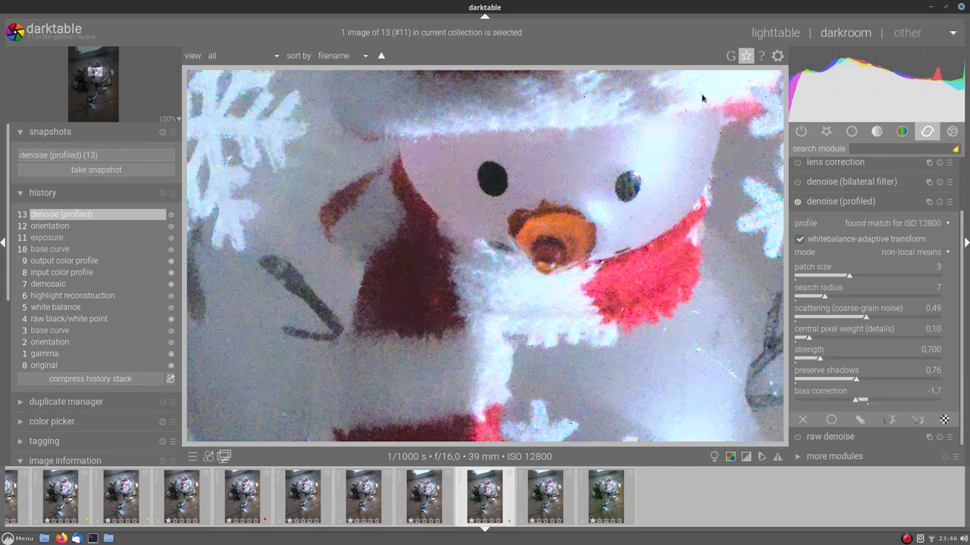
pyautogui.moveTo(870, 381)
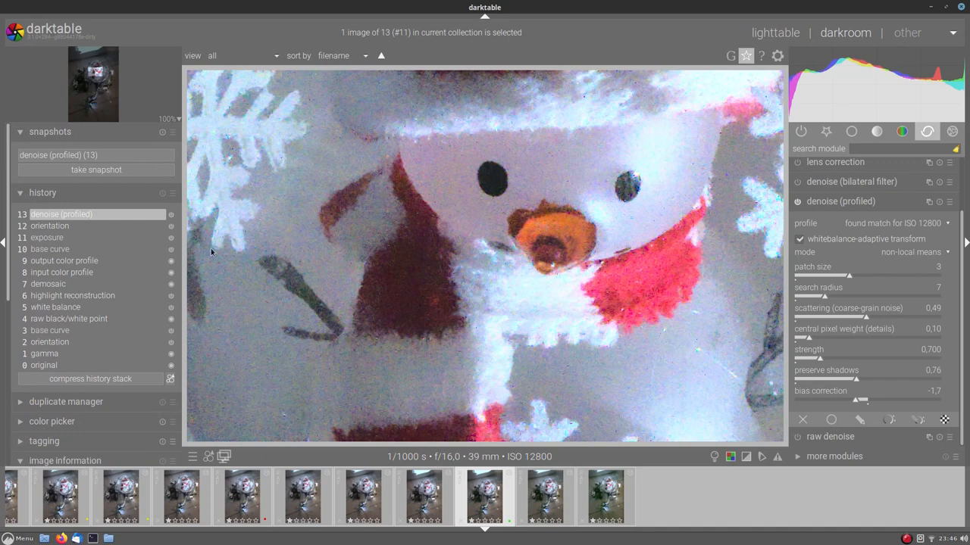
pyautogui.moveTo(329, 381)
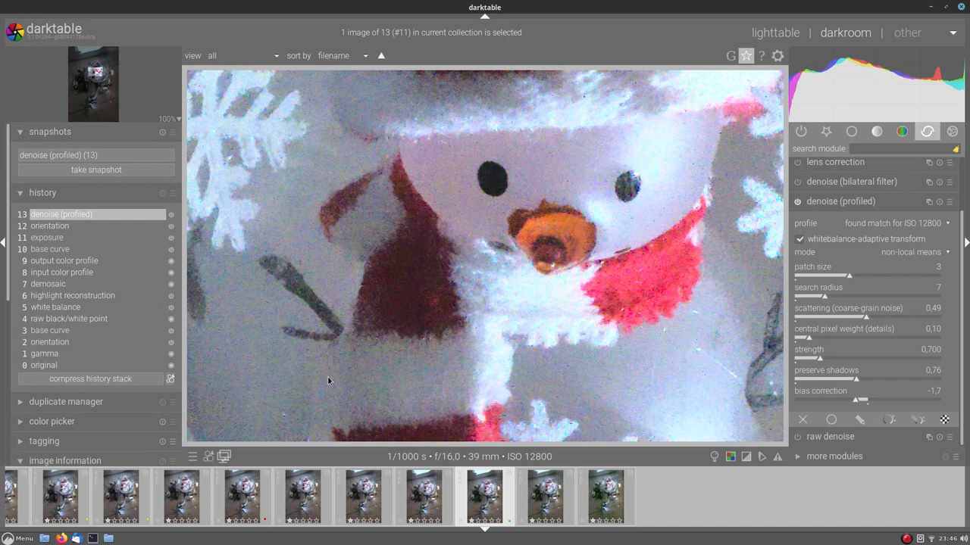
pyautogui.moveTo(421, 356)
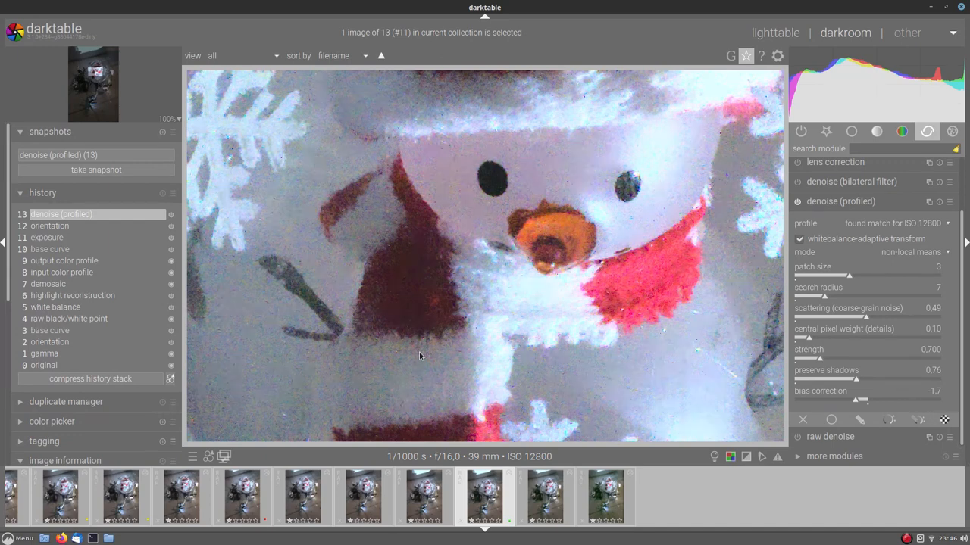
pyautogui.moveTo(515, 314)
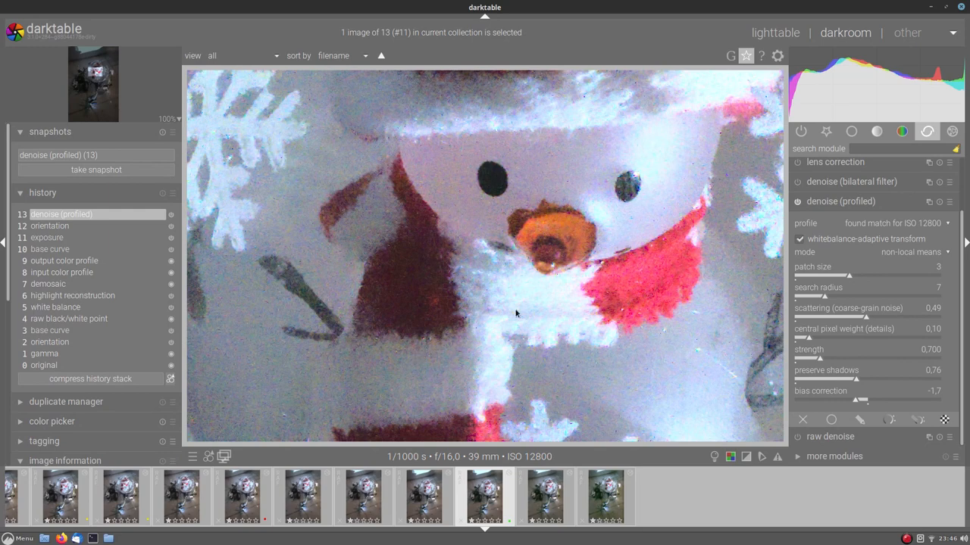
pyautogui.moveTo(824, 380)
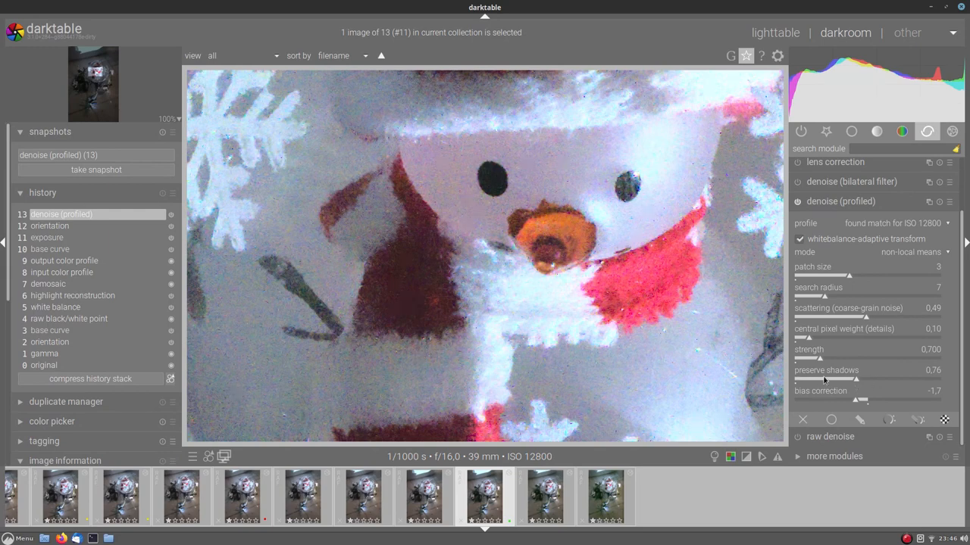
pyautogui.moveTo(856, 378)
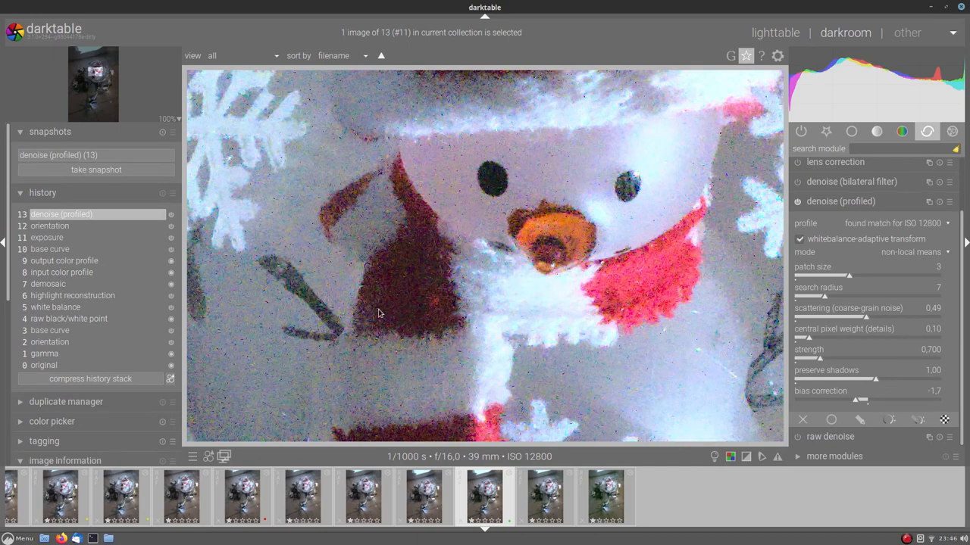
pyautogui.moveTo(855, 381)
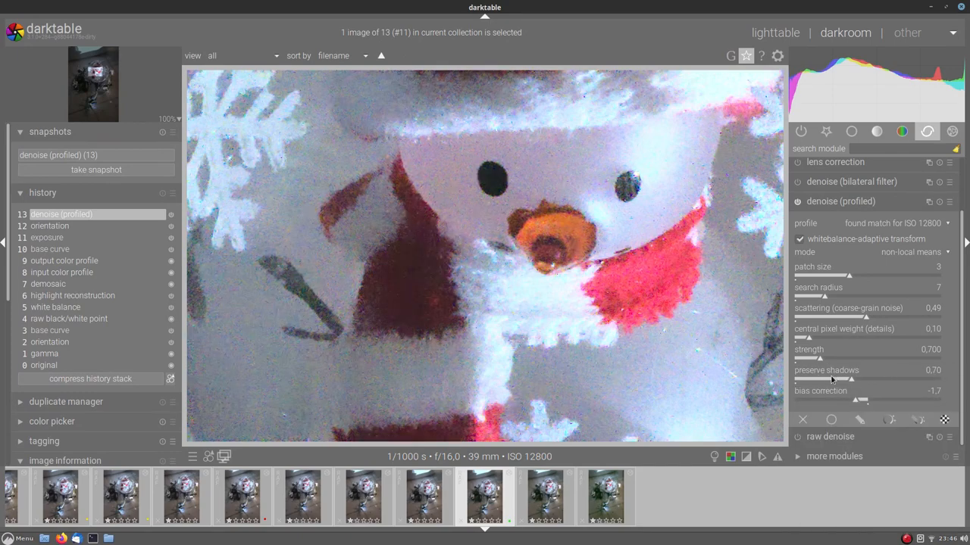
pyautogui.moveTo(832, 391)
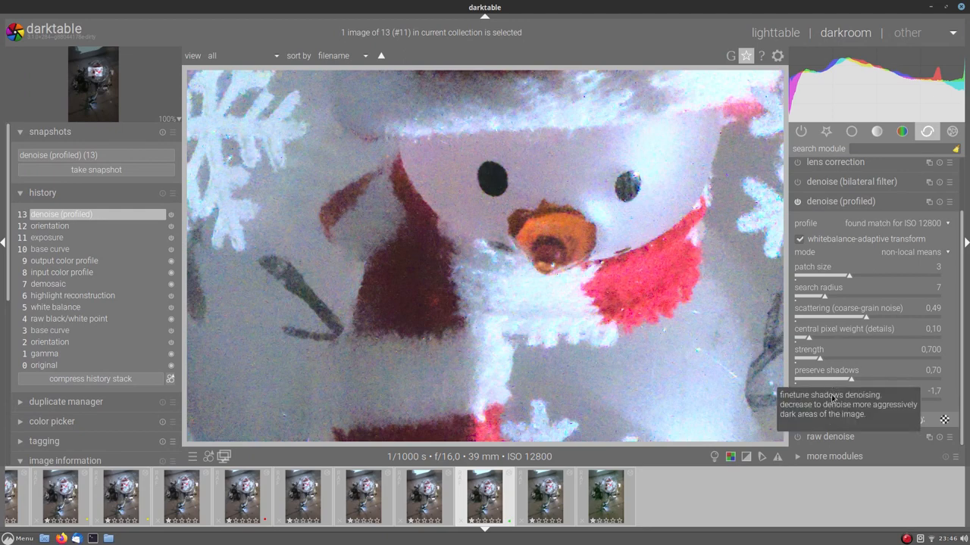
pyautogui.moveTo(834, 400)
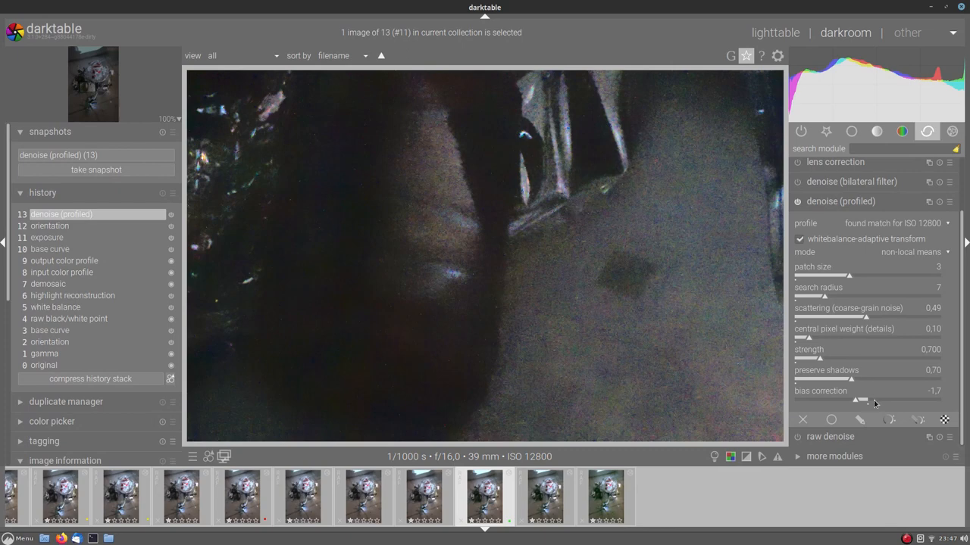
pyautogui.moveTo(876, 383)
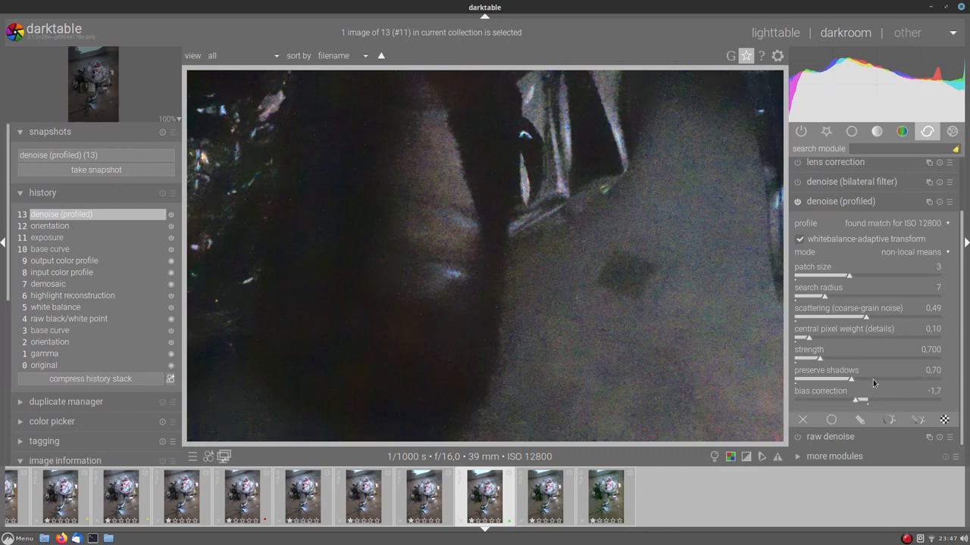
# Show only the active modules group for the dark high-ISO shot
pyautogui.click(800, 130)
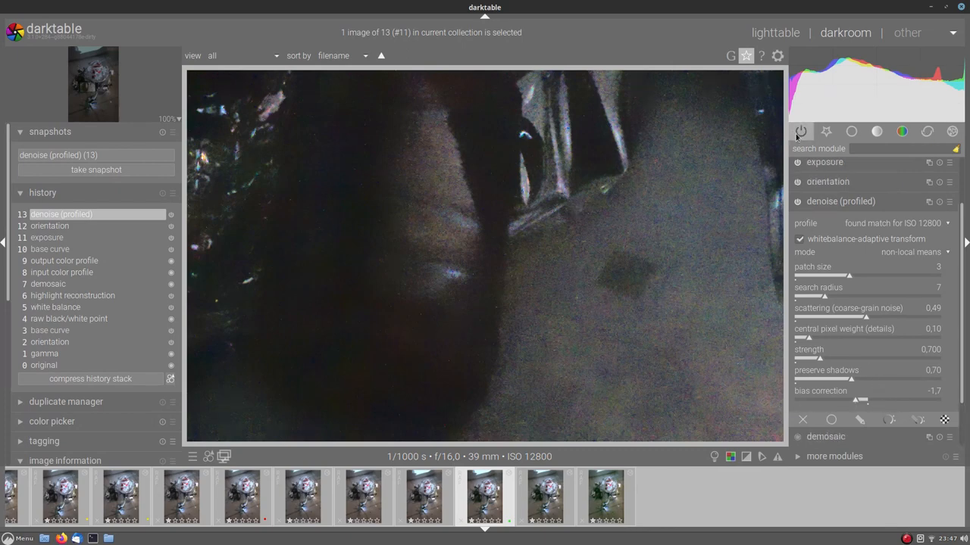
# Set demosaic color smoothing to five times on the dark photo
pyautogui.click(799, 130)
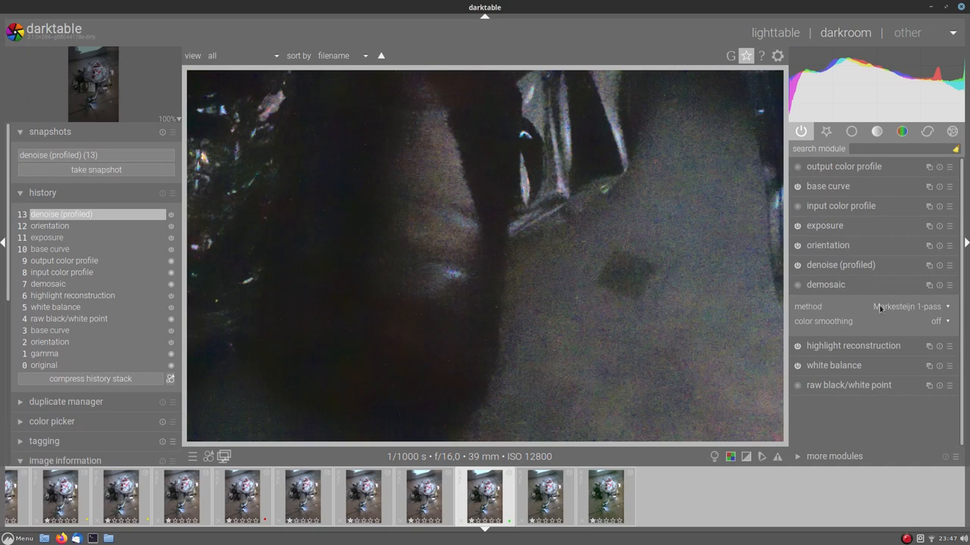
pyautogui.moveTo(882, 321)
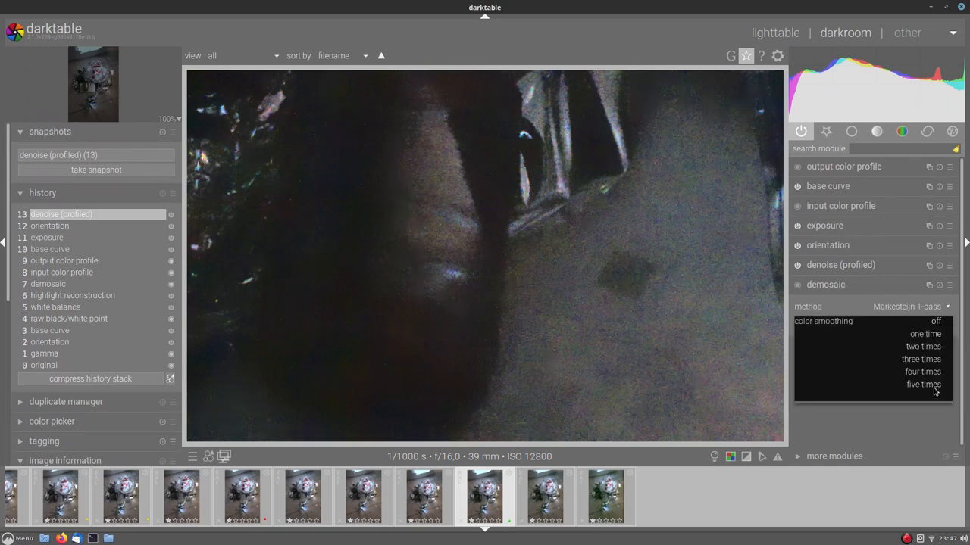
pyautogui.click(924, 384)
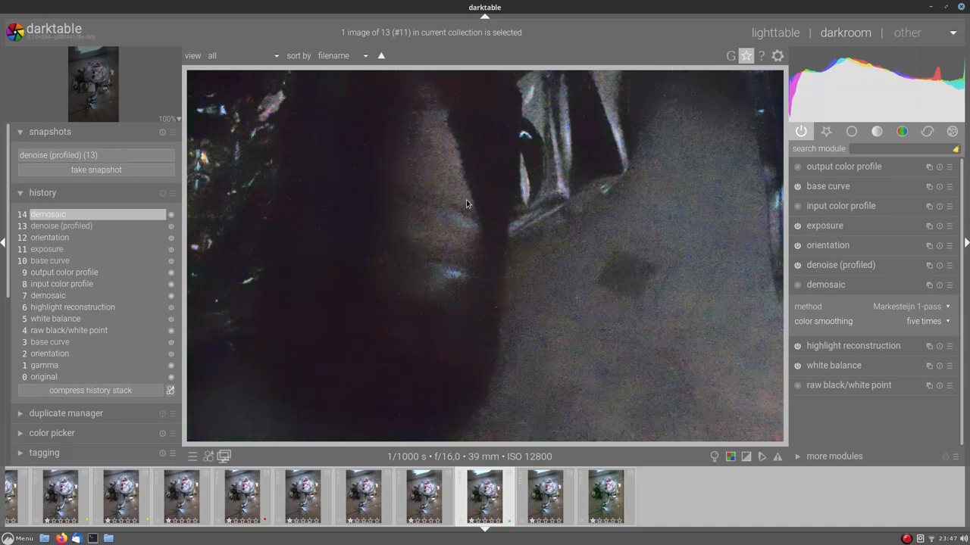
pyautogui.moveTo(458, 174)
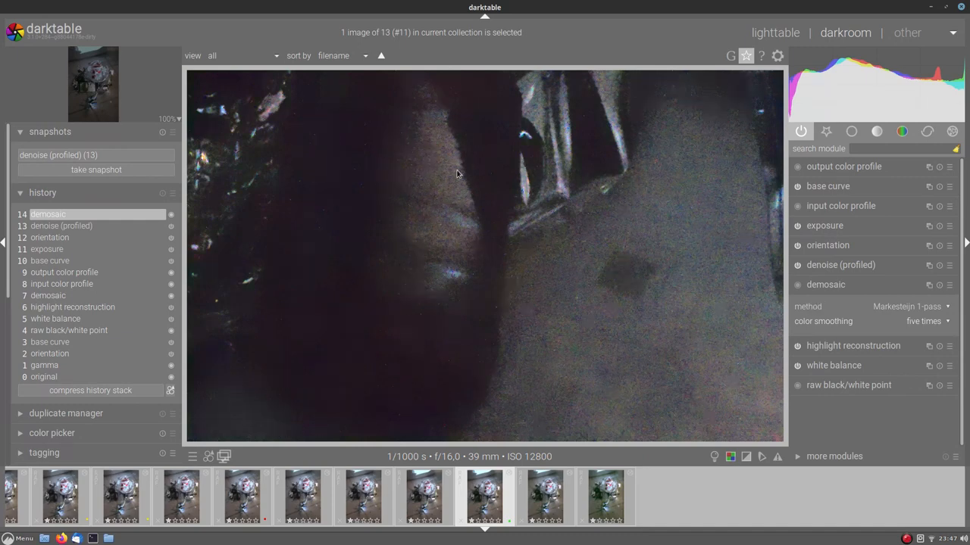
# Lower denoise (profiled) bias correction from -1.7 to about -3.9
pyautogui.click(839, 263)
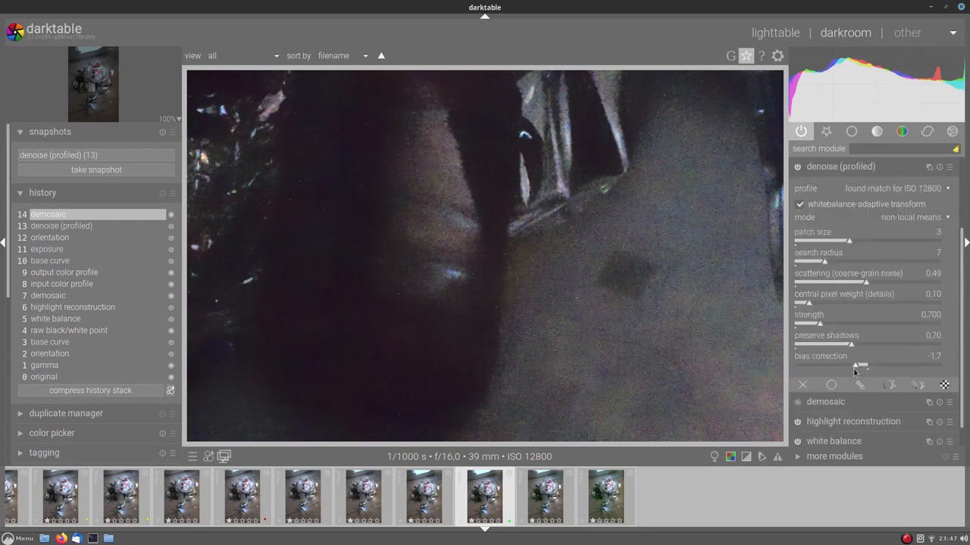
pyautogui.moveTo(849, 363)
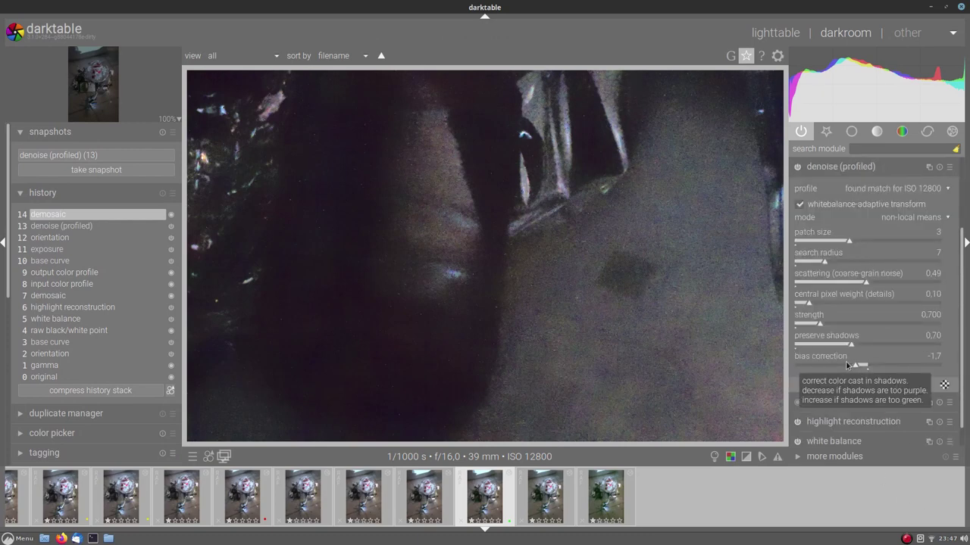
pyautogui.moveTo(833, 365)
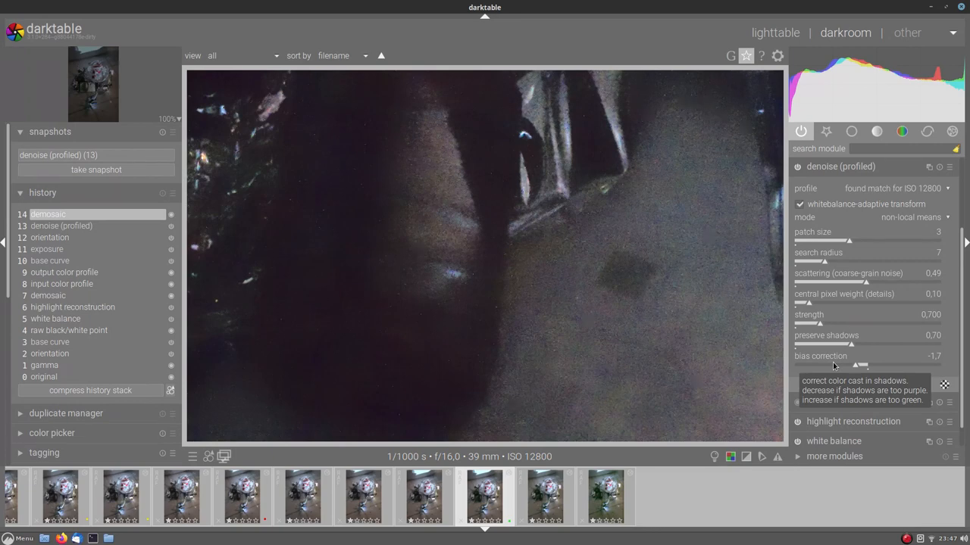
pyautogui.moveTo(657, 330)
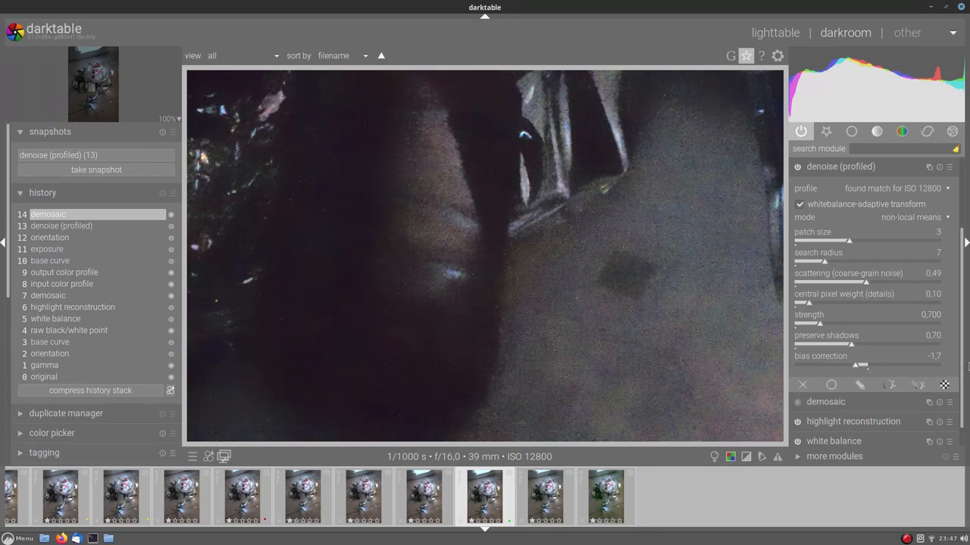
pyautogui.moveTo(860, 365); pyautogui.dragTo(839, 365)
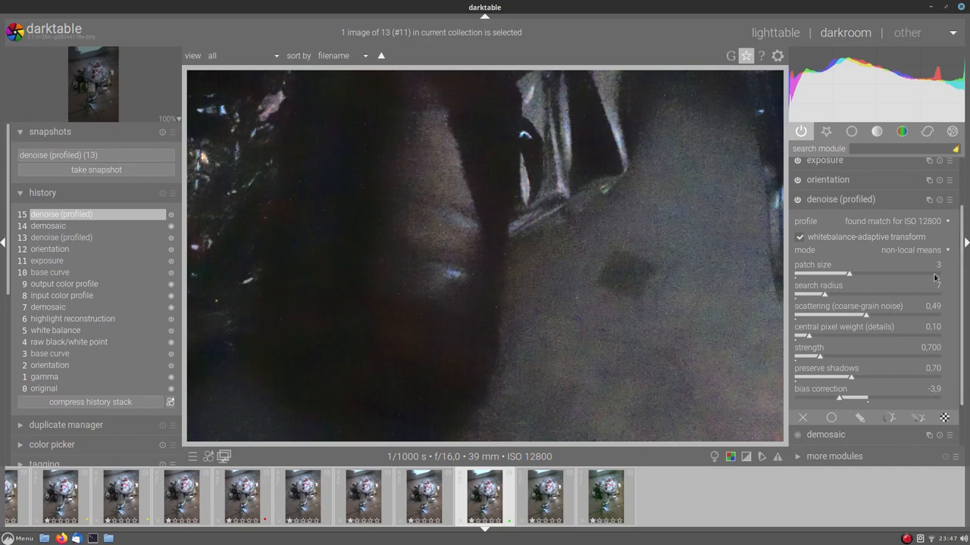
pyautogui.moveTo(612, 315)
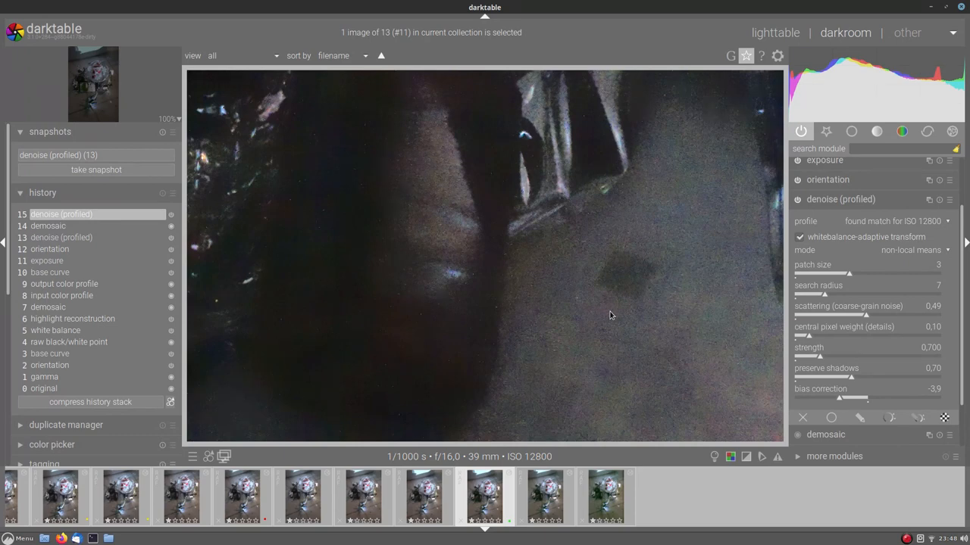
pyautogui.moveTo(943, 256)
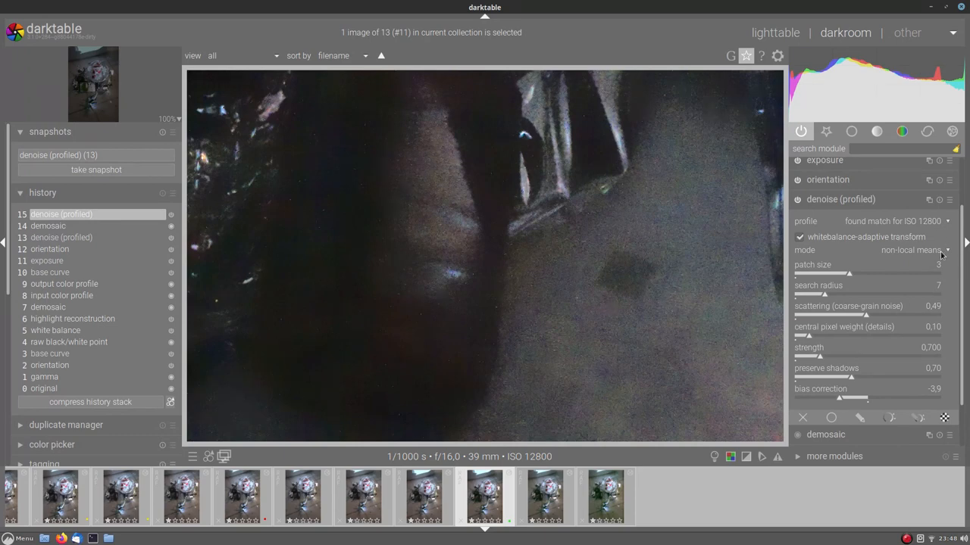
# Try wavelets mode, settle on non-local means auto, then return to the lighttable collection
pyautogui.click(924, 250)
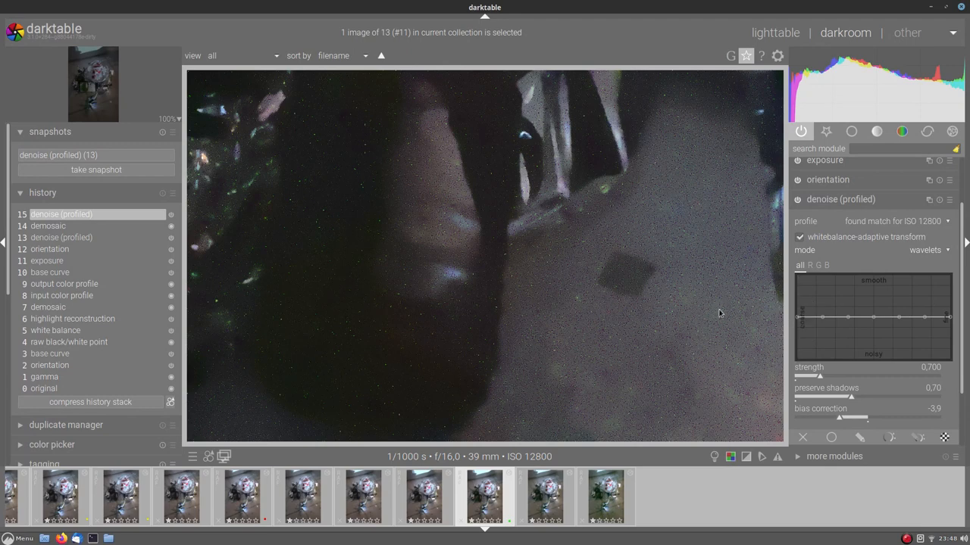
pyautogui.moveTo(633, 303)
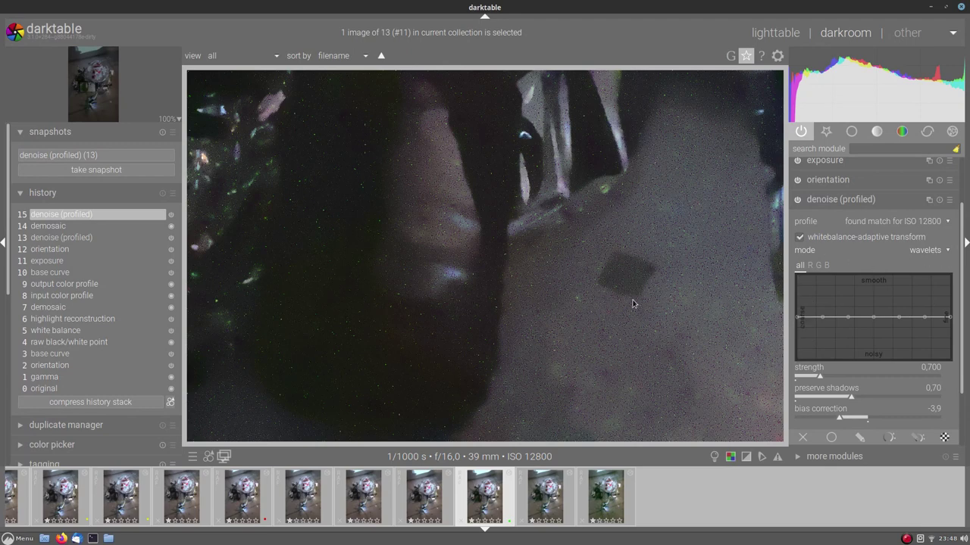
pyautogui.click(924, 250)
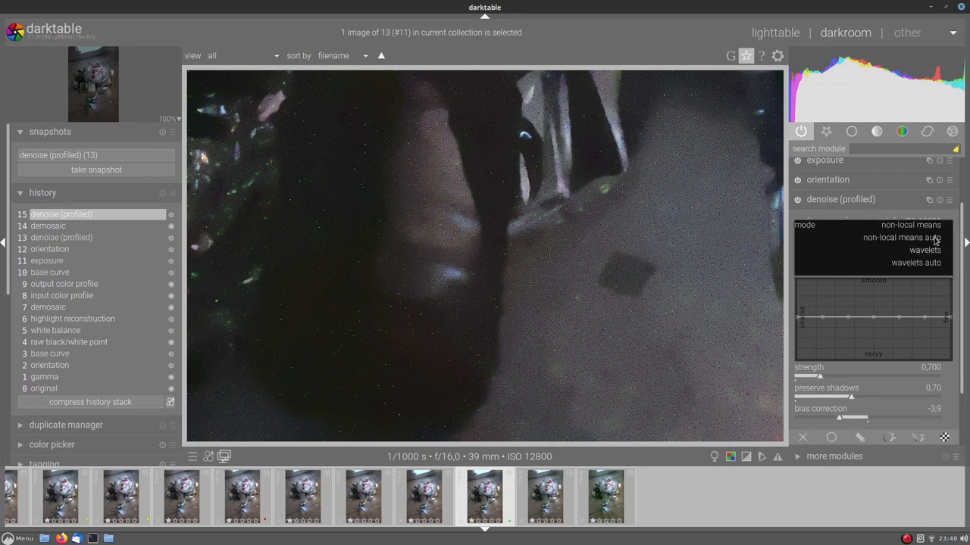
pyautogui.click(902, 236)
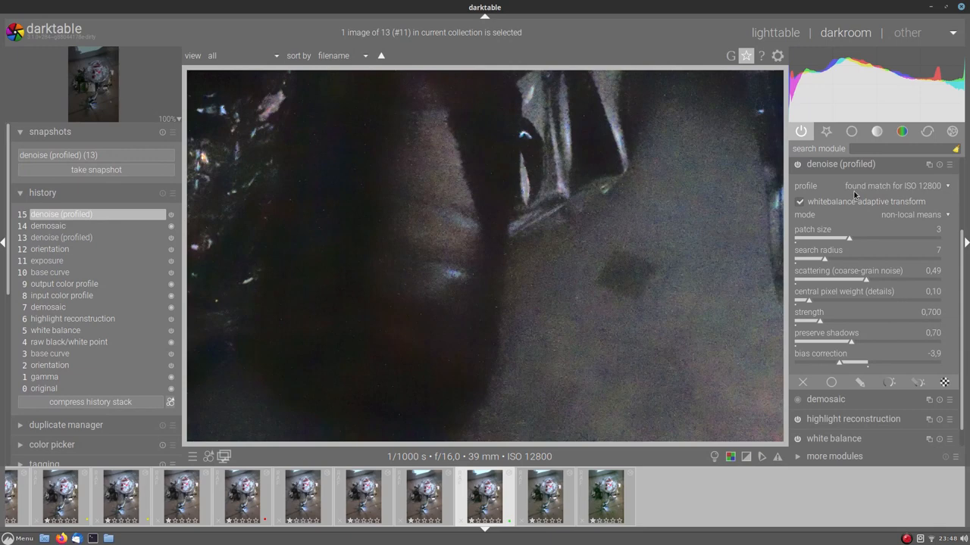
pyautogui.moveTo(834, 347)
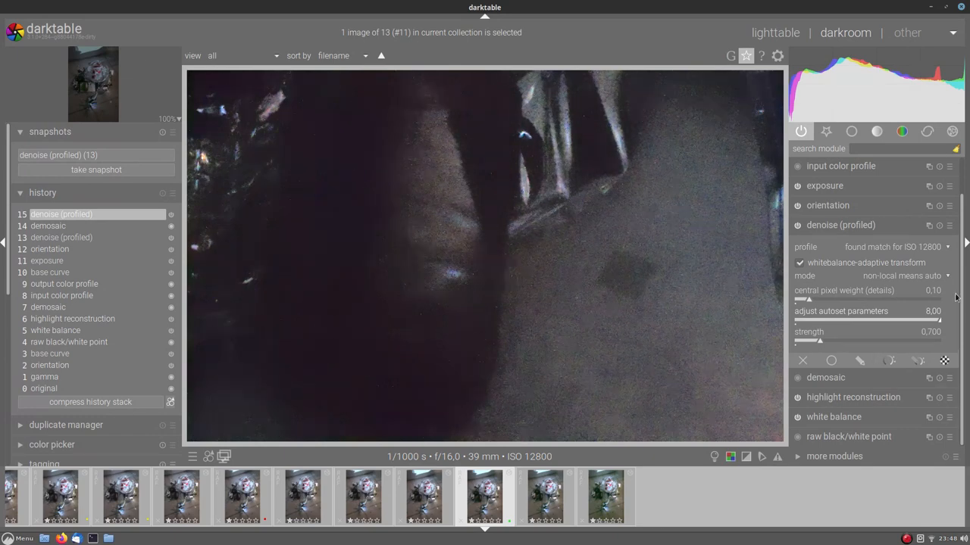
pyautogui.moveTo(559, 336)
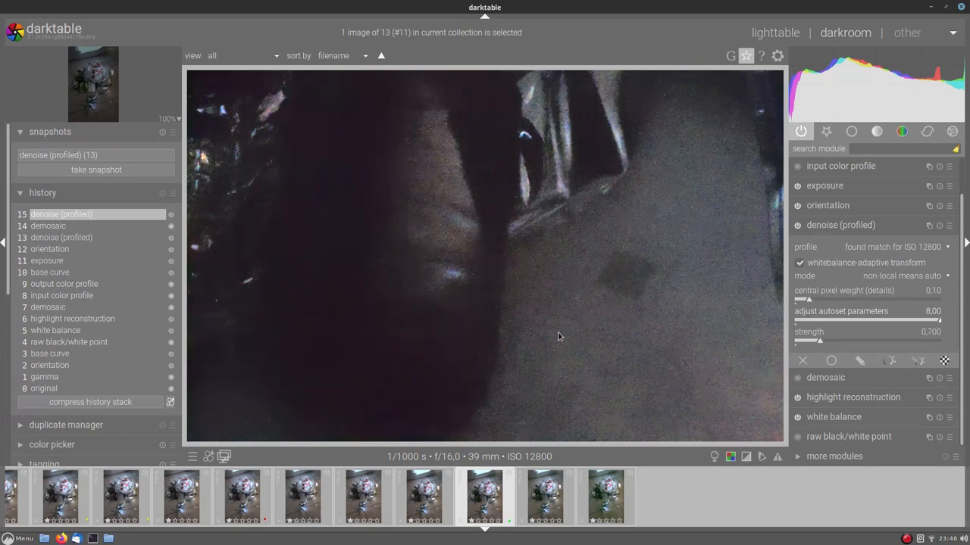
pyautogui.click(776, 33)
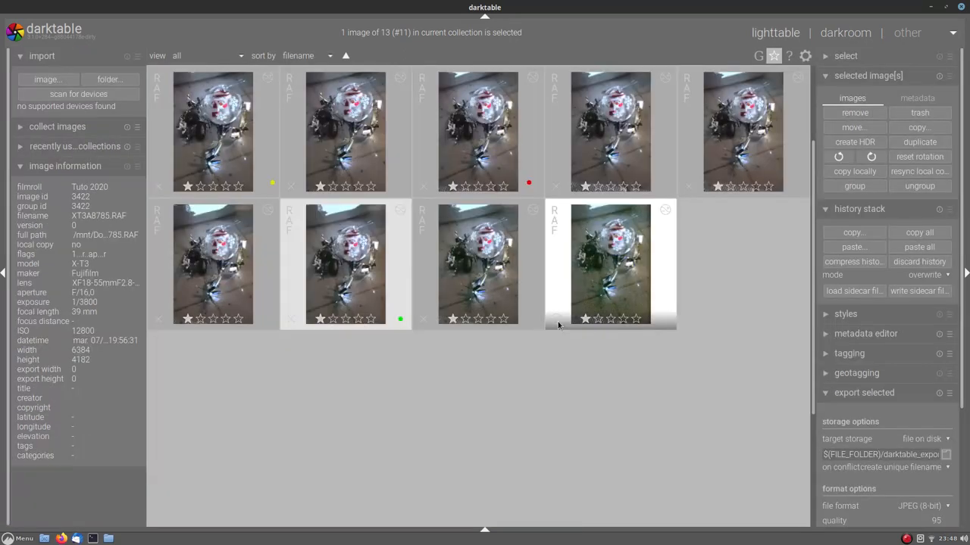